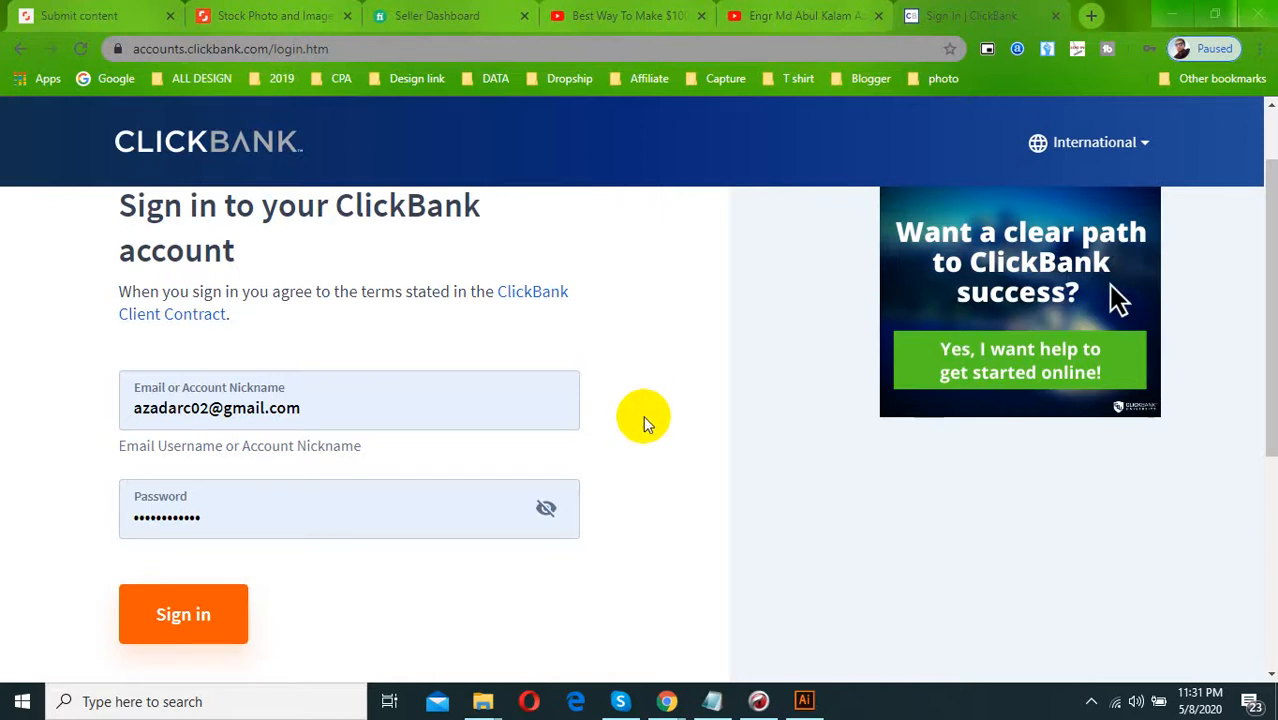
mouse_move(670, 410)
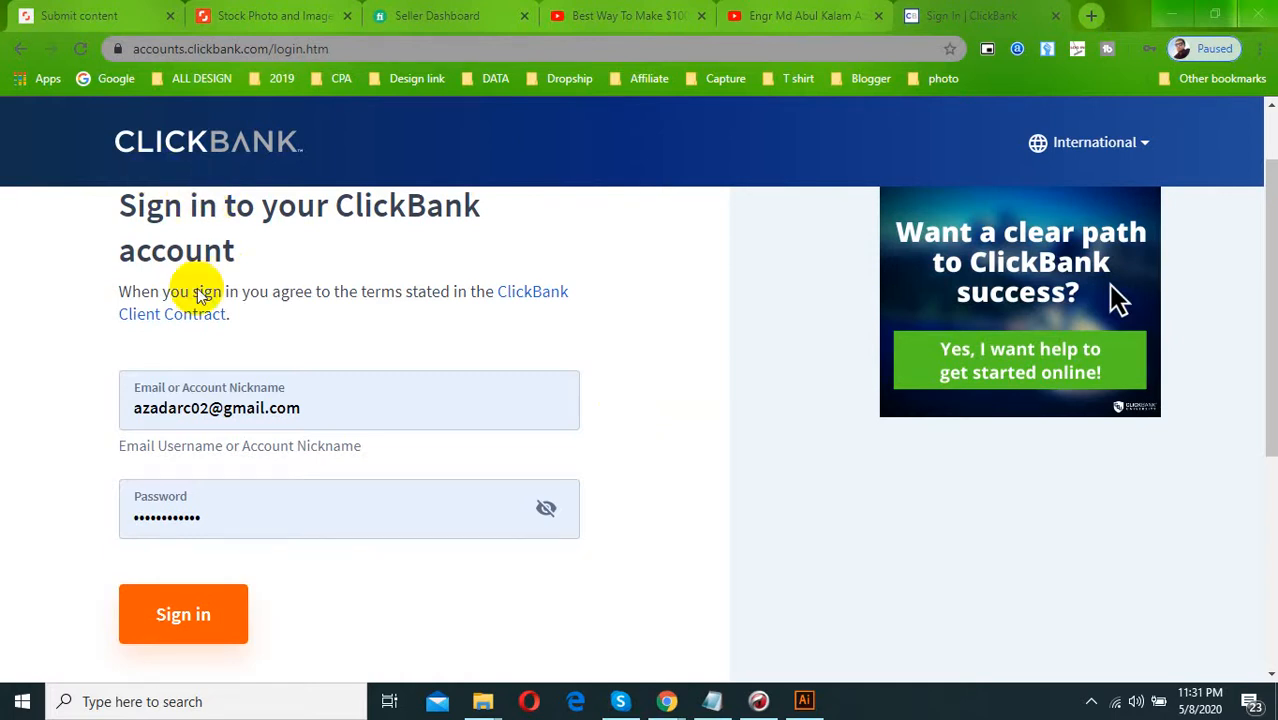
Open ClickBank's new-account registration form in a separate tab and scroll through its fields
scroll(down, 3)
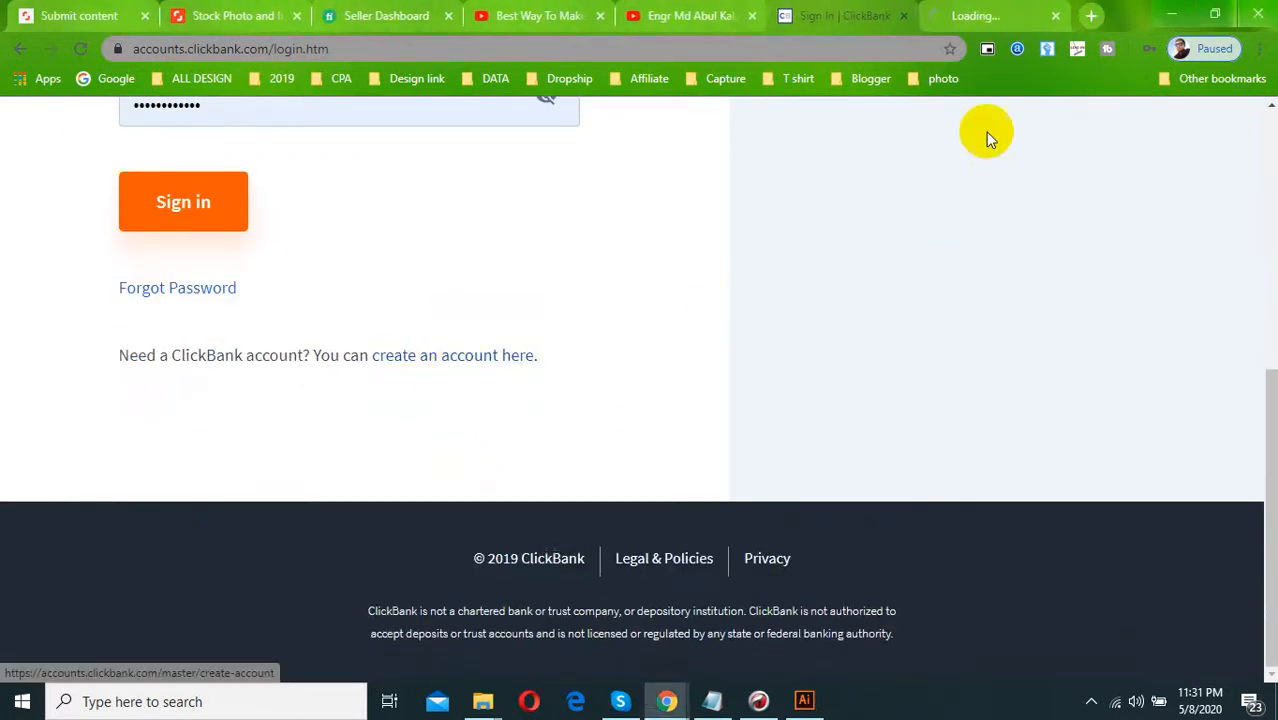
click(453, 355)
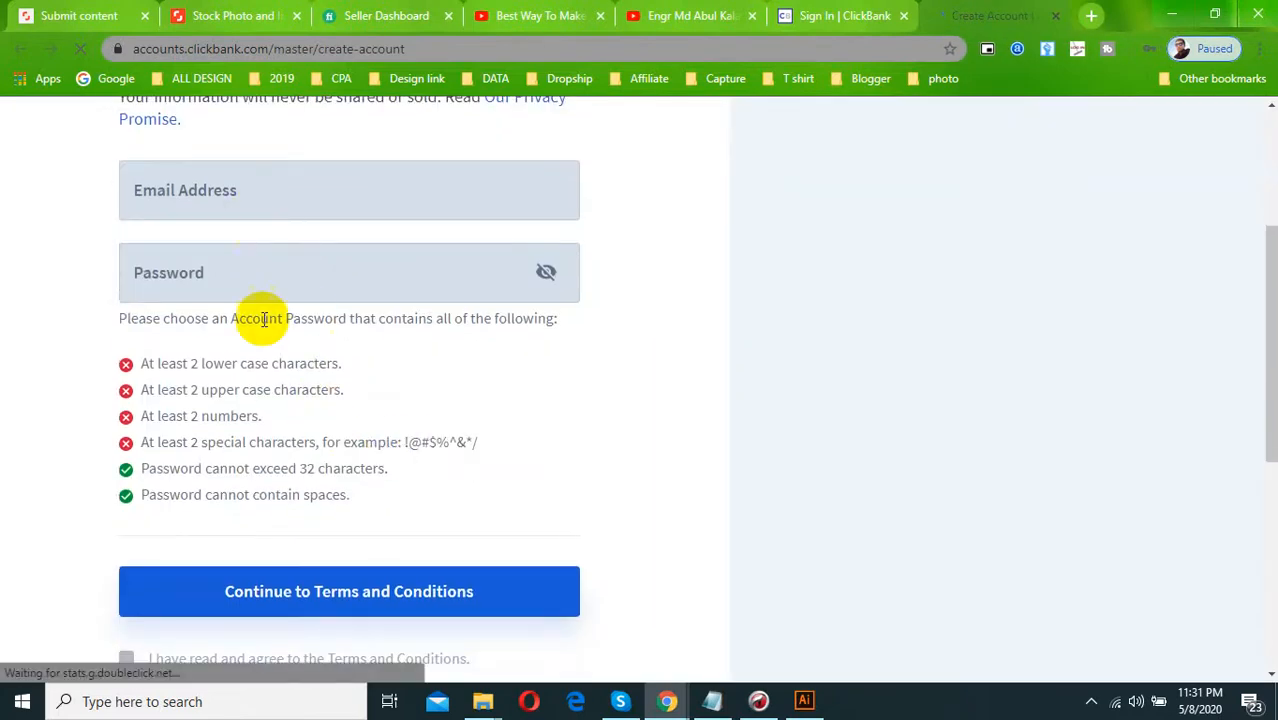
scroll(down, 3)
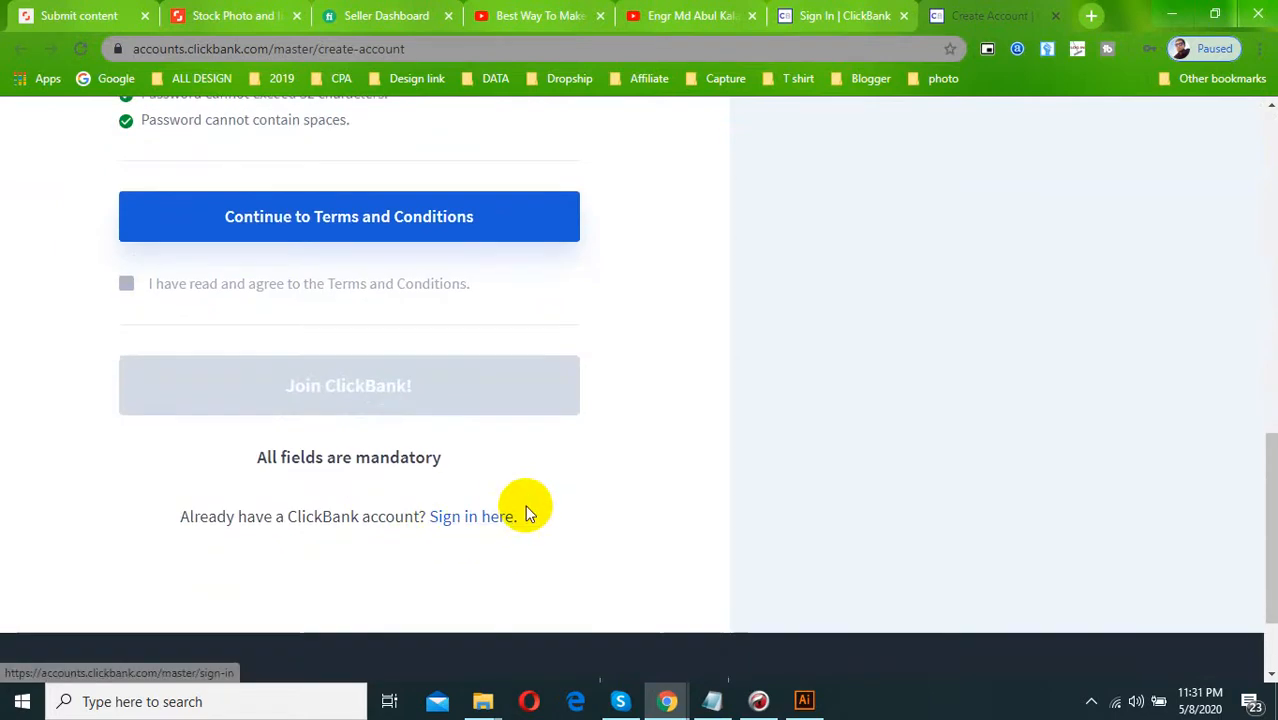
scroll(up, 3)
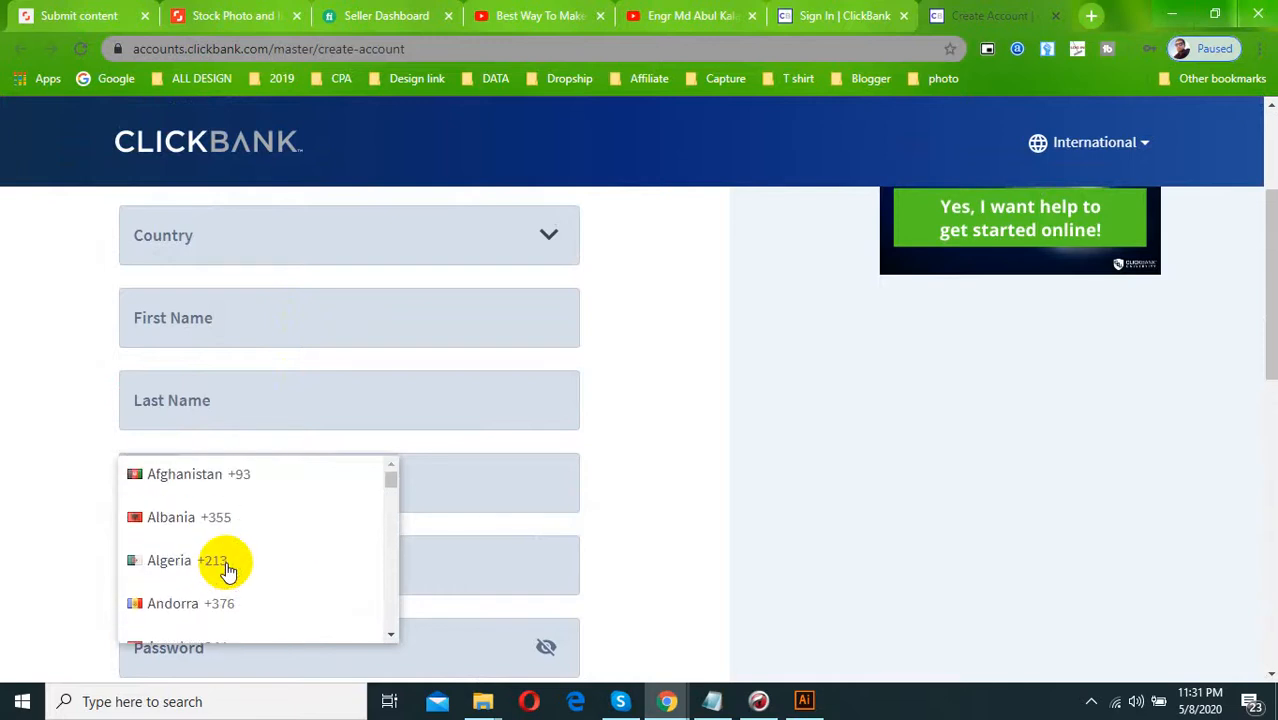
scroll(down, 3)
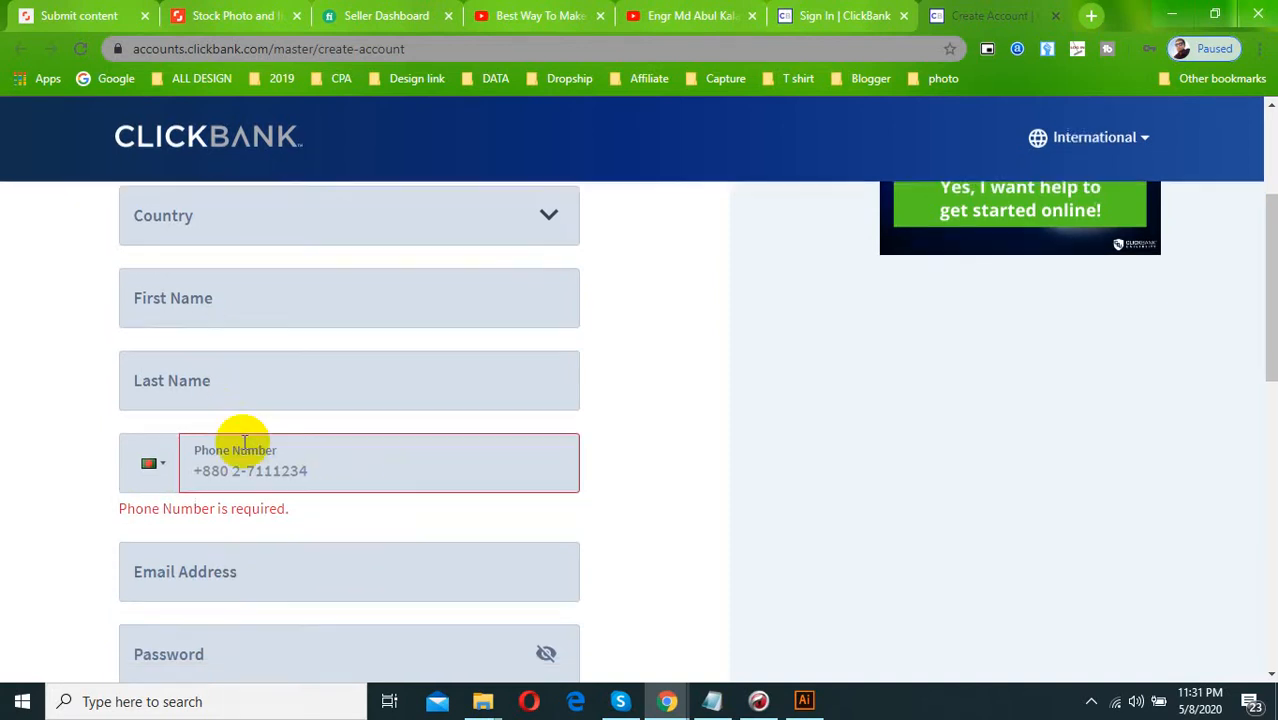
scroll(down, 3)
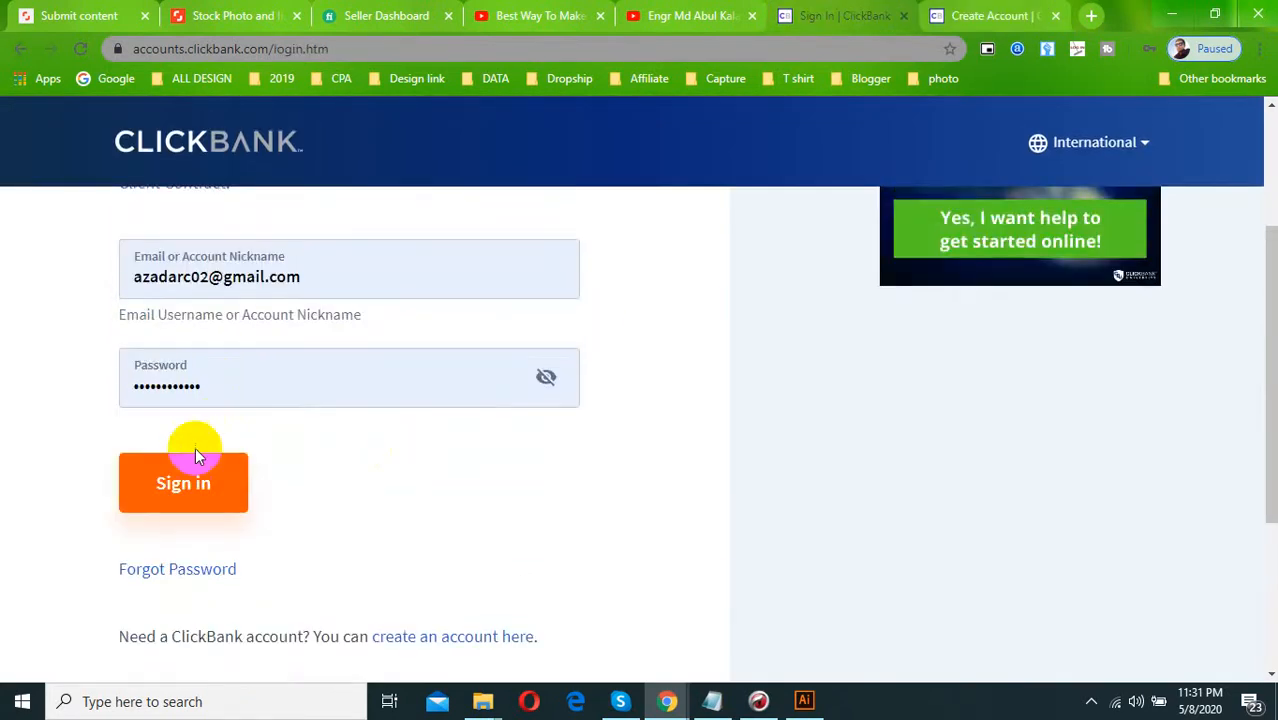
Sign in and review the Account Home weekly and daily snapshots, all at $0.00
click(183, 483)
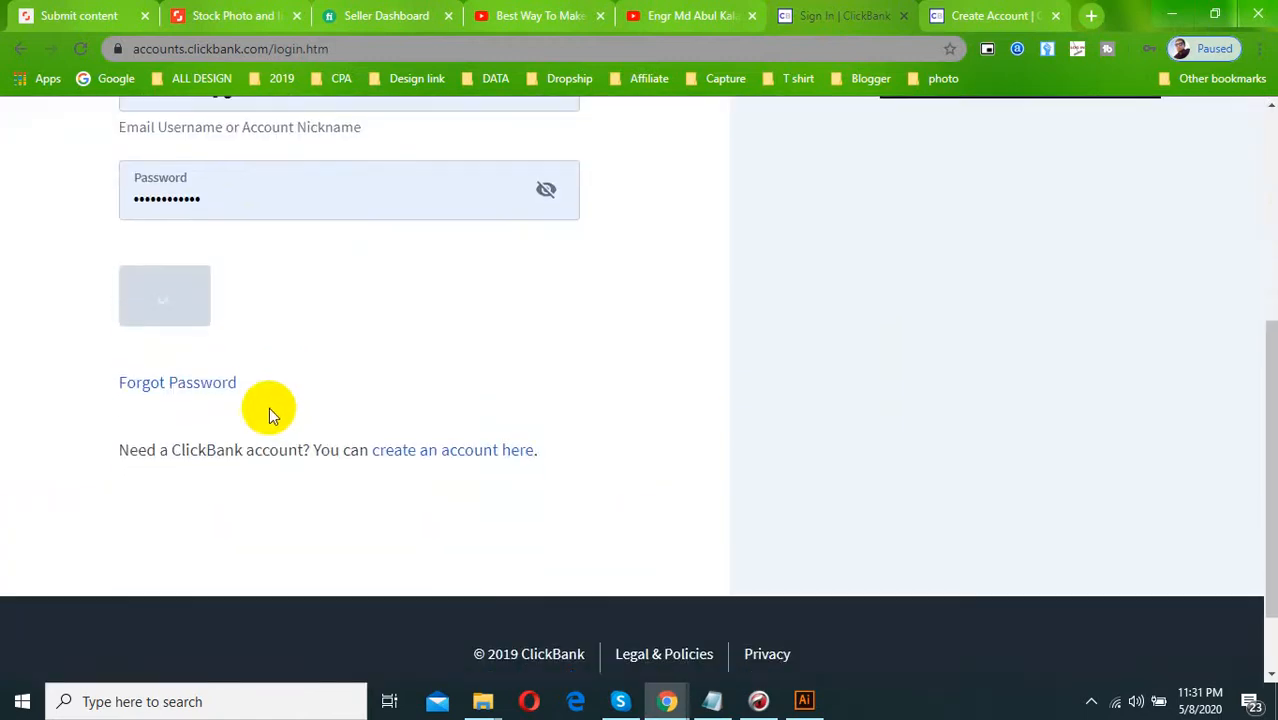
click(164, 295)
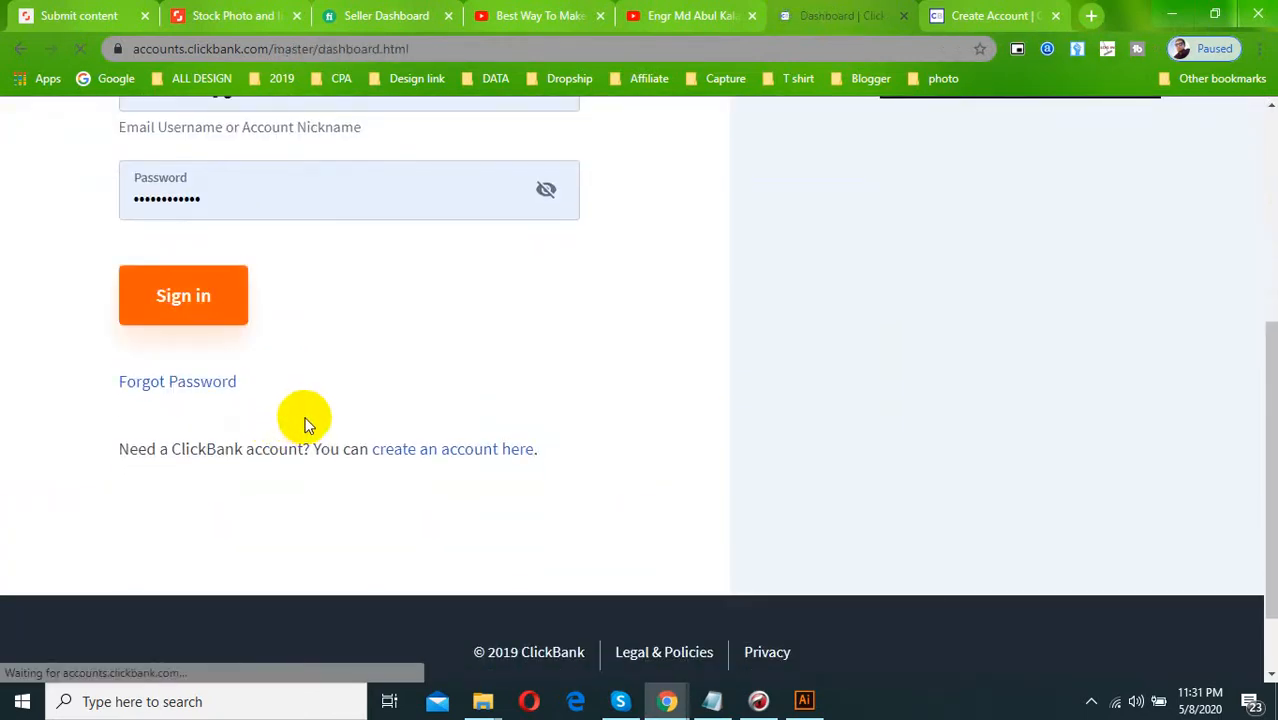
click(183, 295)
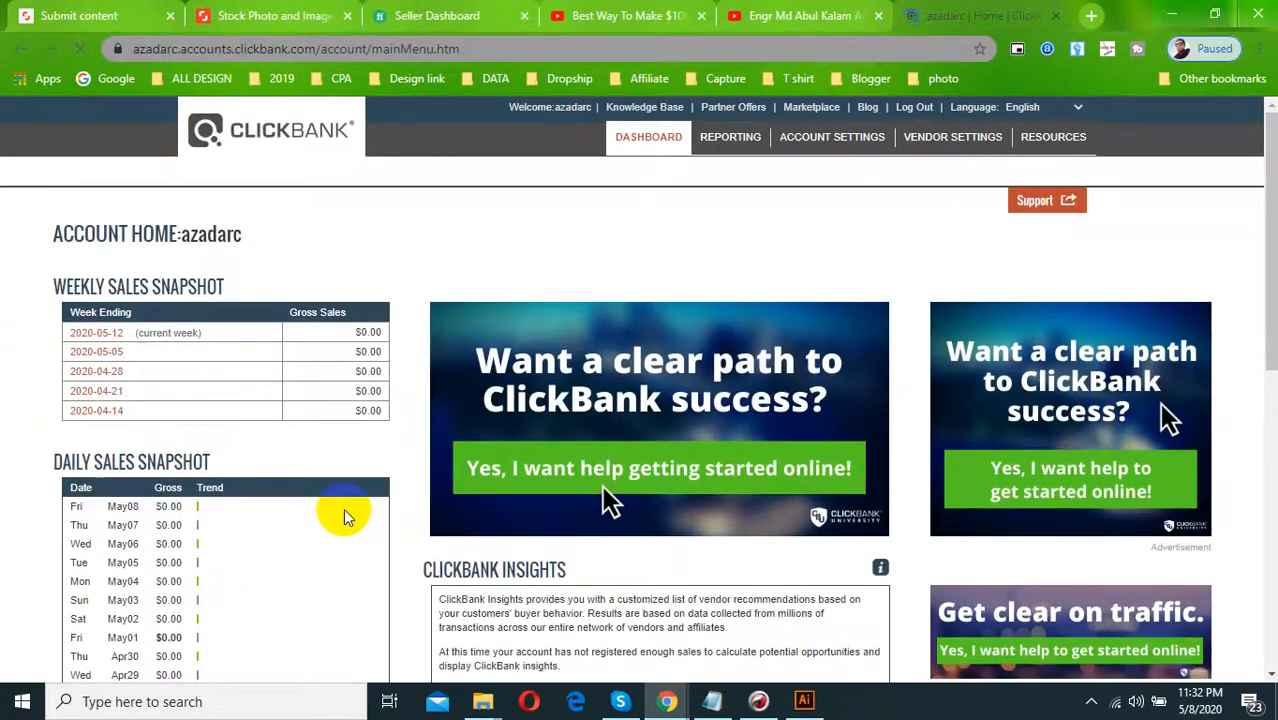
scroll(down, 3)
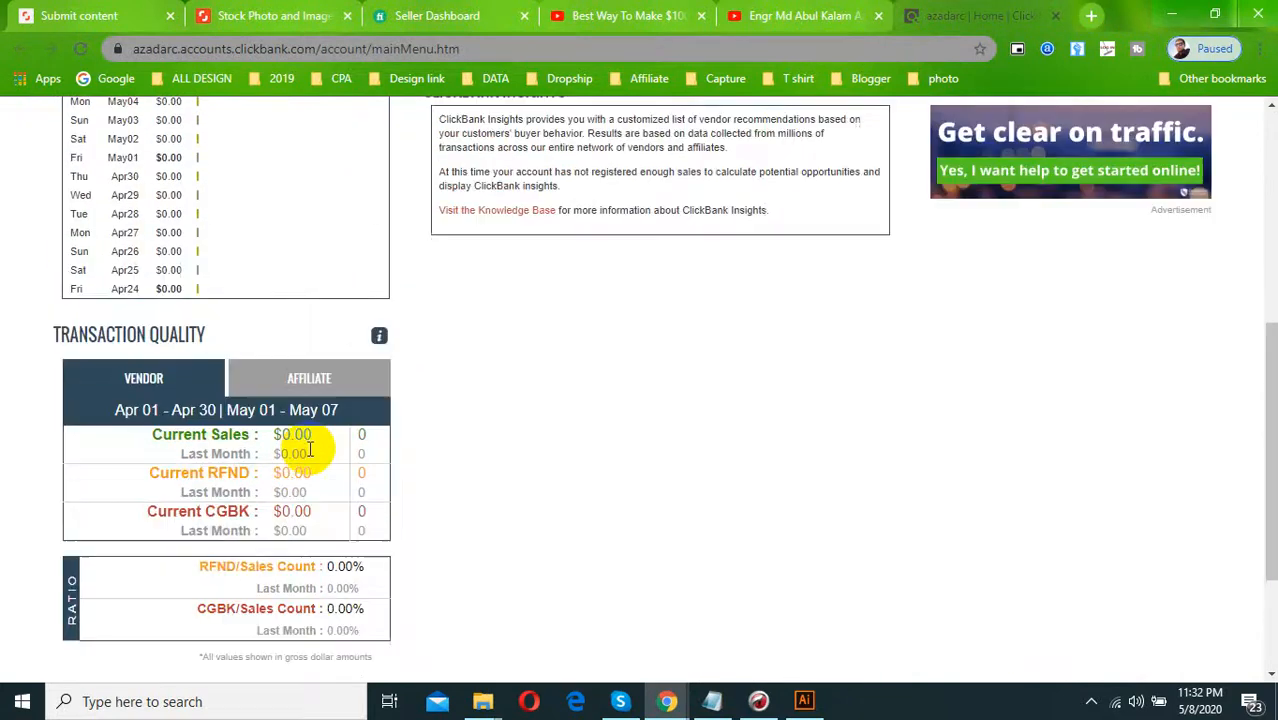
scroll(up, 3)
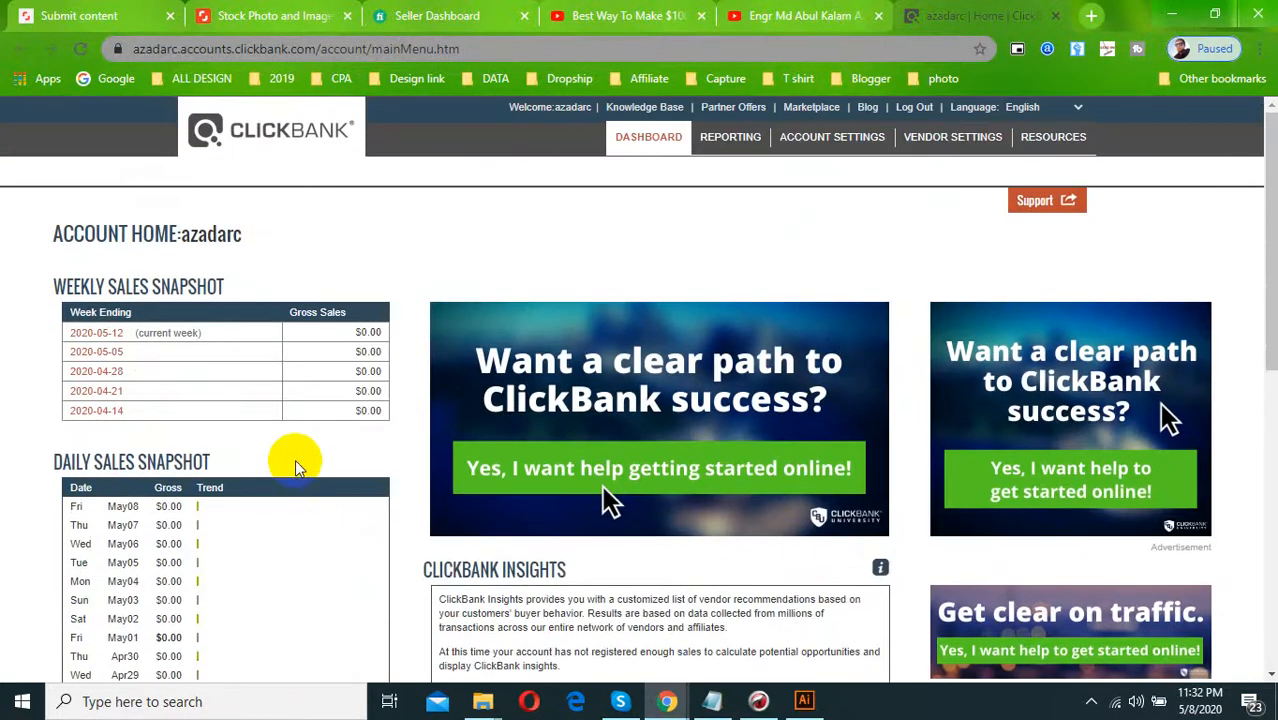
mouse_move(811, 107)
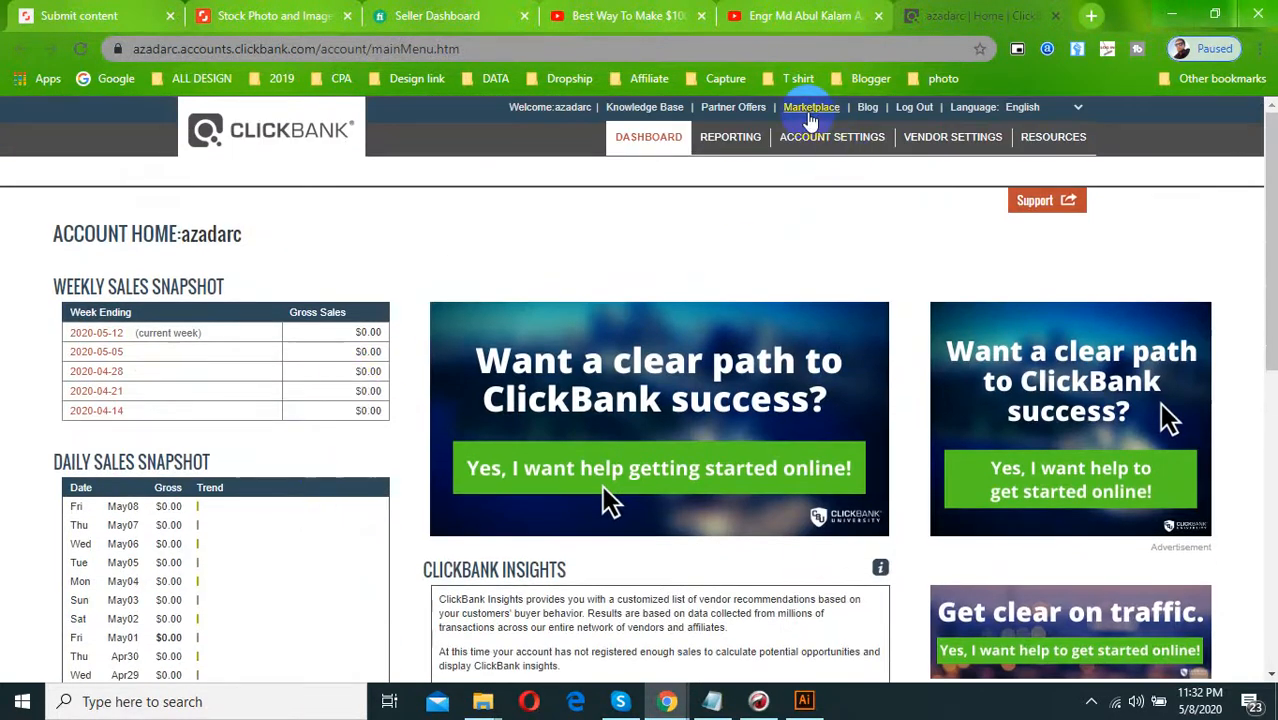
Search the Marketplace for 'trump', returning 23 products led by Trump 2020 Products
click(811, 107)
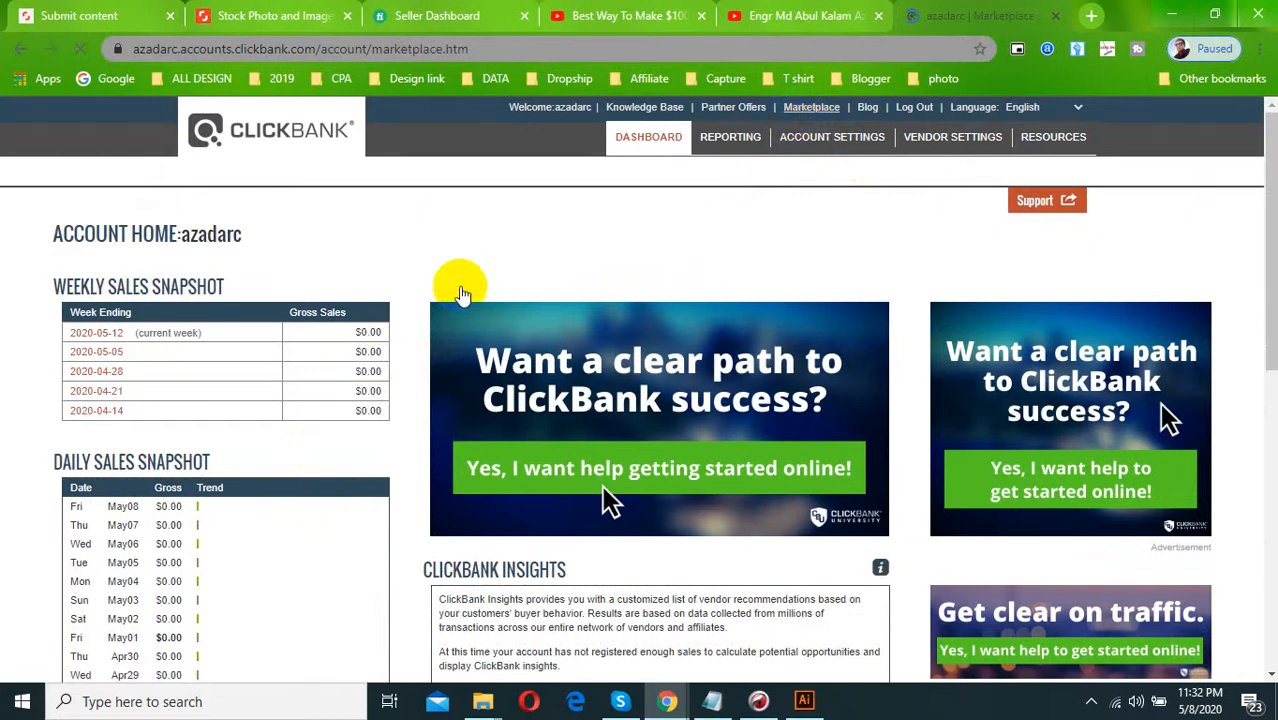
click(811, 107)
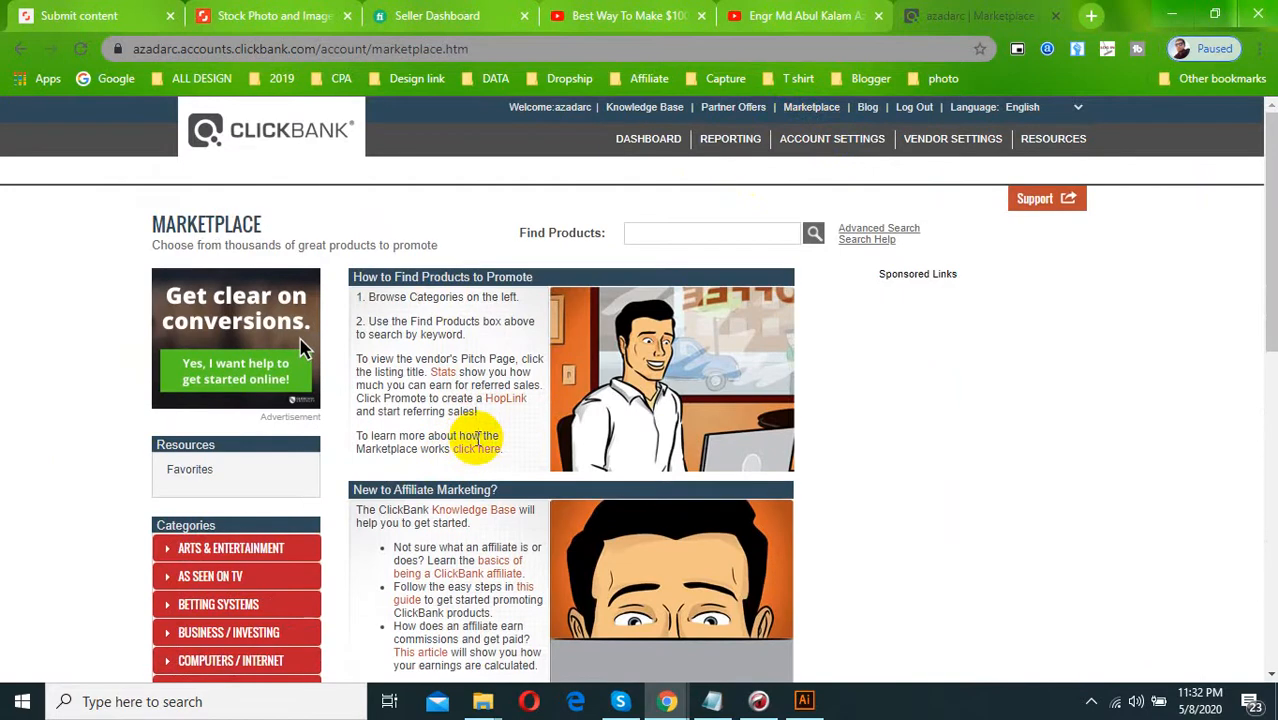
scroll(down, 3)
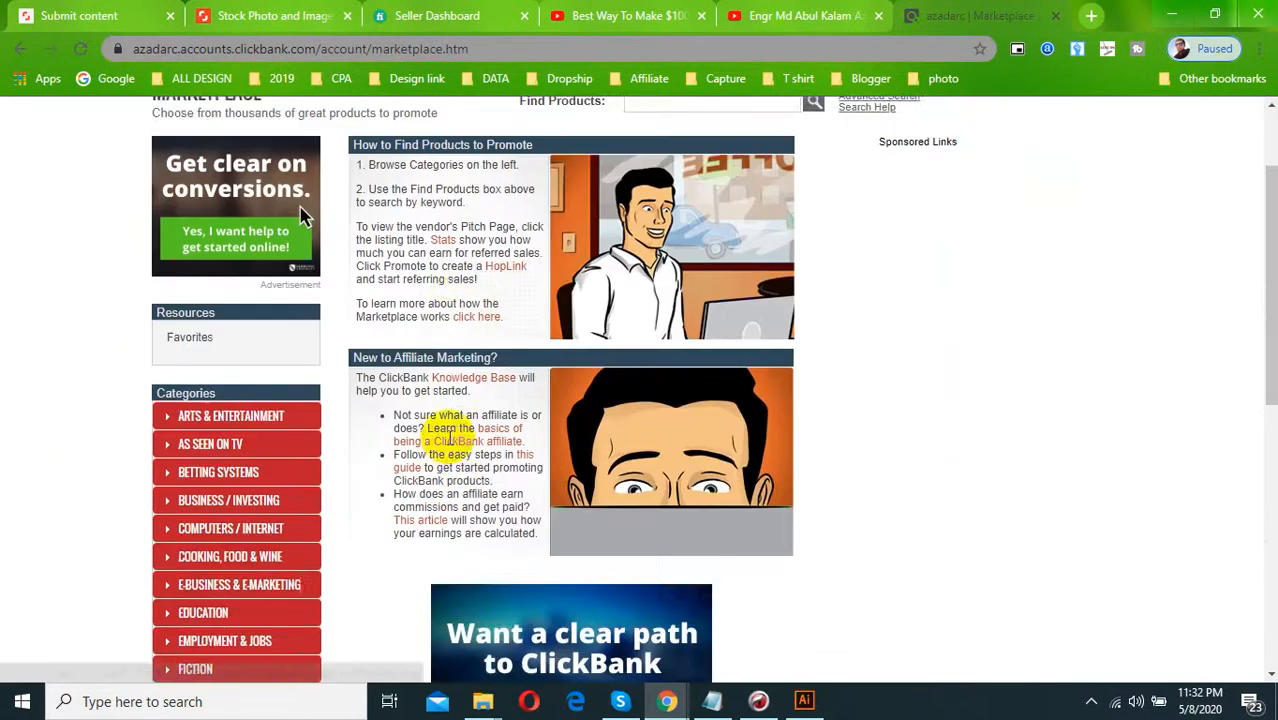
scroll(down, 3)
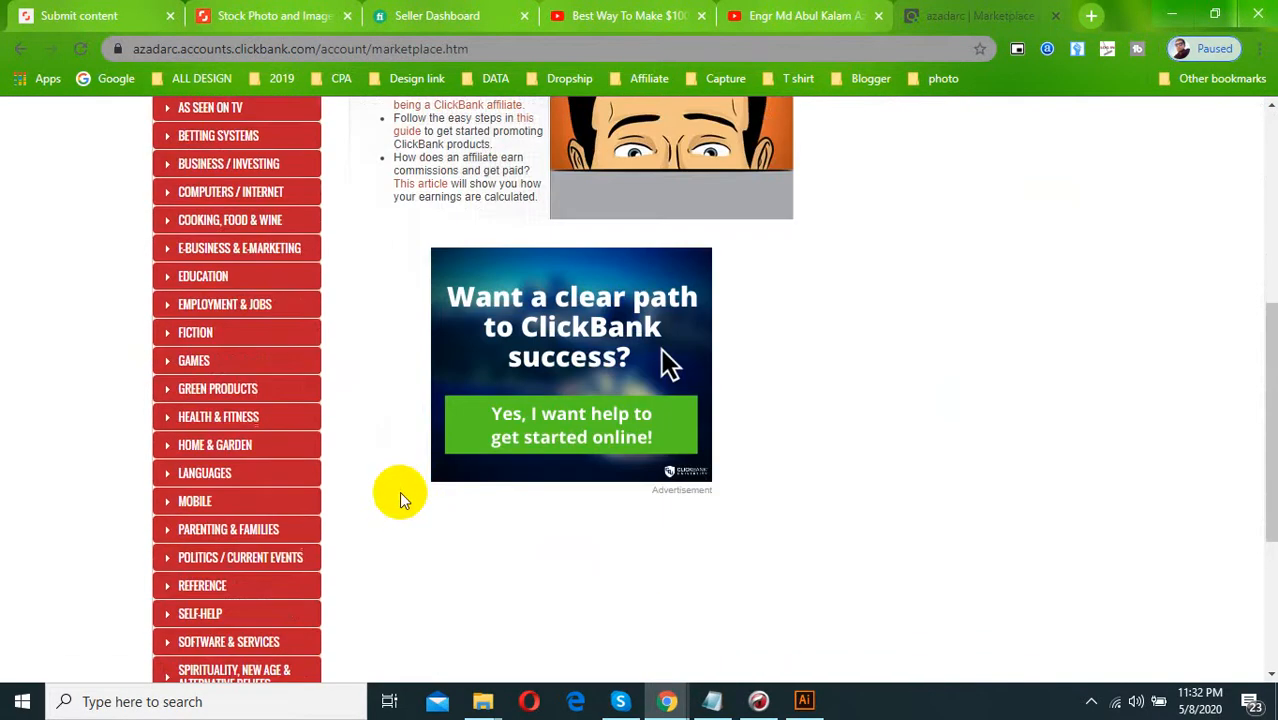
scroll(up, 3)
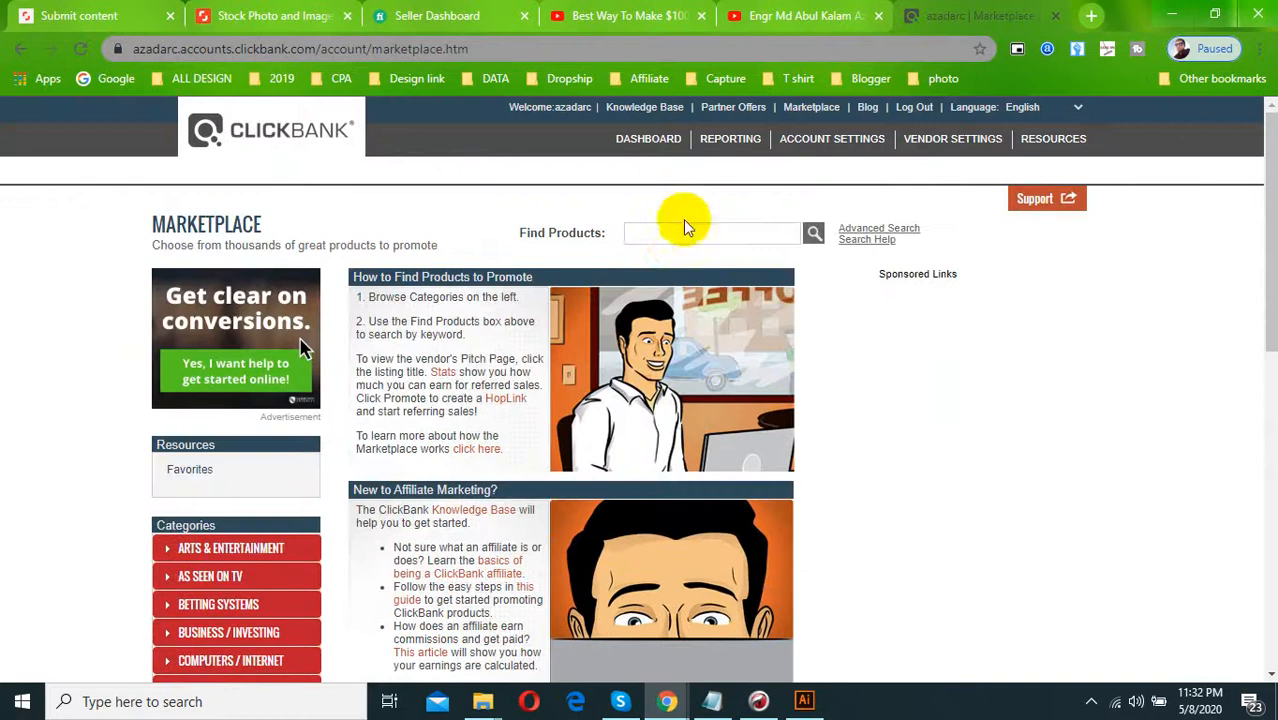
text(trump)
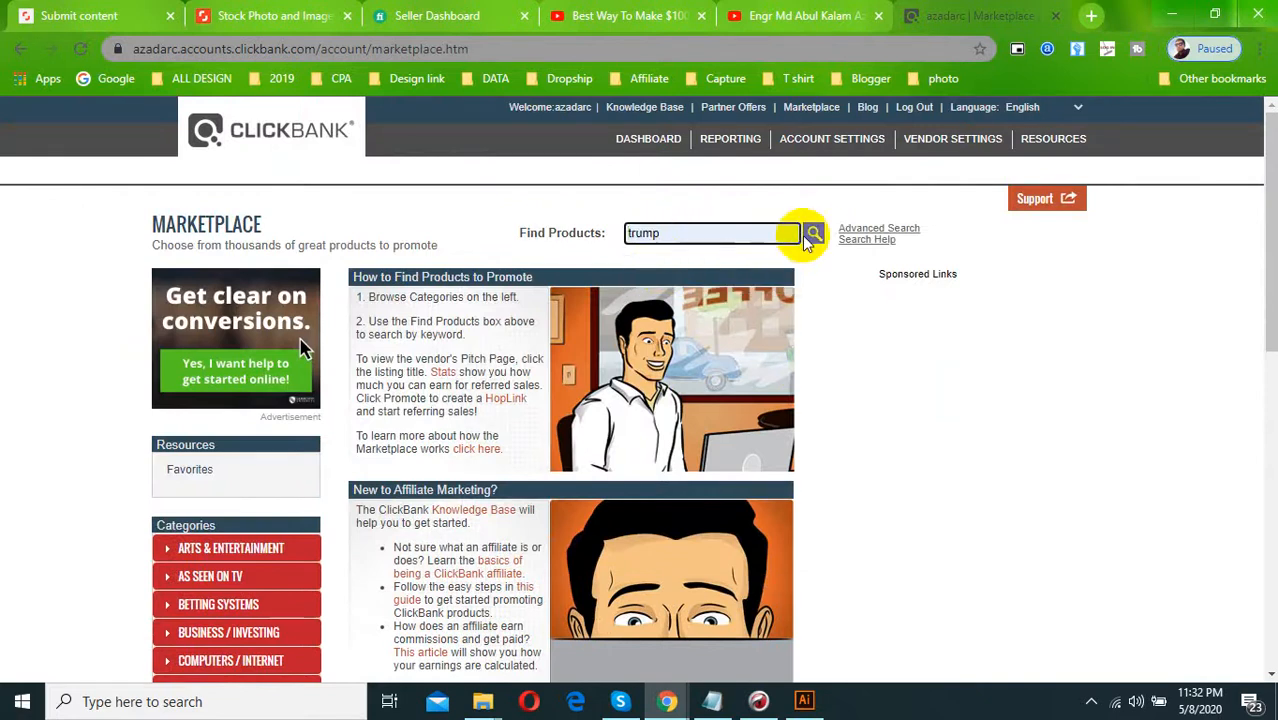
click(814, 232)
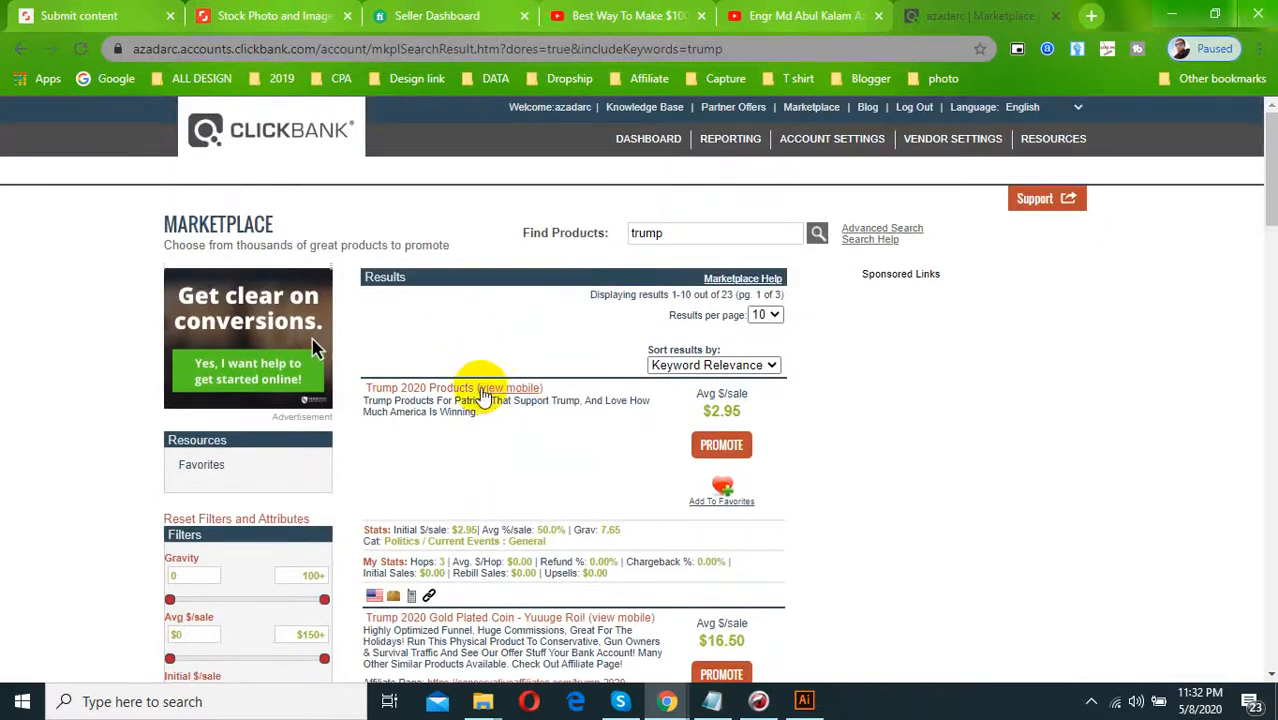
Open the Trump 2020 Products pitch page selling MAGA socks and a bumper sticker
click(721, 500)
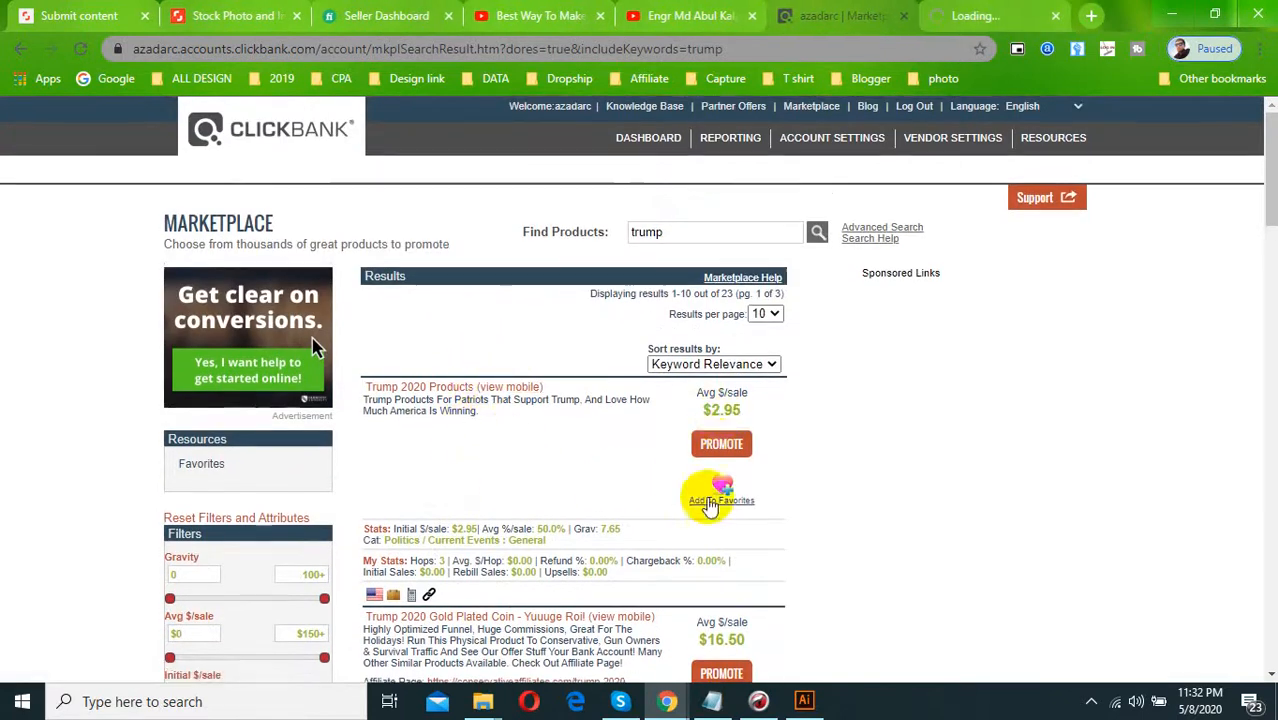
scroll(down, 3)
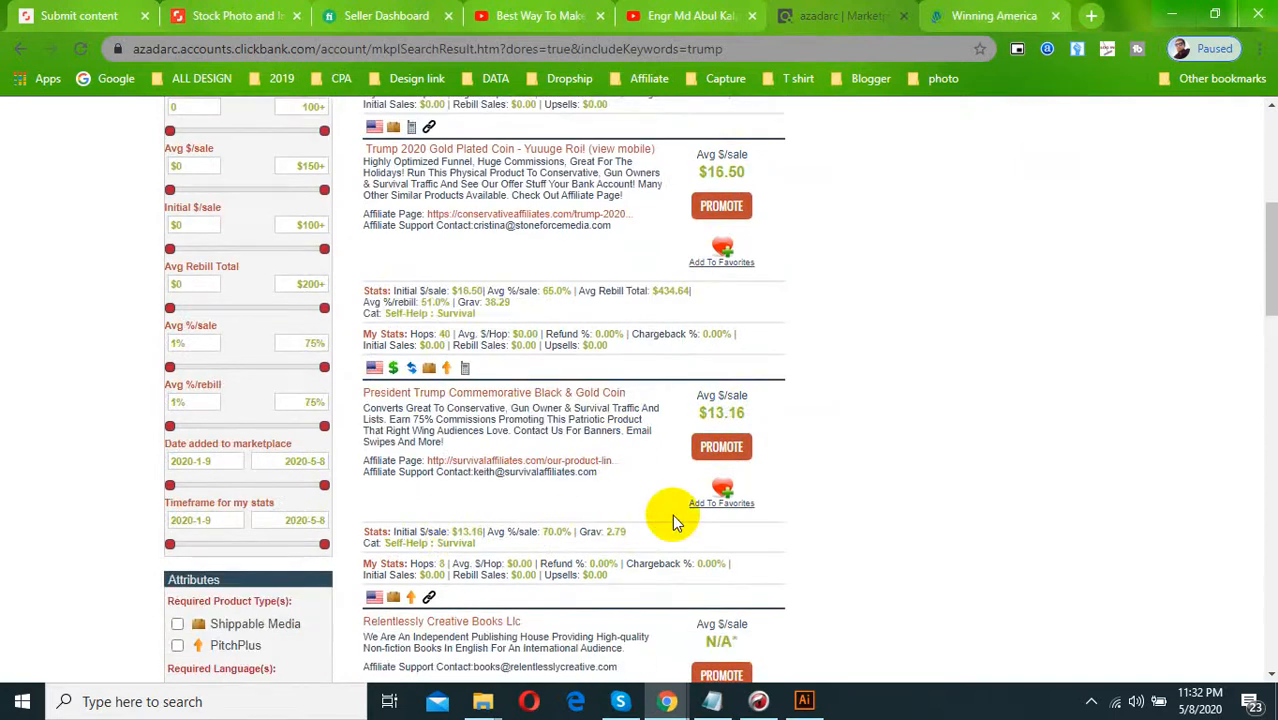
scroll(down, 3)
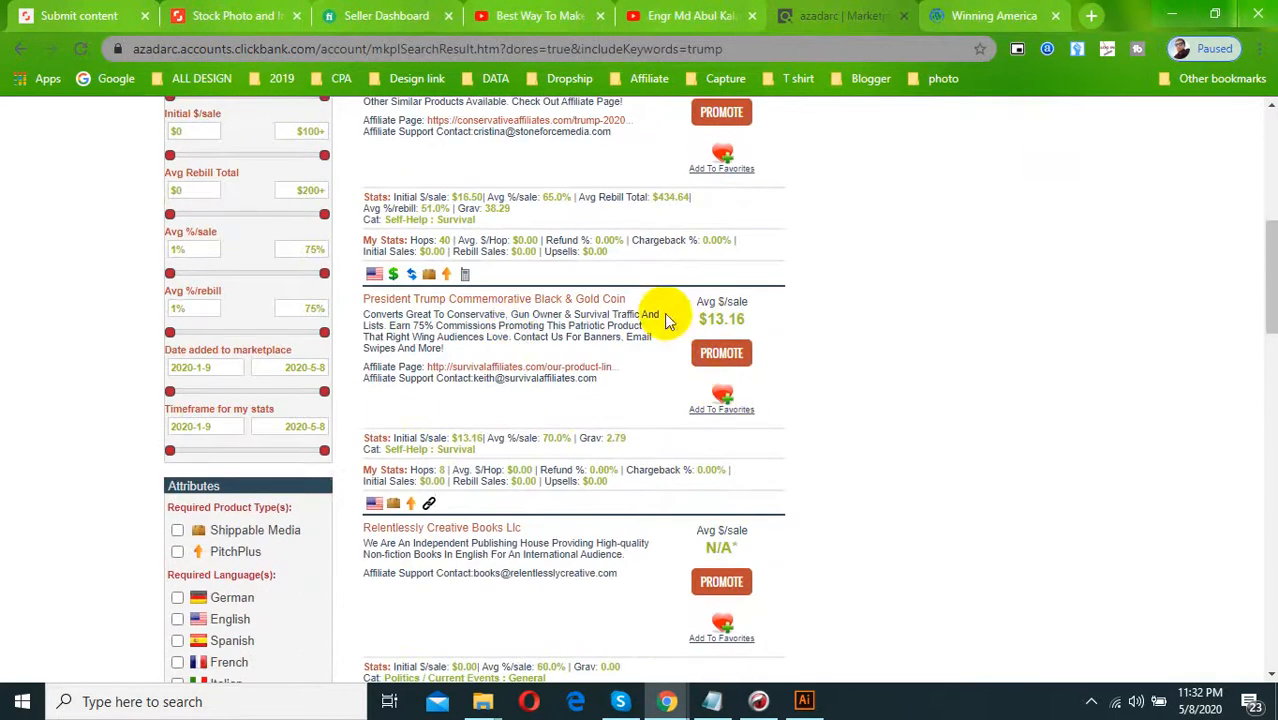
click(721, 352)
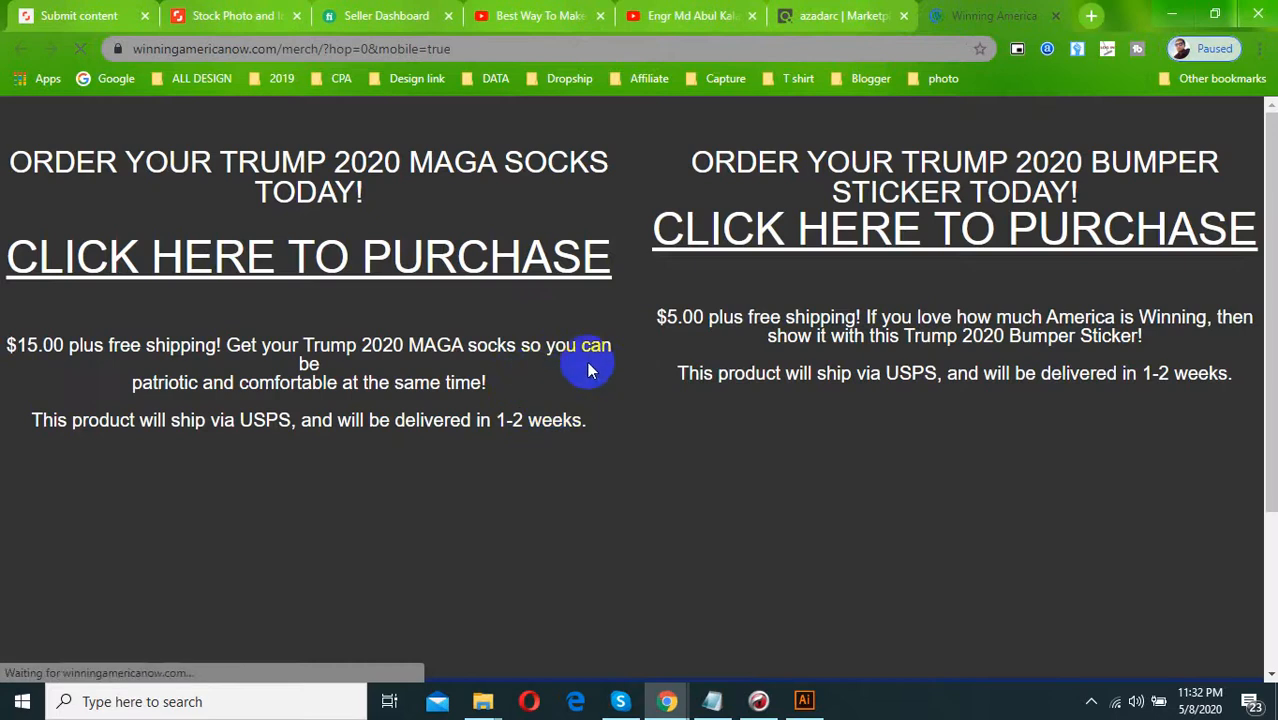
scroll(down, 3)
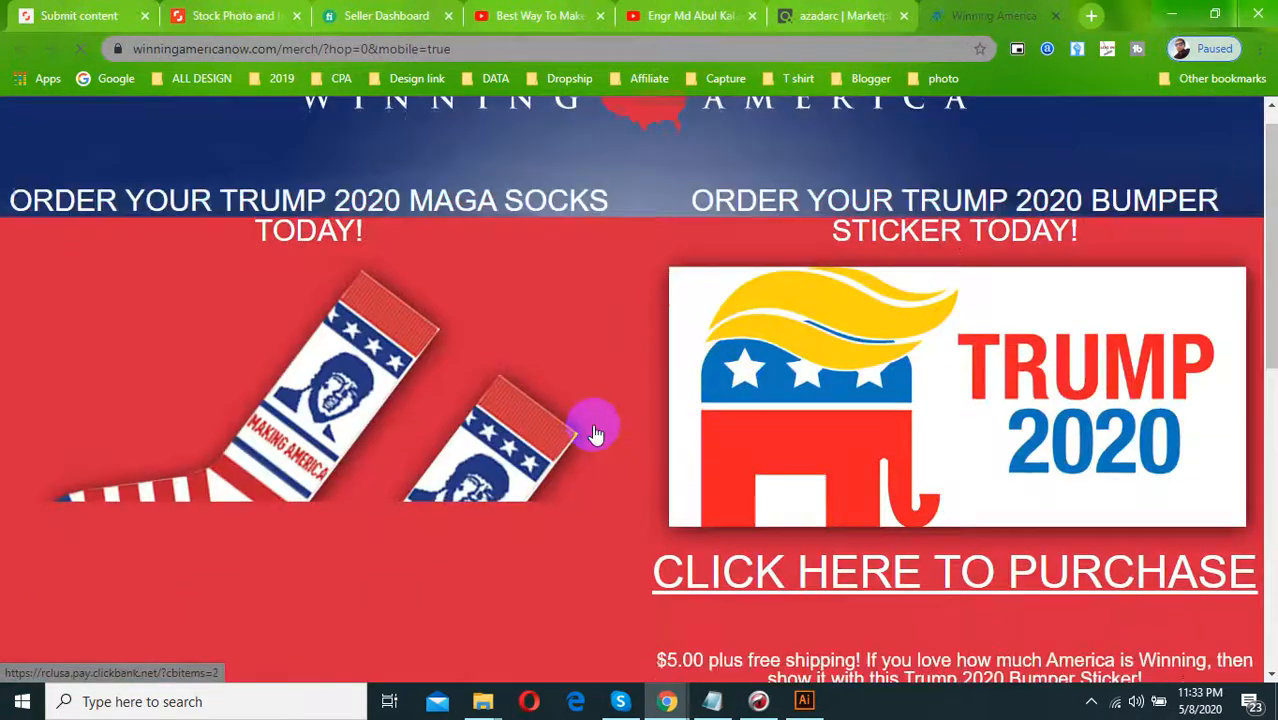
click(540, 15)
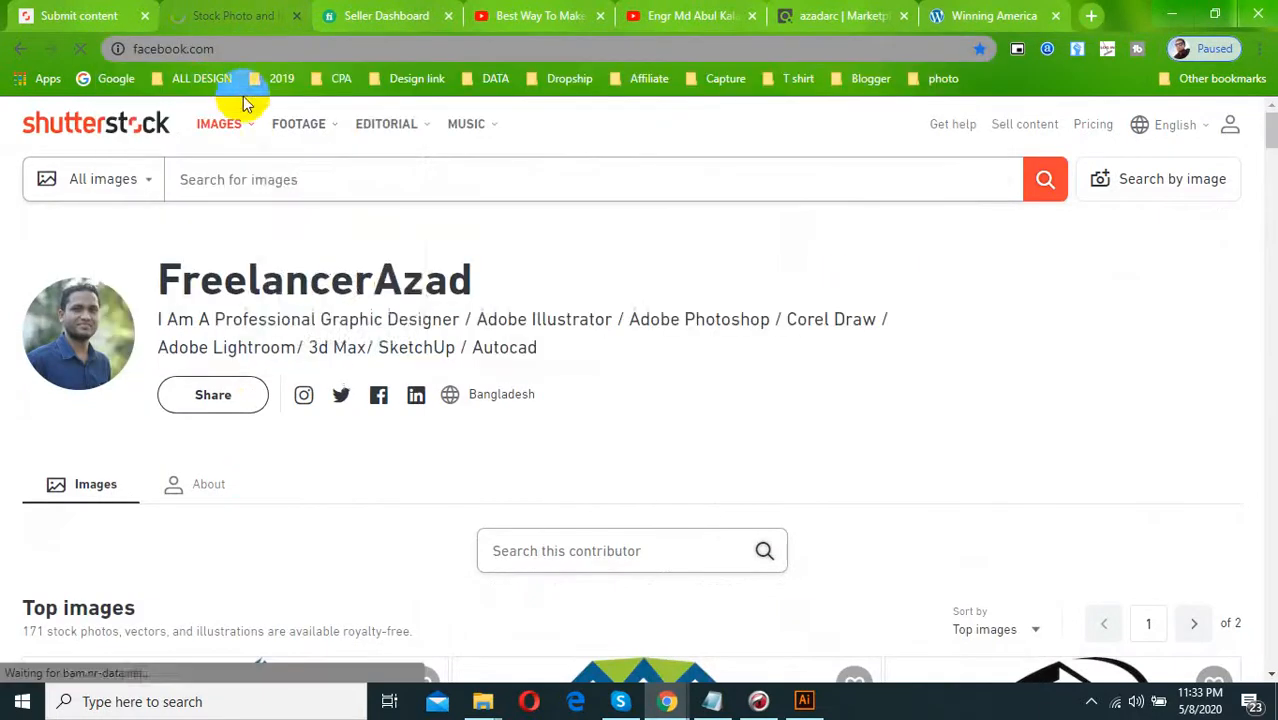
Browse the Facebook news feed and begin a search, then return to the ClickBank trump results
click(237, 15)
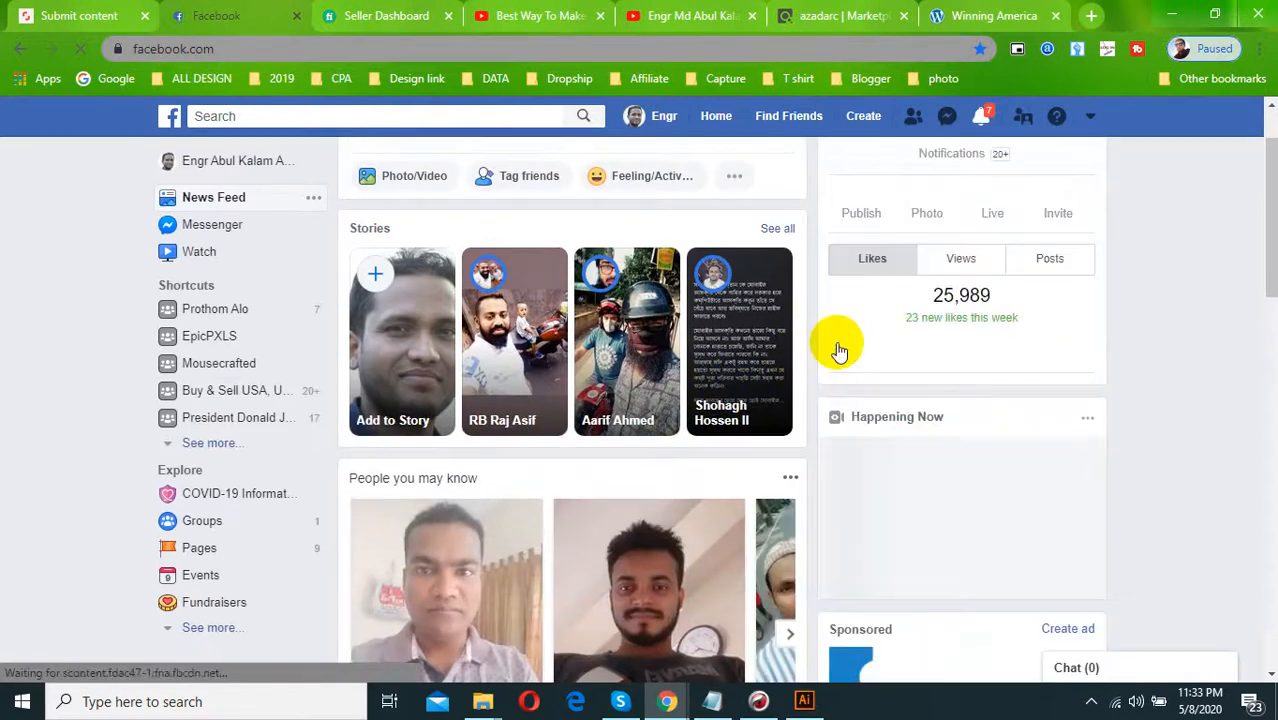
scroll(down, 3)
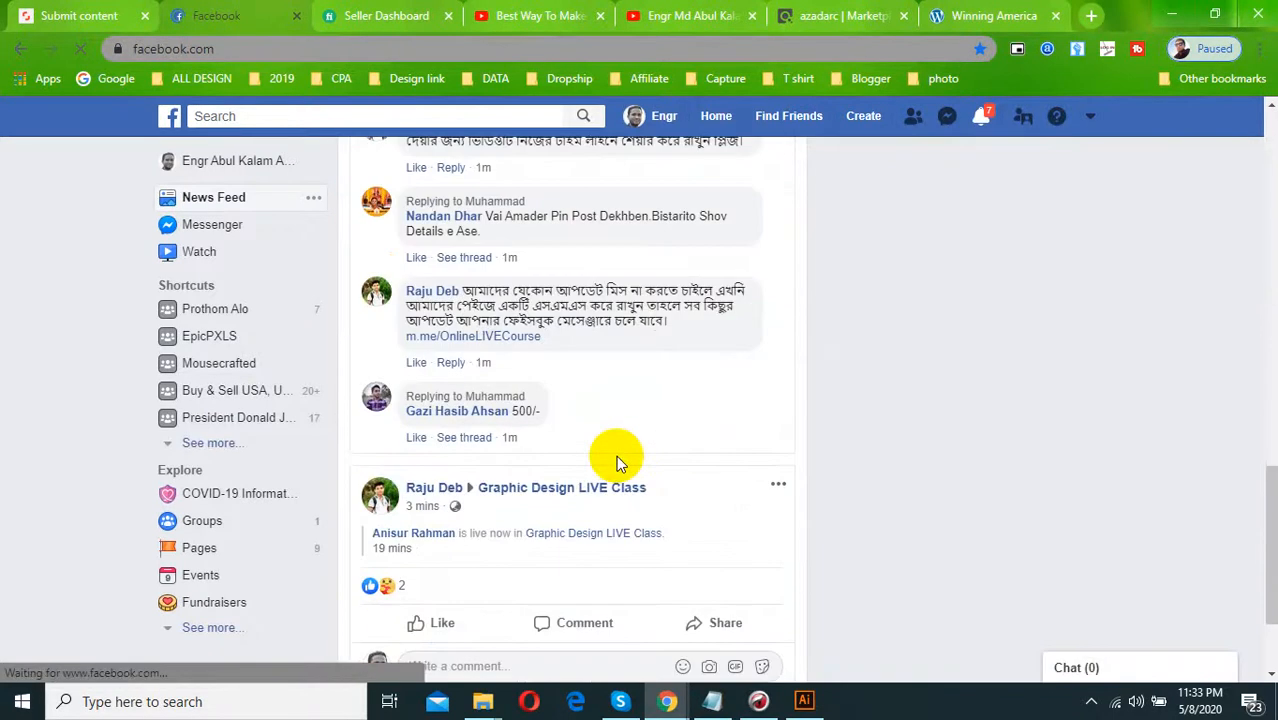
click(981, 116)
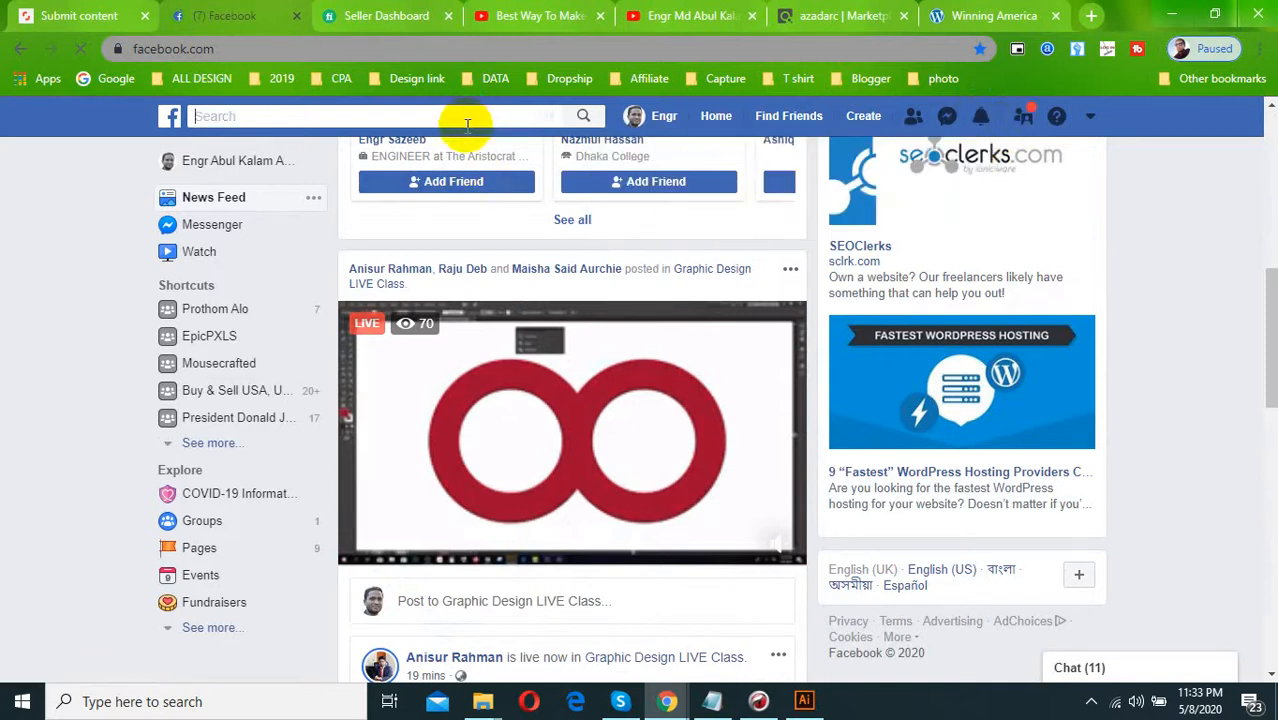
text(t)
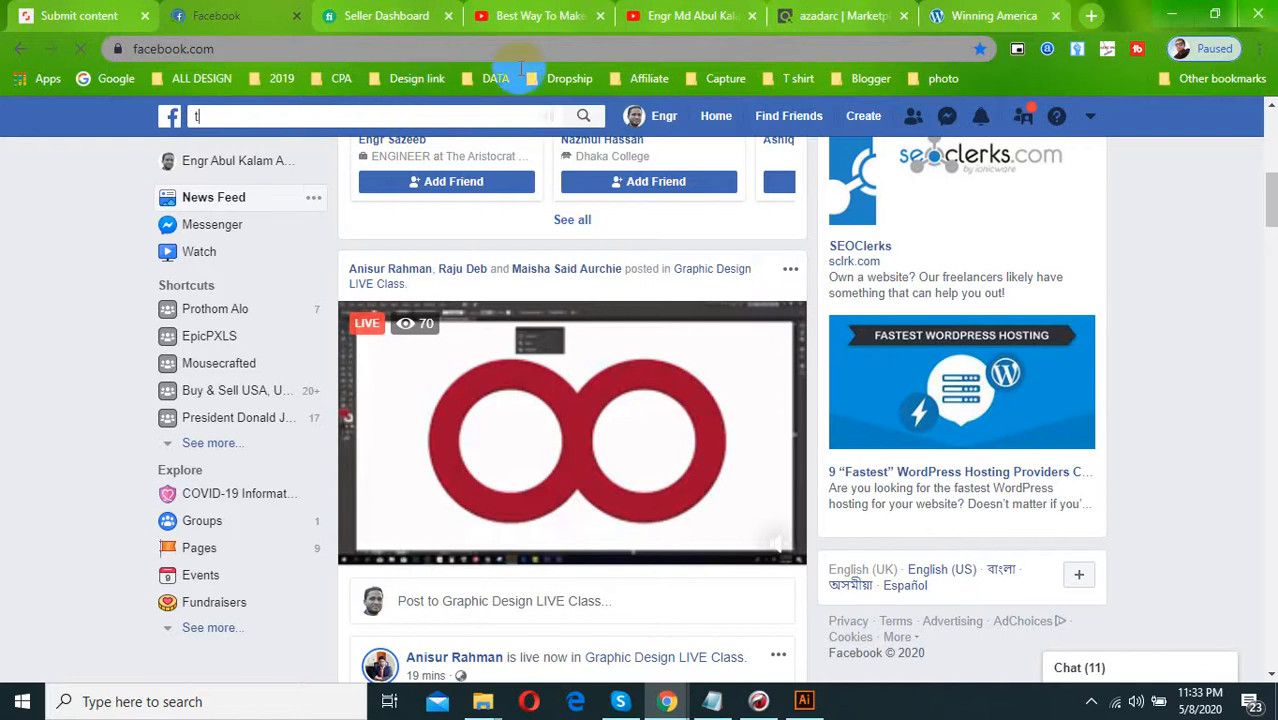
click(843, 16)
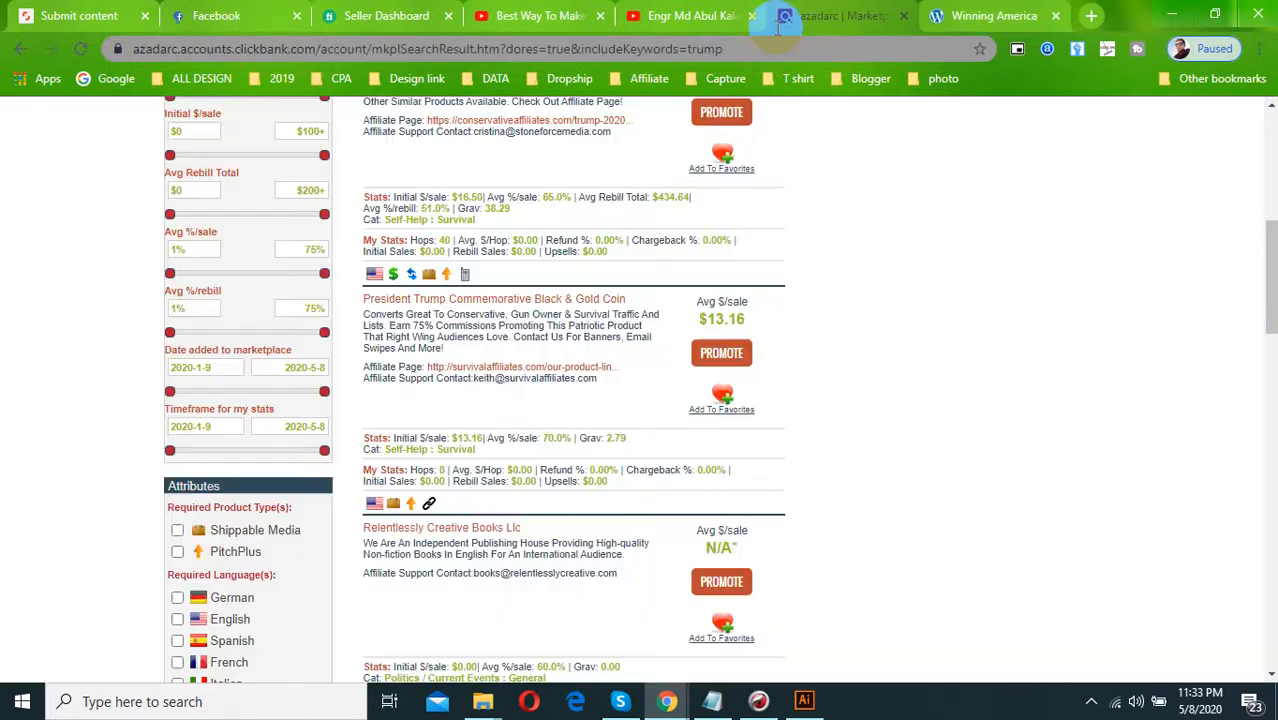
Open the Trump 2020 Gold Plated Coin sales page and scroll through it to the footer
scroll(up, 3)
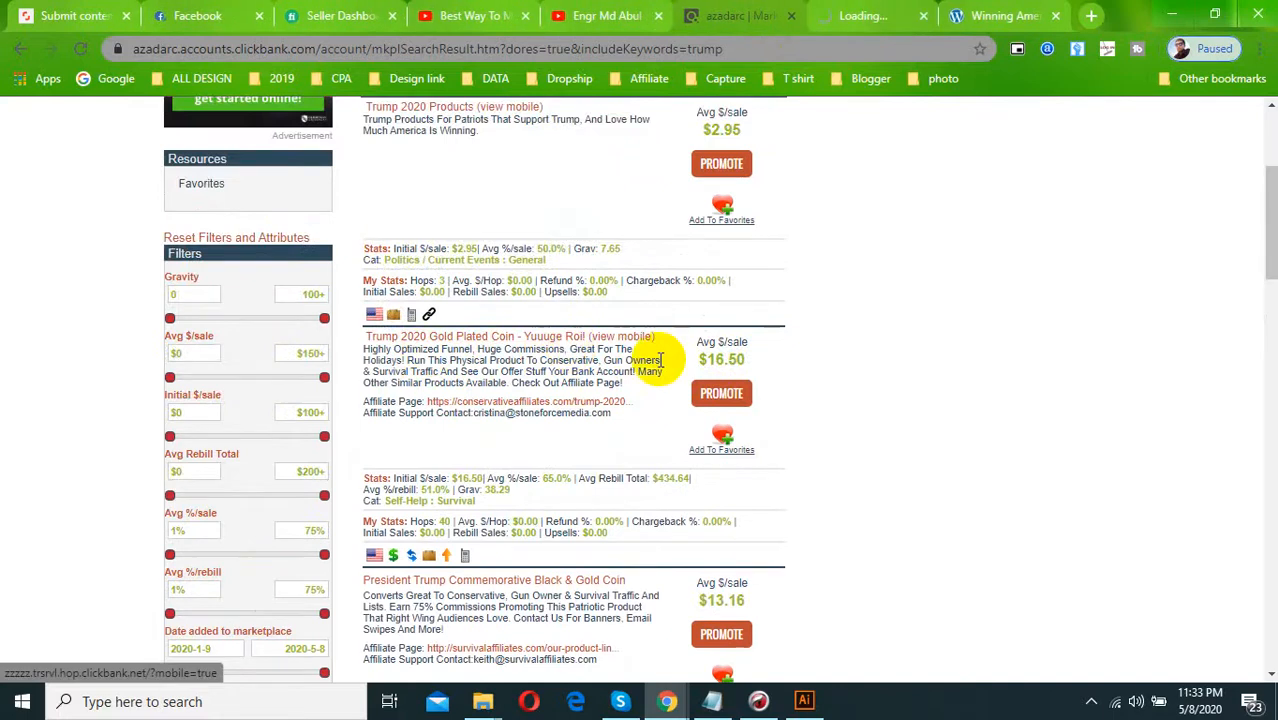
click(721, 392)
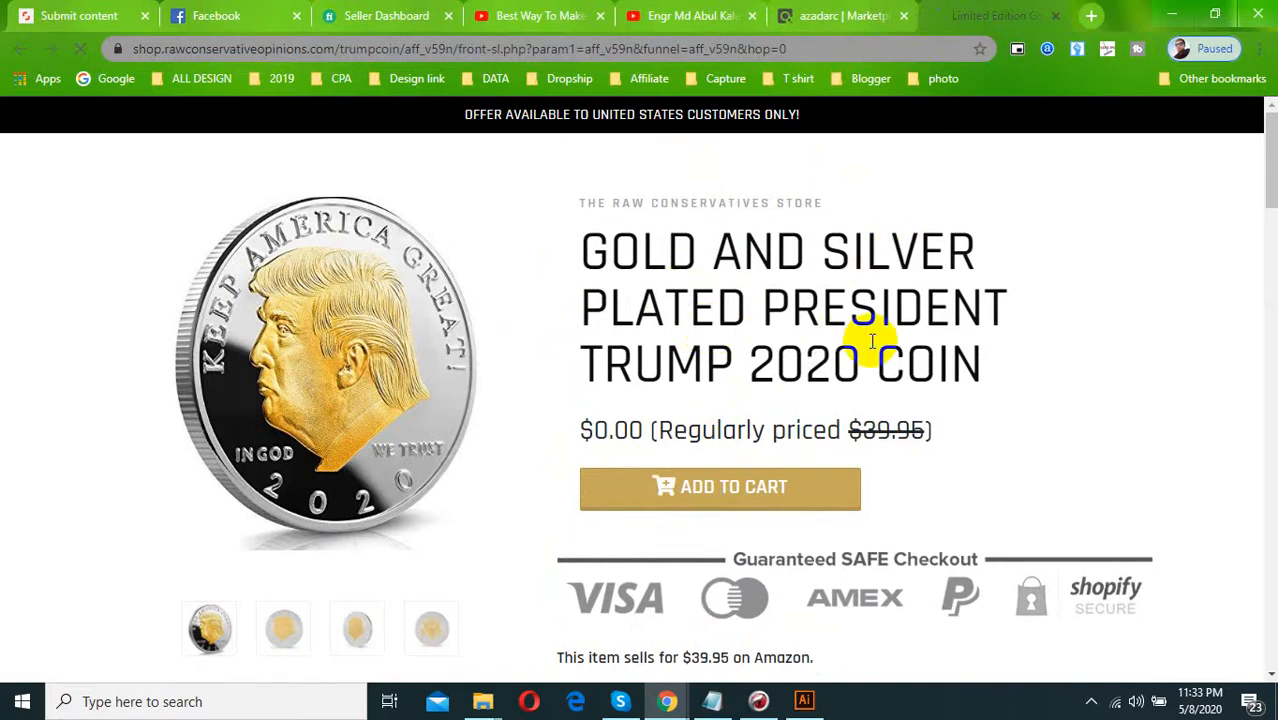
mouse_move(783, 385)
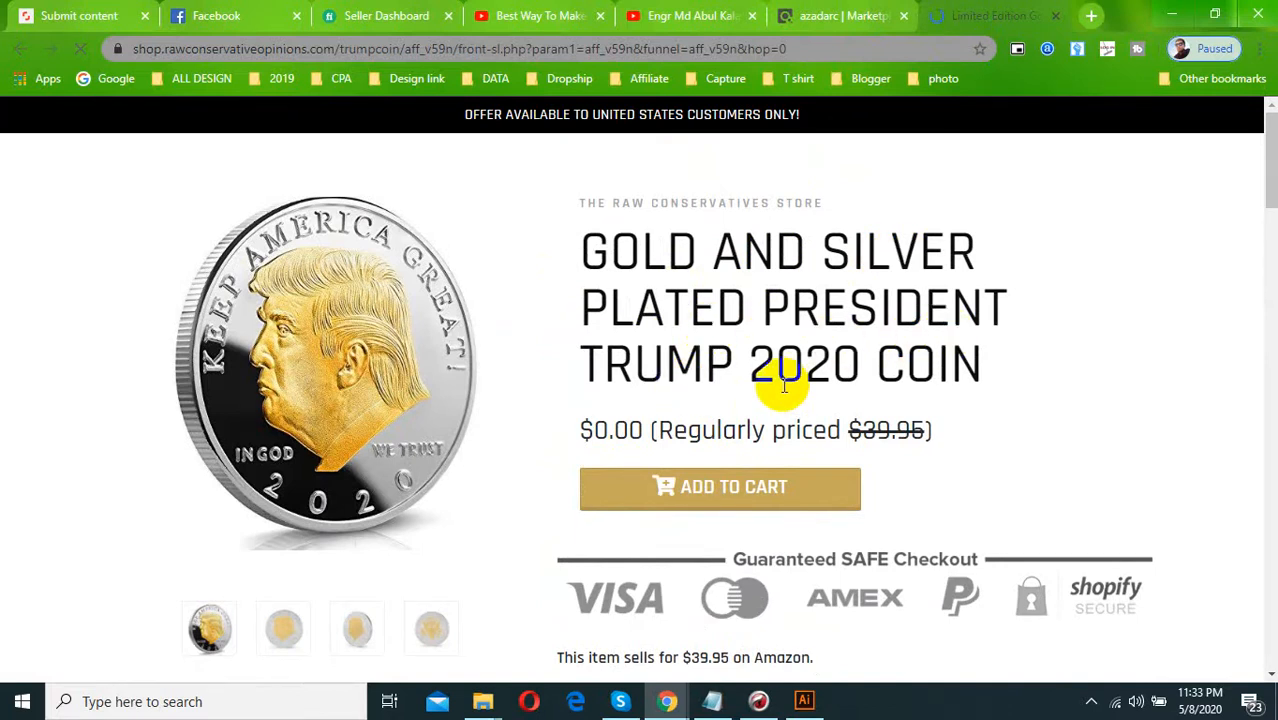
scroll(down, 3)
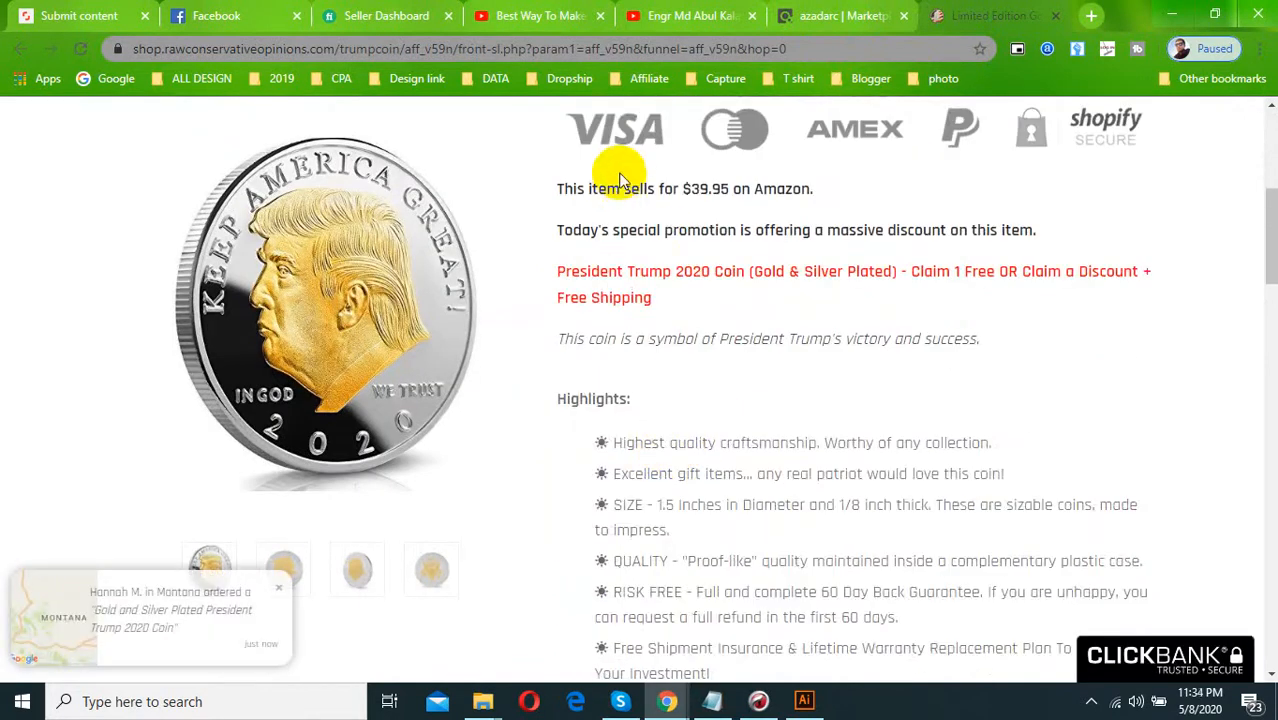
scroll(down, 3)
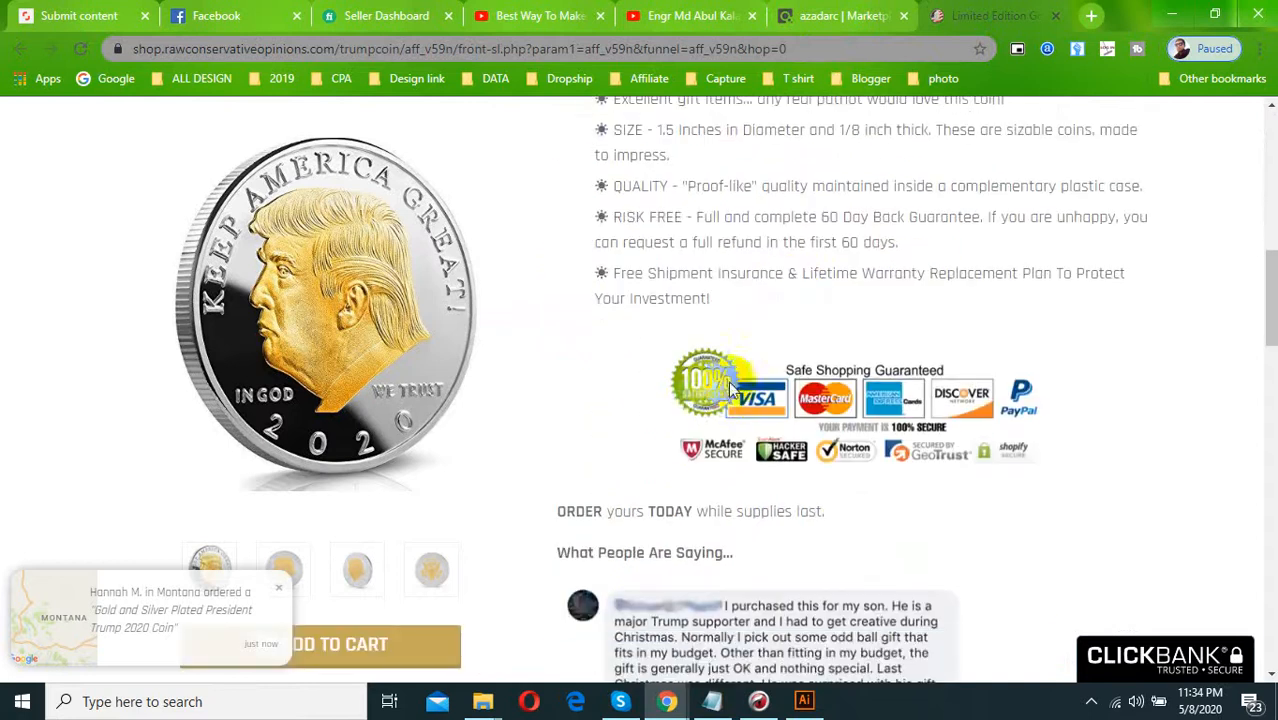
scroll(down, 3)
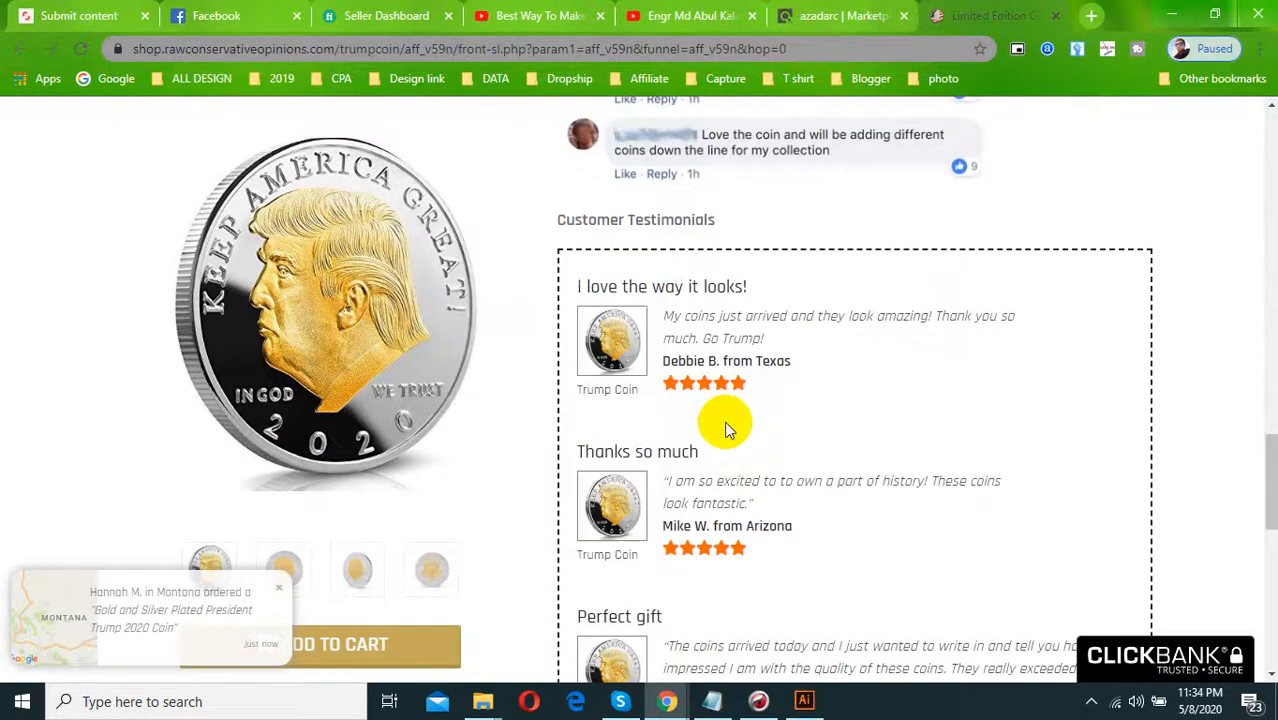
scroll(down, 3)
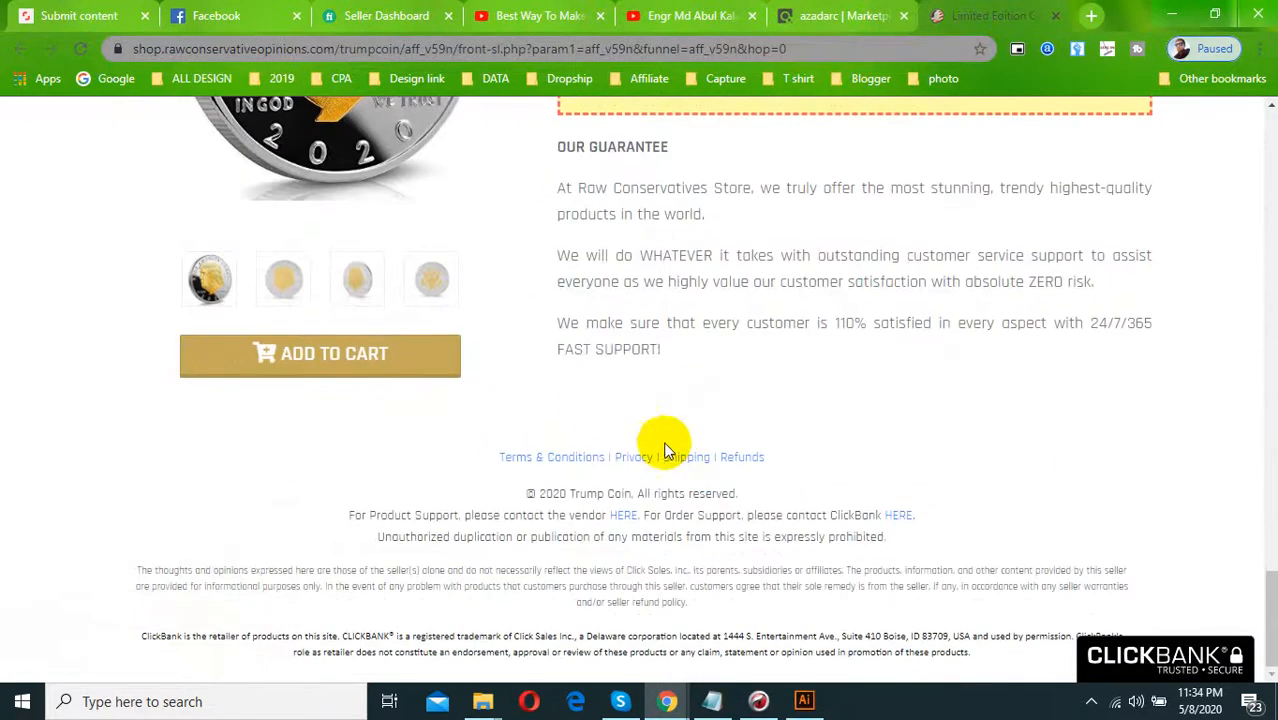
scroll(up, 3)
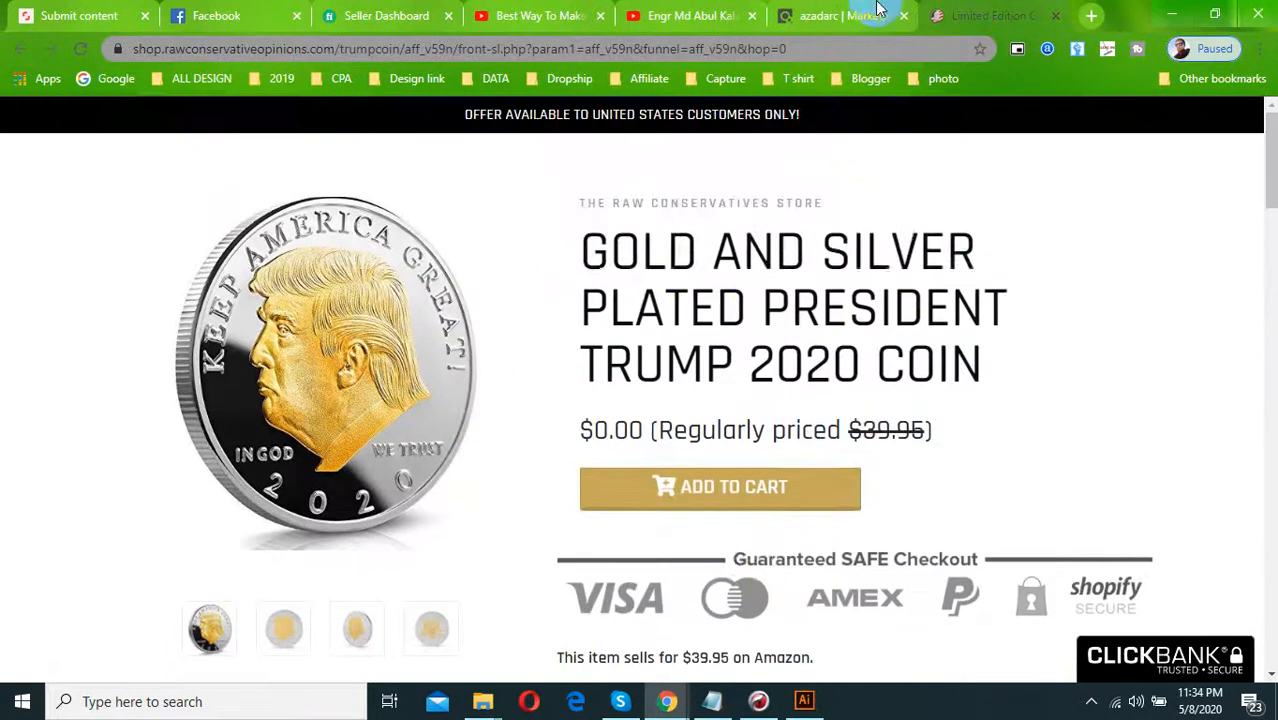
Return to the marketplace results and right-click the coin listing title ($16.50 average sale)
click(840, 15)
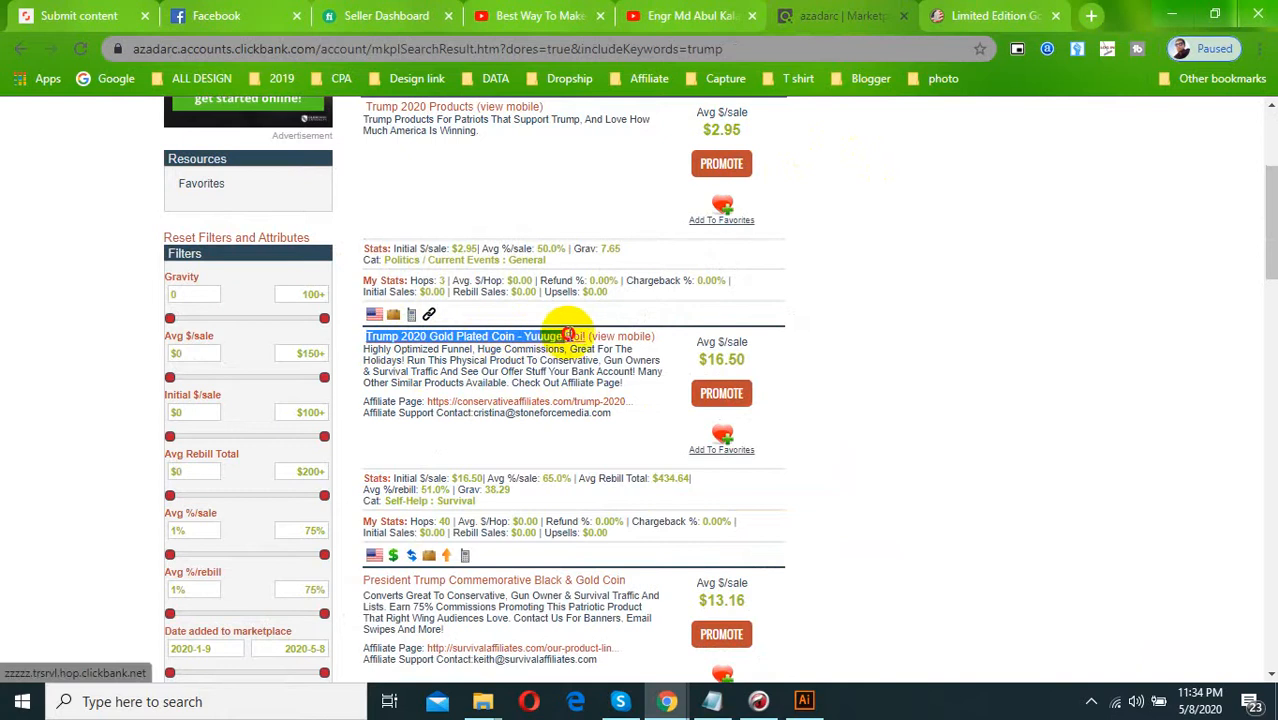
right_click(567, 335)
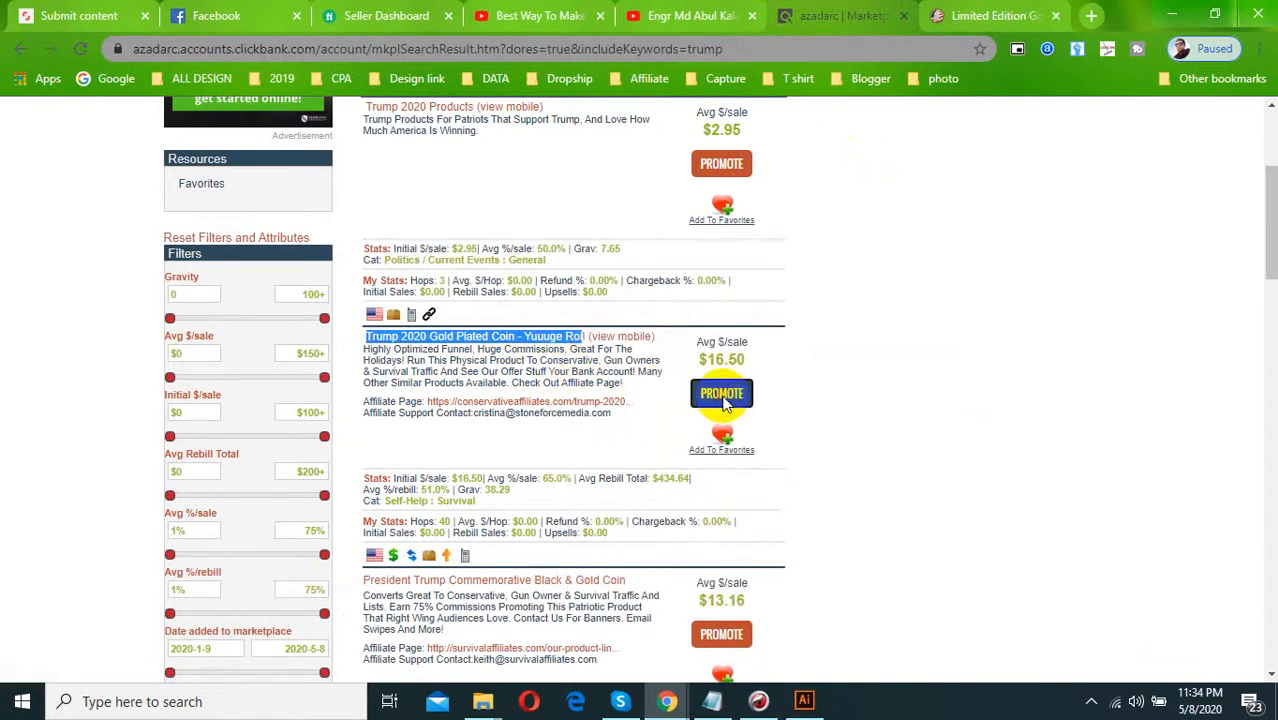
Open the coin offer's HopLink Generator with the nickname prefilled and 25% commission shown
click(721, 393)
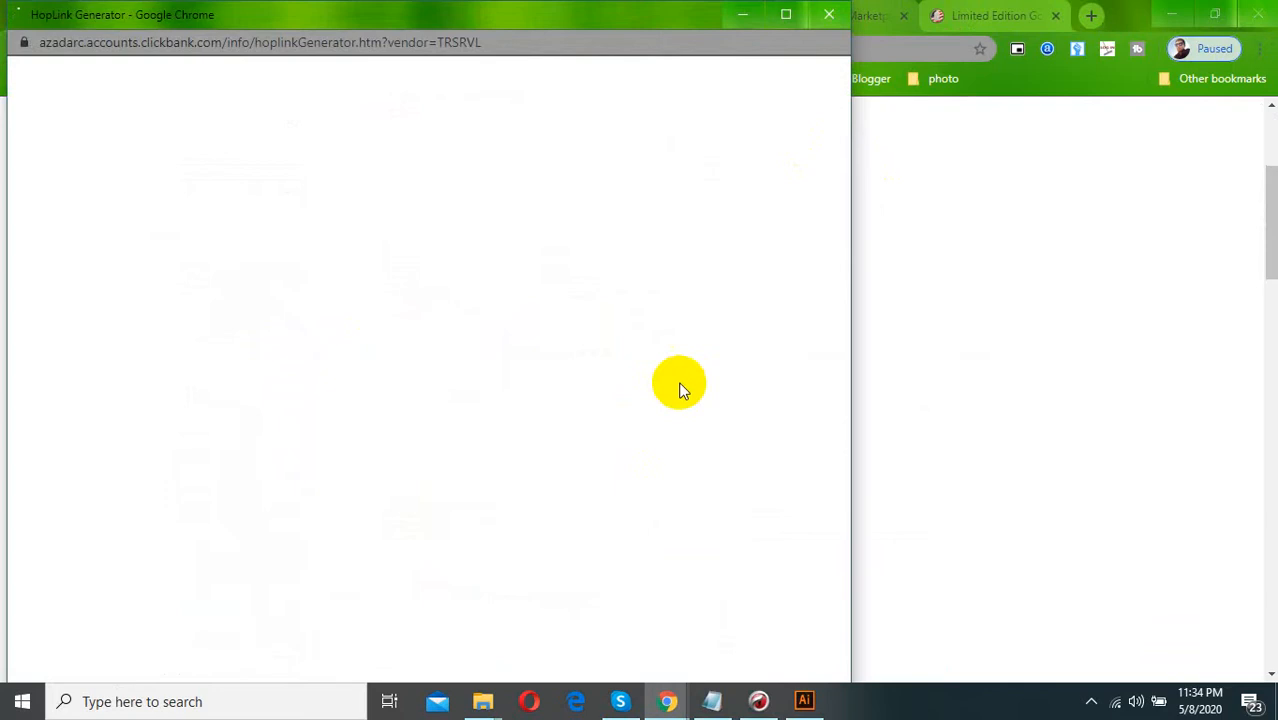
click(385, 15)
text(t)
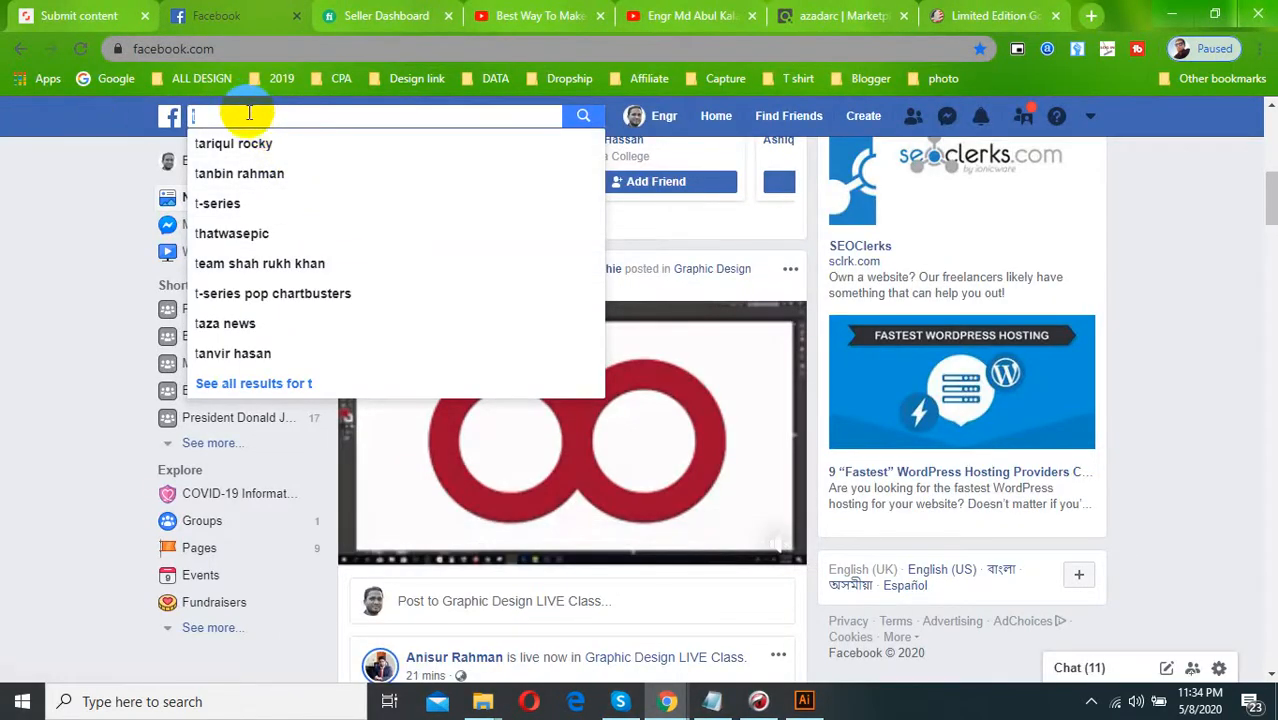
text(desert oasis gemz - rbp hostess)
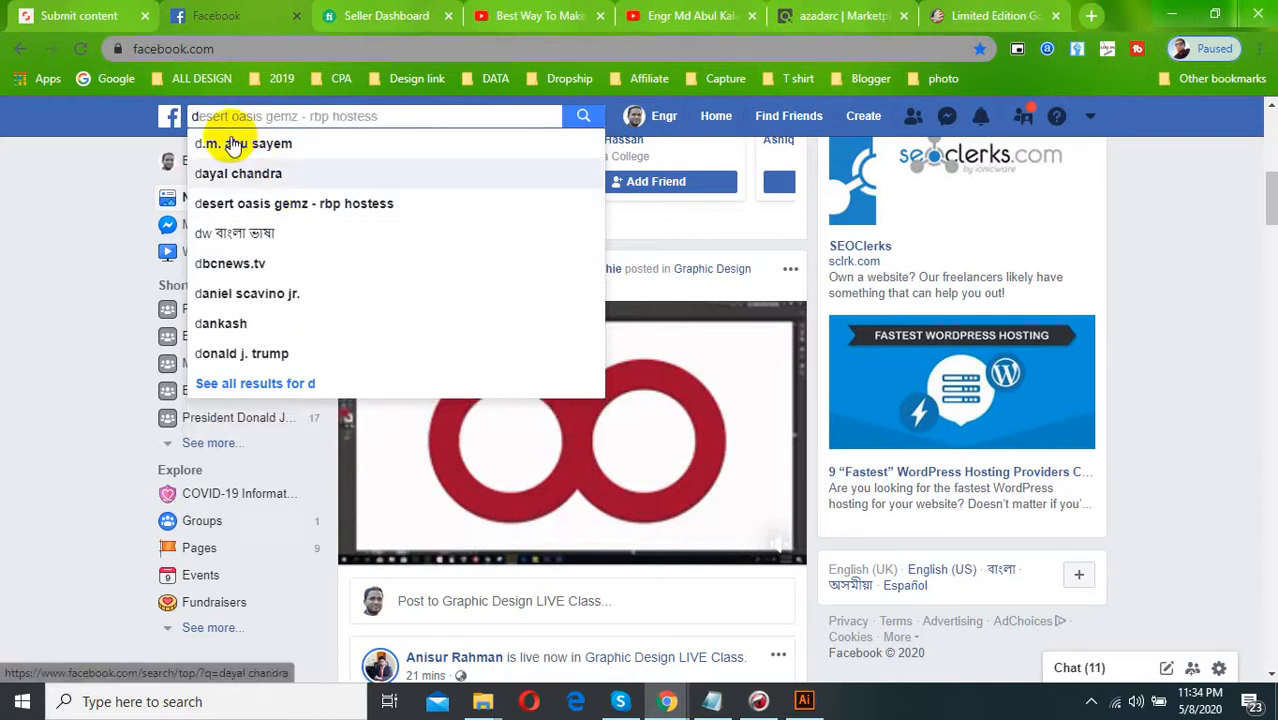
text(d6)
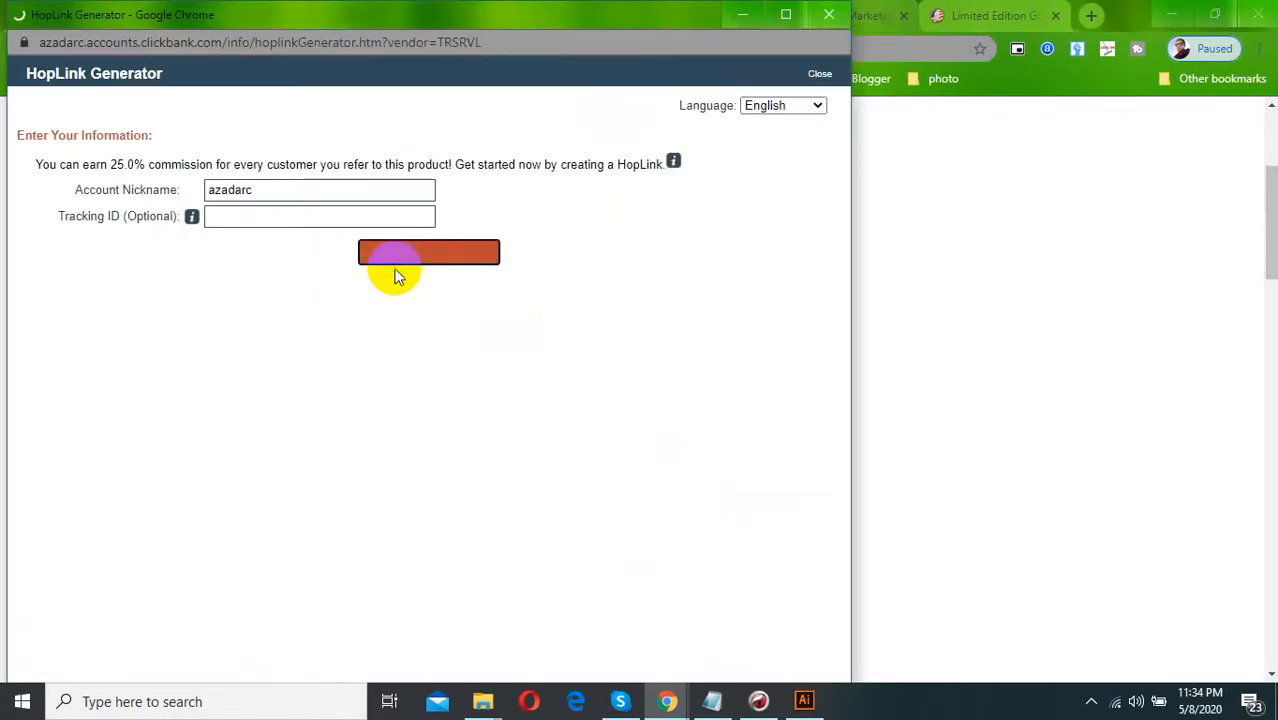
Generate the coin offer's HopLinks and copy the HopShield encrypted HopLink
click(428, 251)
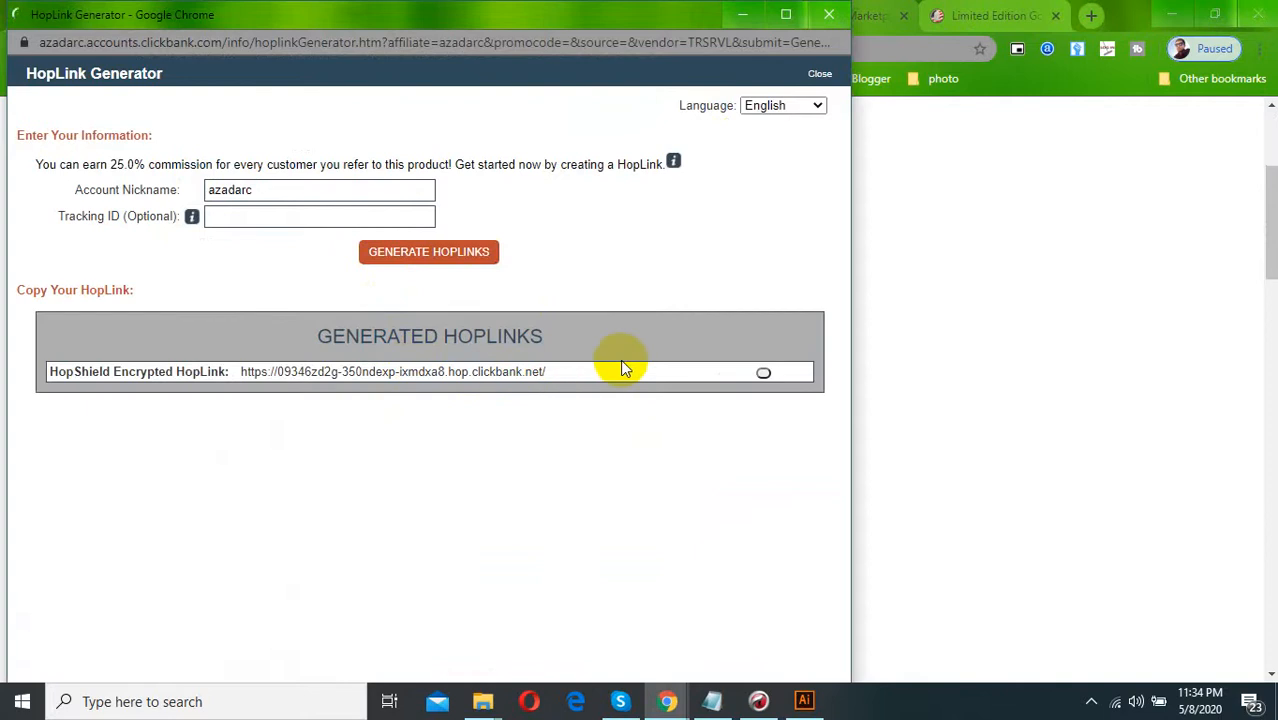
click(763, 377)
text(b5t)
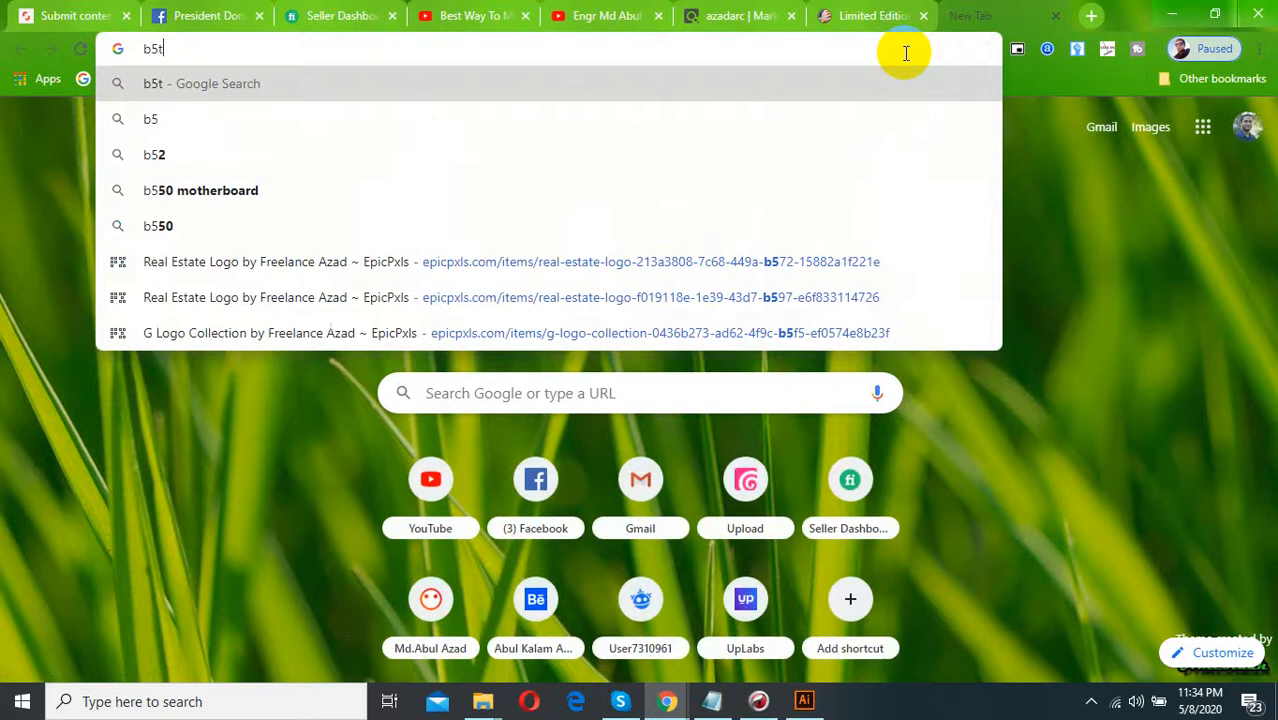
Shorten the ClickBank HopLink in Bitly to bit.ly/3fqNmWR and open its edit details
key(Backspace)
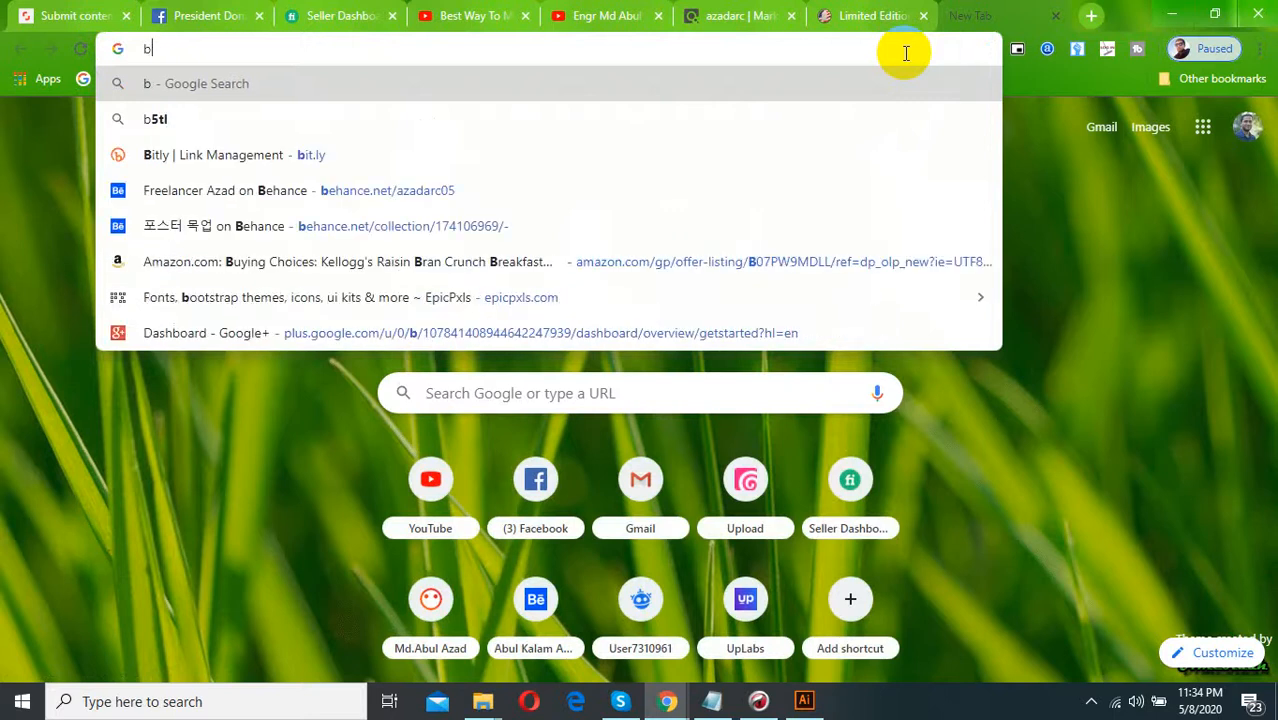
click(230, 154)
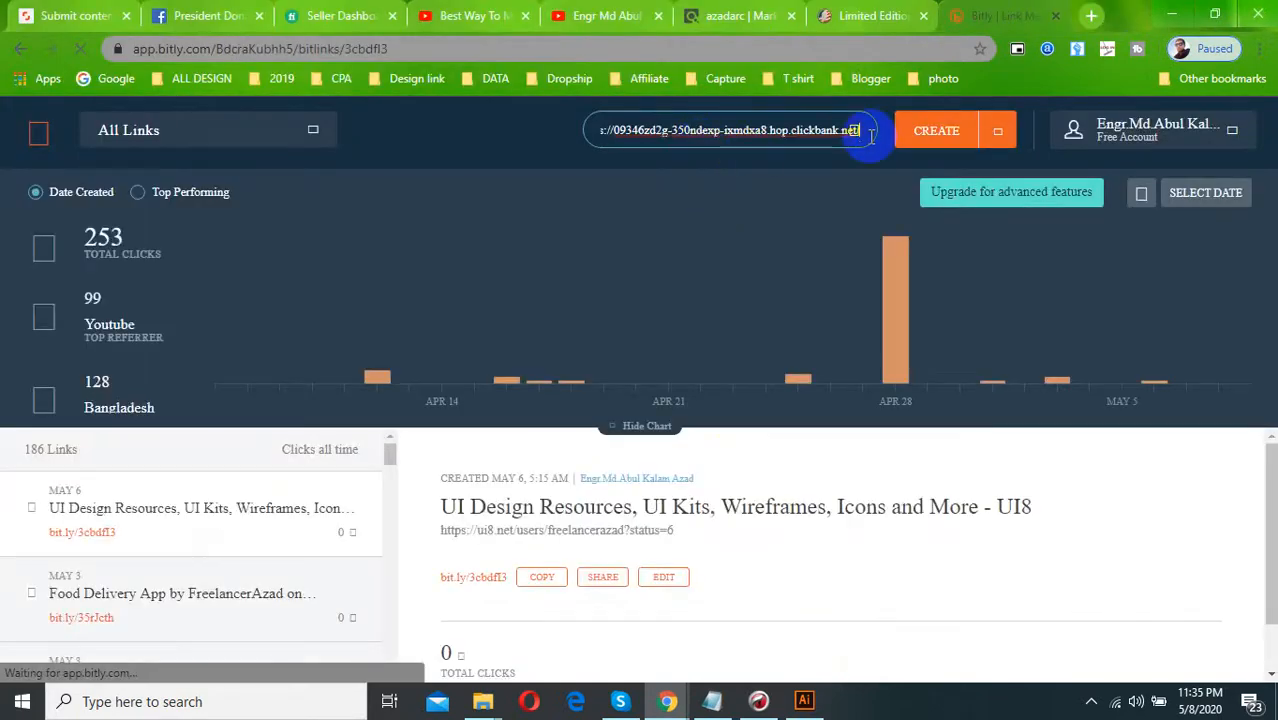
click(936, 130)
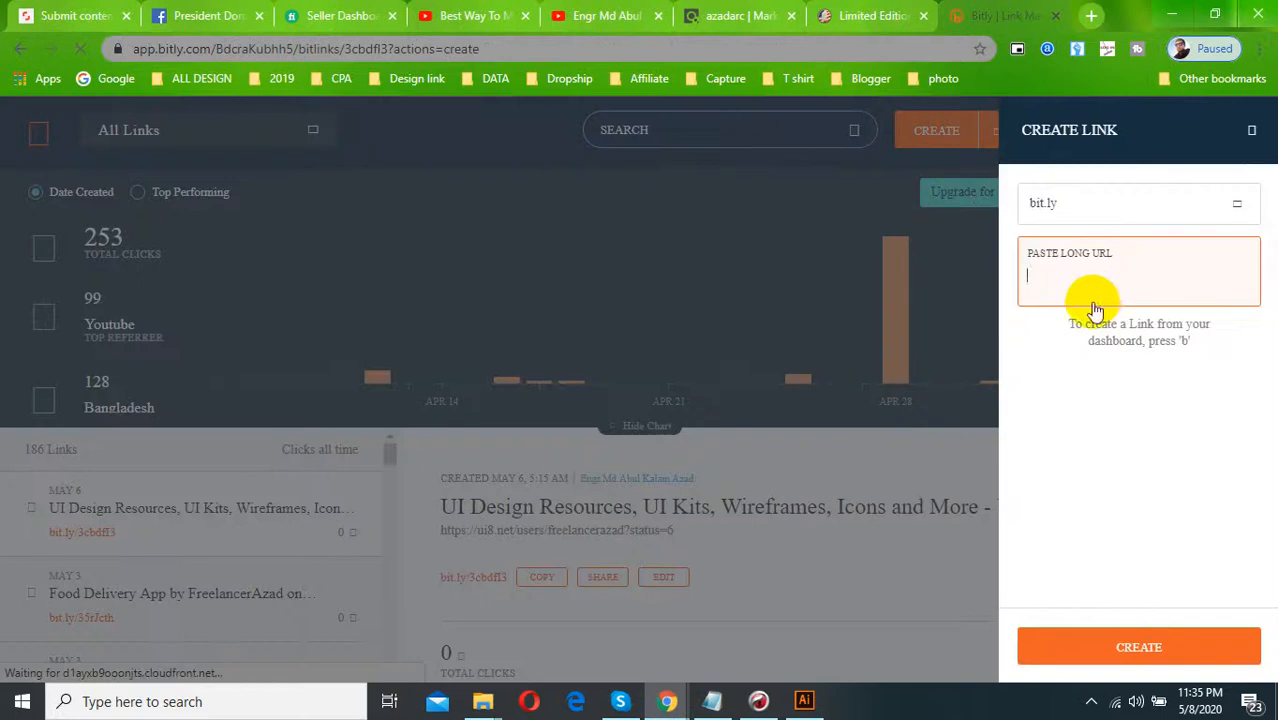
text(https://09346zd2g-350ndexp-ixmdxa8.hop.clickbank.net/)
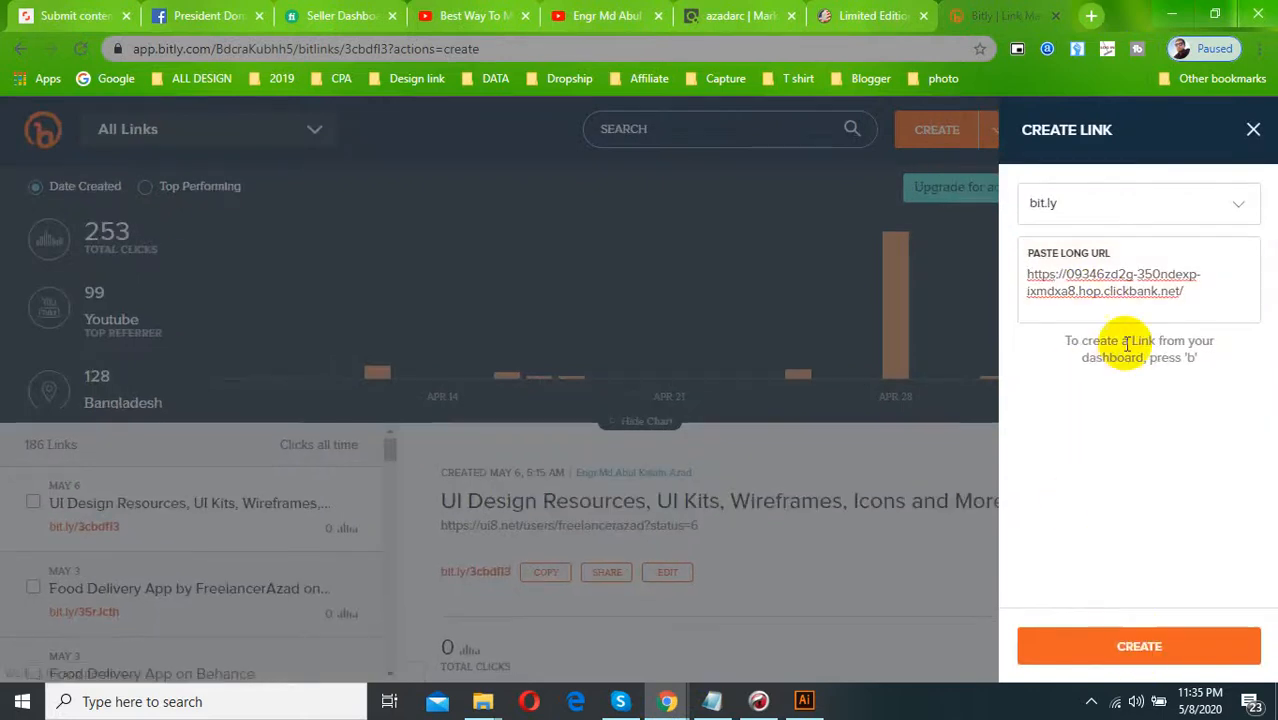
click(1139, 645)
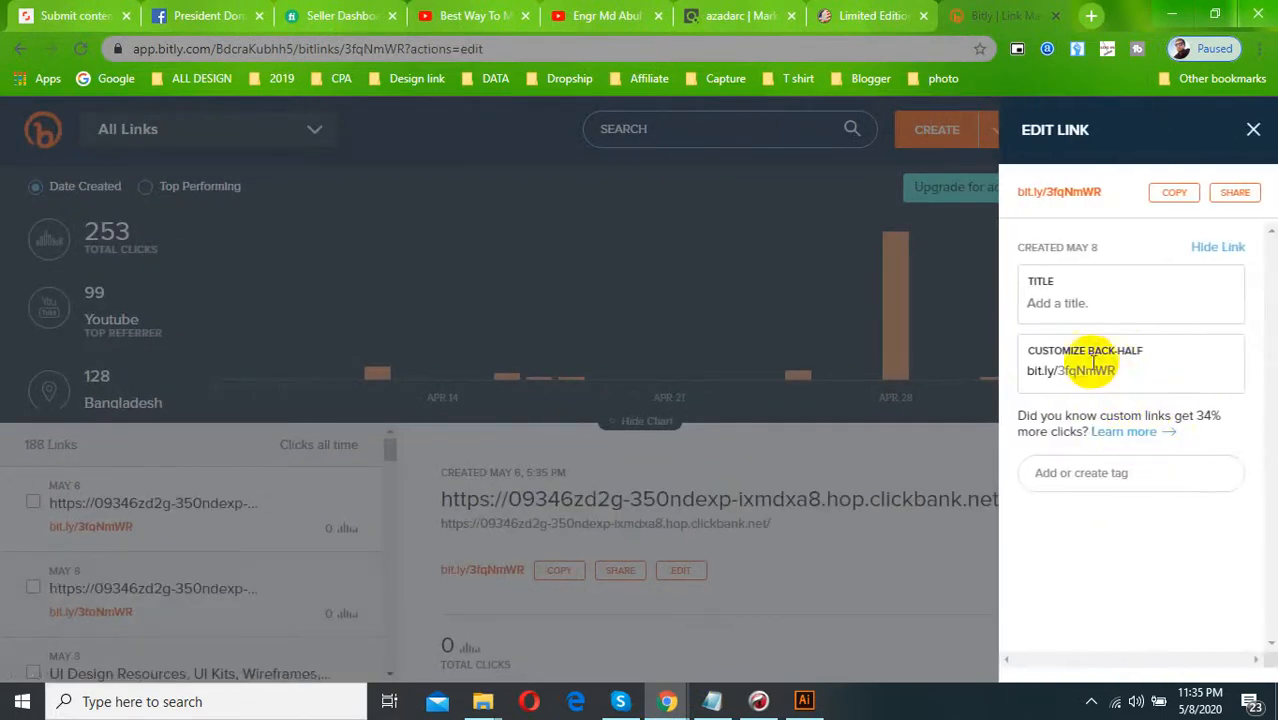
click(205, 15)
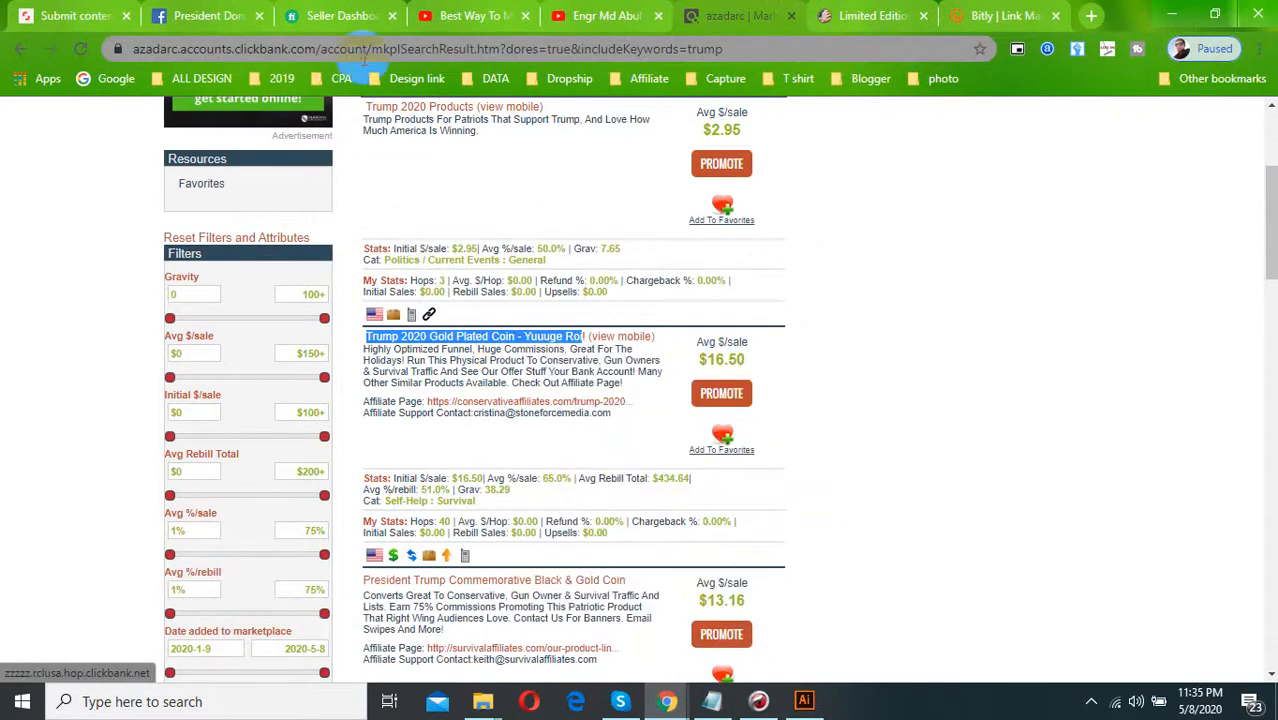
Write 'TRUMP 2020 GOLD PLATED COIN - YUUUGE ROI' above the bit.ly/3fqNmWR link and publish the post
click(207, 15)
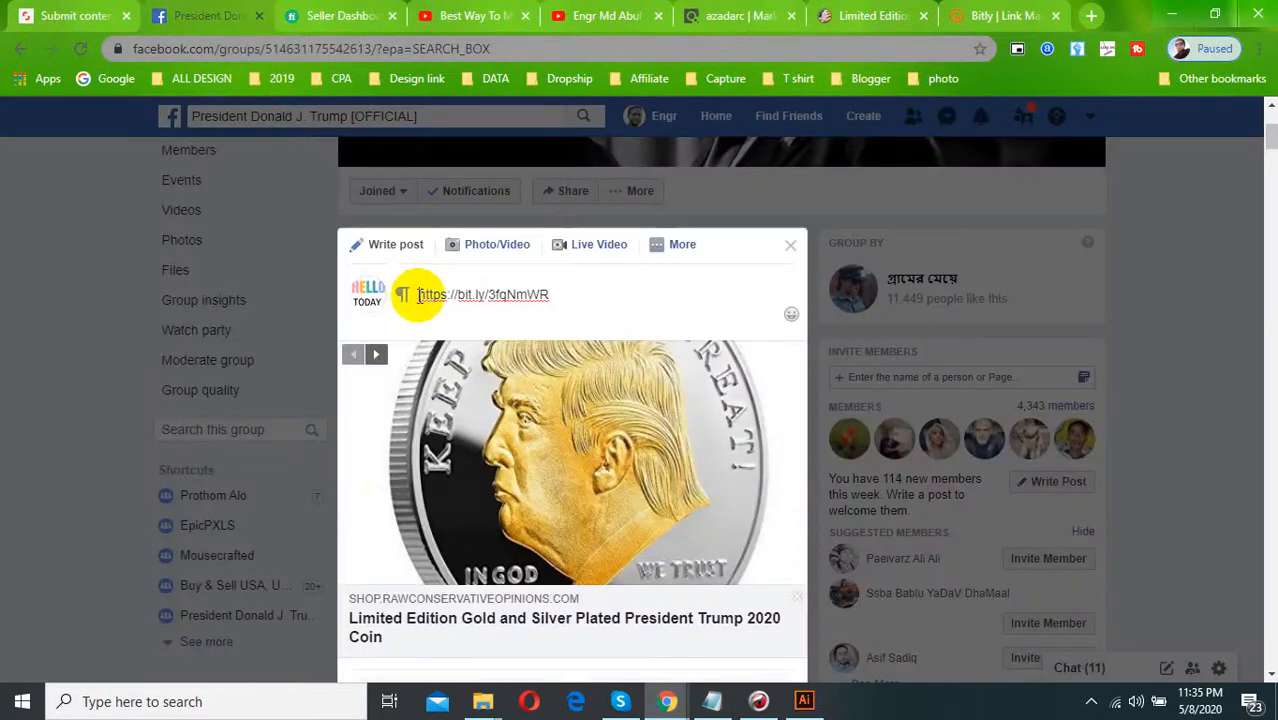
text(TRUMP 2020 GOLD PLATED COIN - YUUUGE ROI)
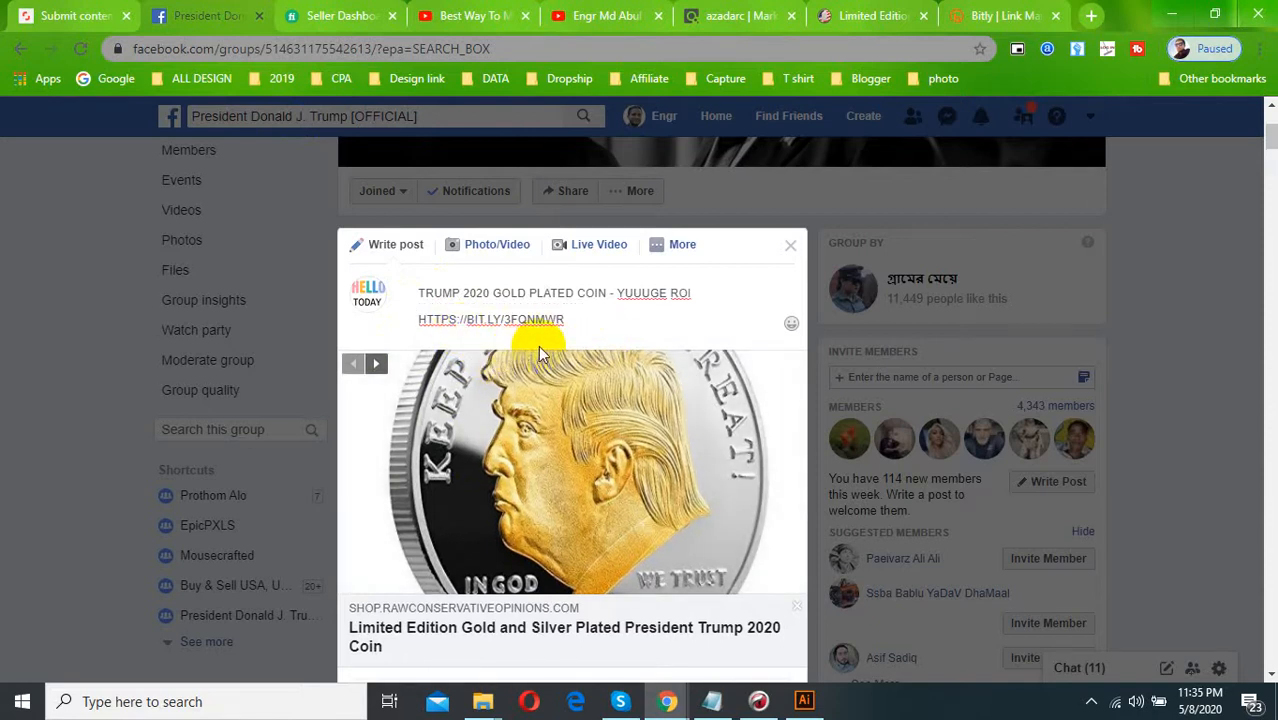
scroll(down, 3)
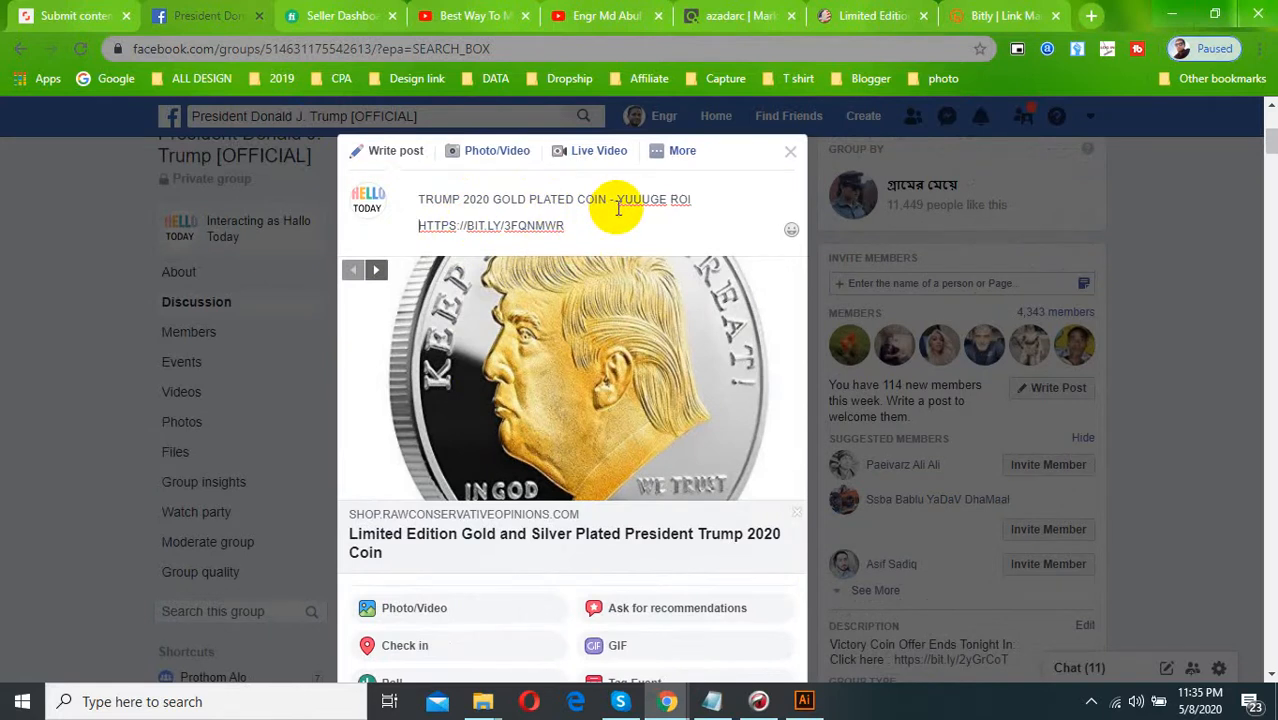
scroll(down, 3)
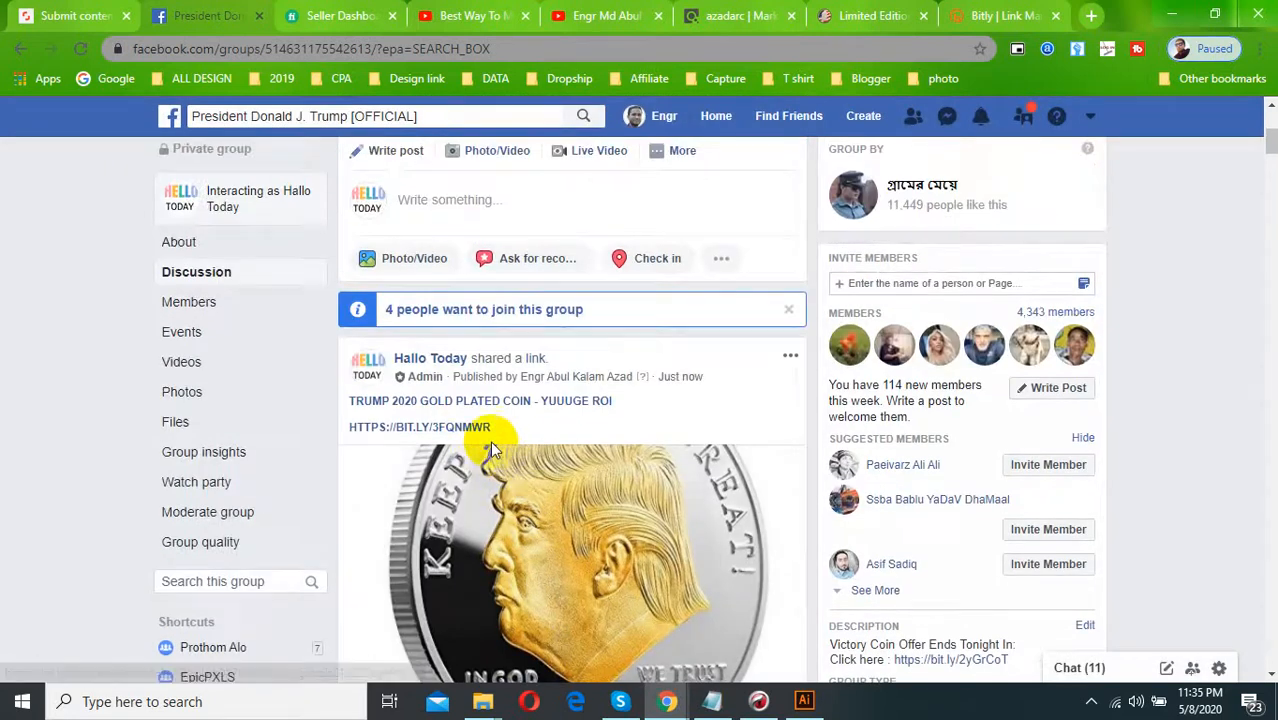
scroll(down, 3)
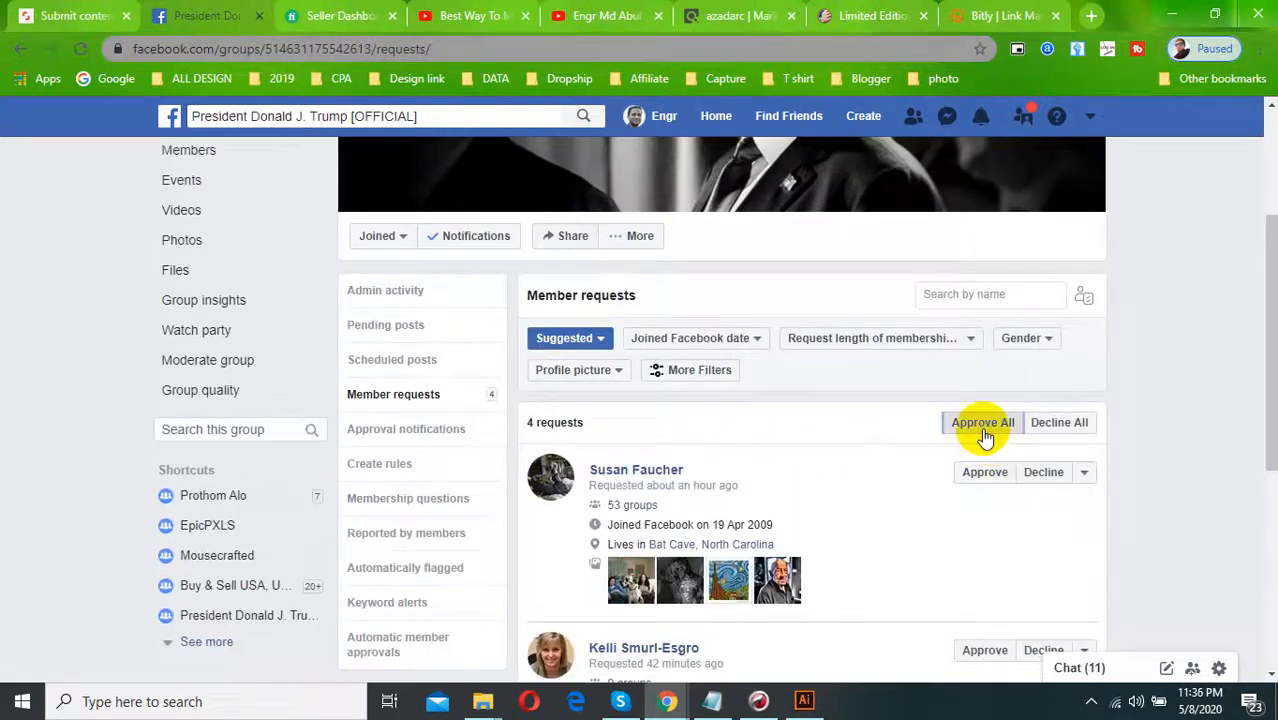
Approve all four member requests, then type 'Trump 2020 Gold Plated Coin - Yuuuge Roi' in an older post's comment
click(982, 422)
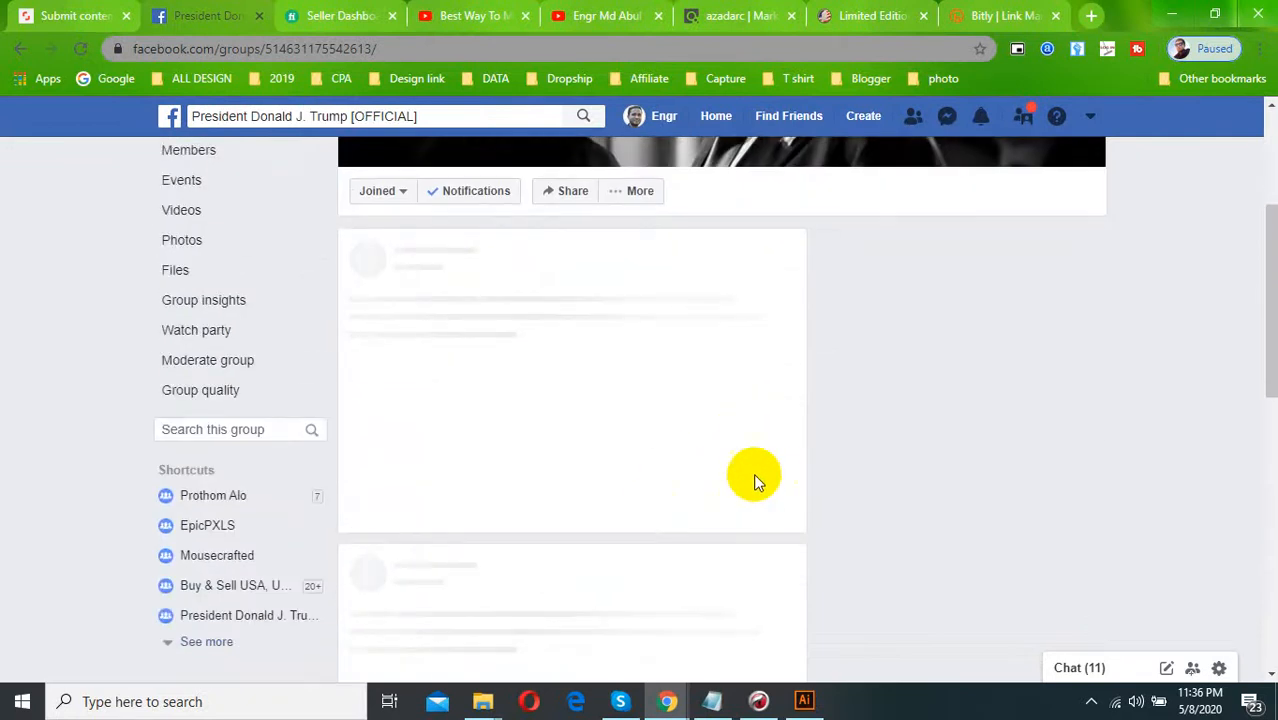
mouse_move(546, 413)
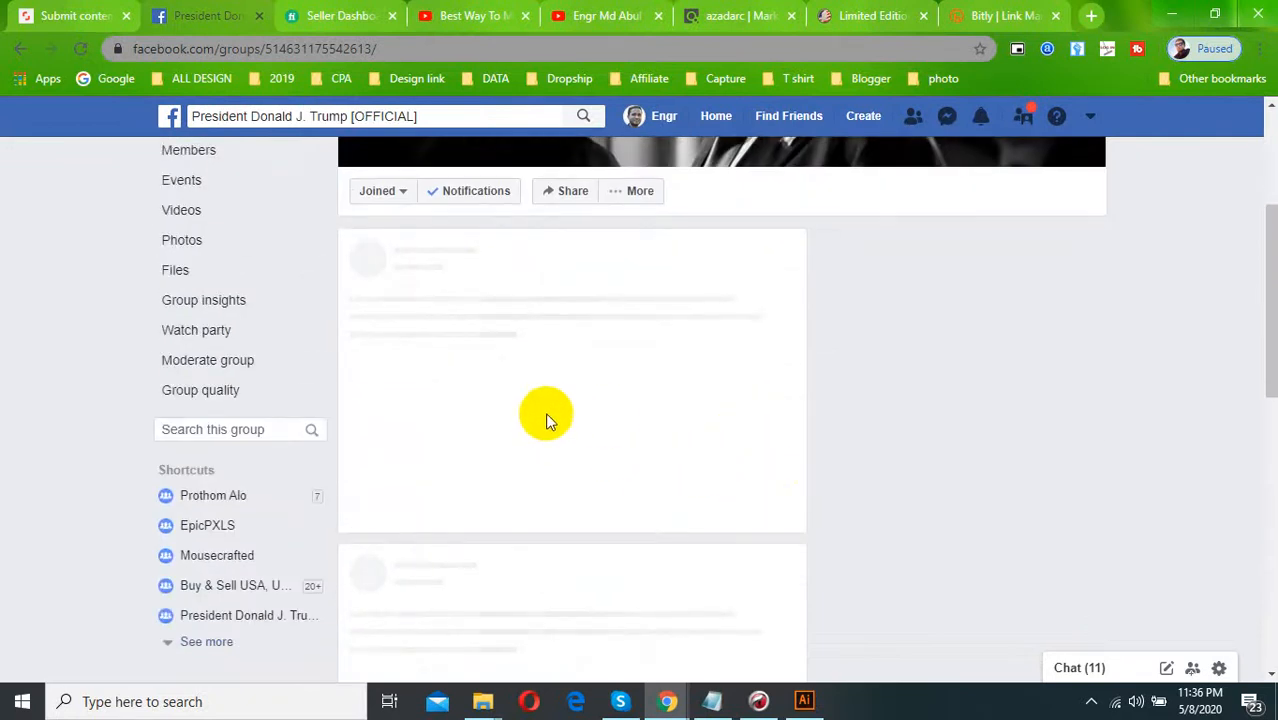
mouse_move(520, 432)
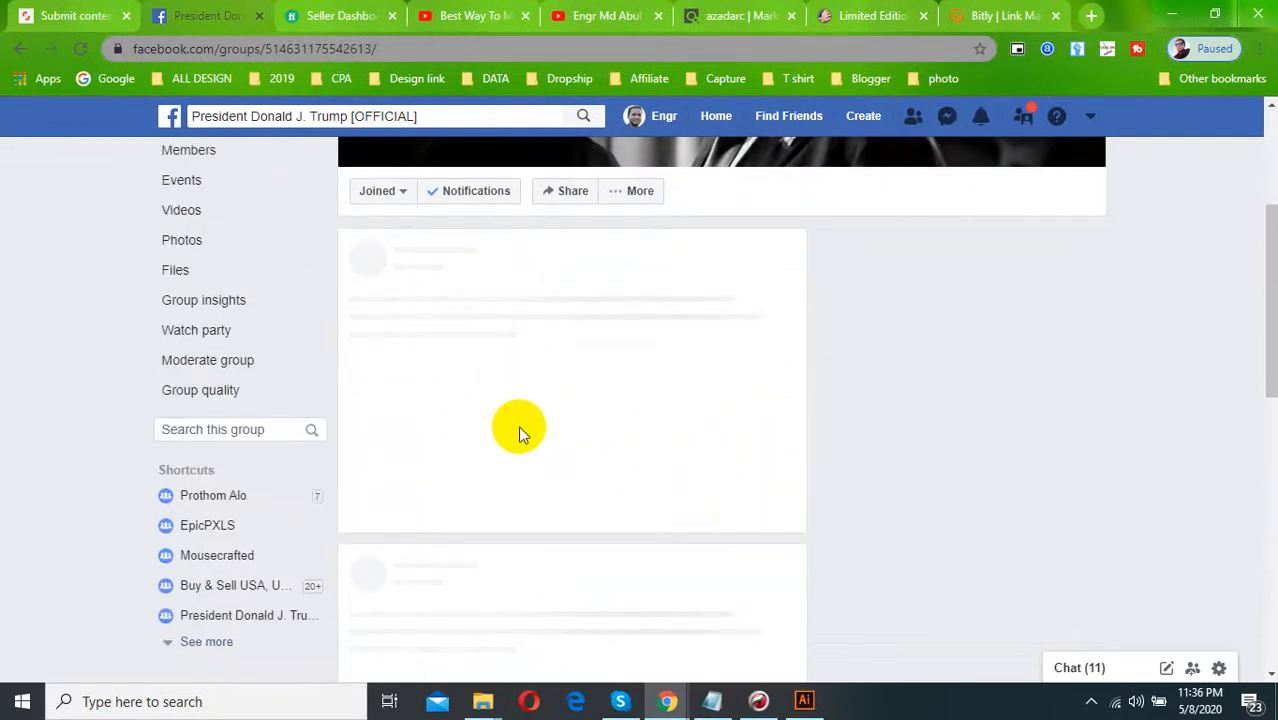
mouse_move(555, 424)
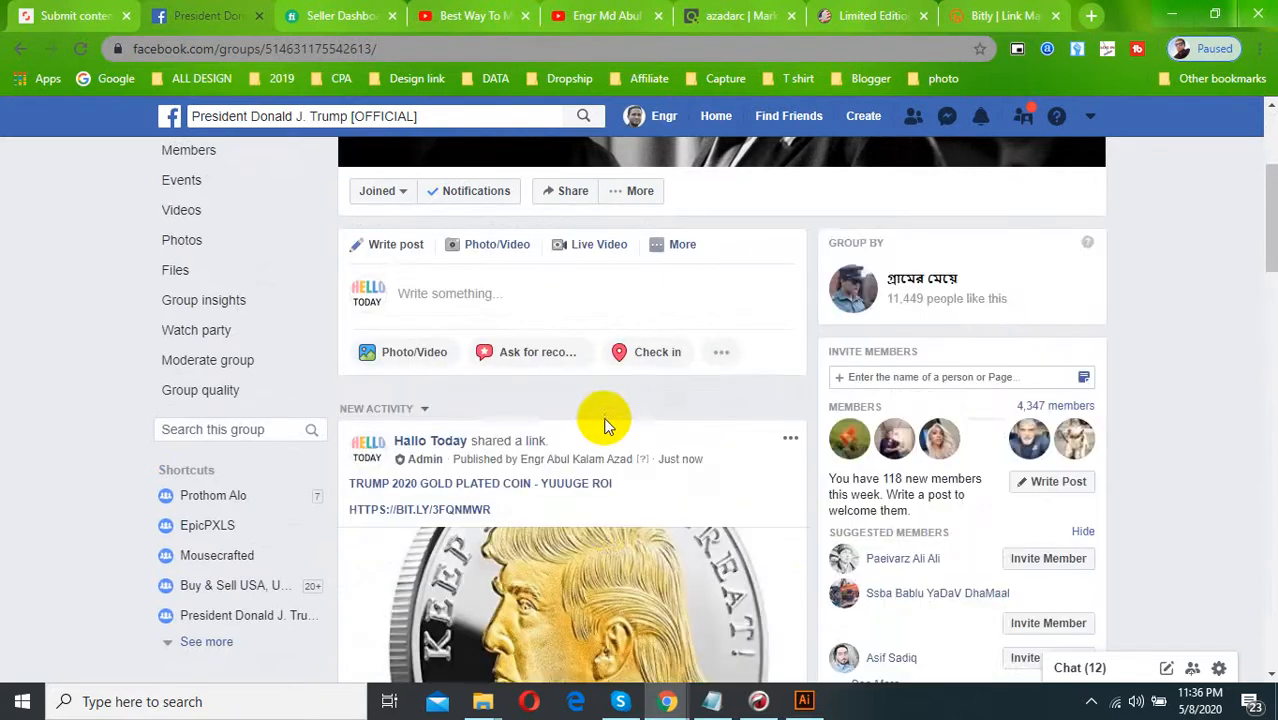
scroll(down, 3)
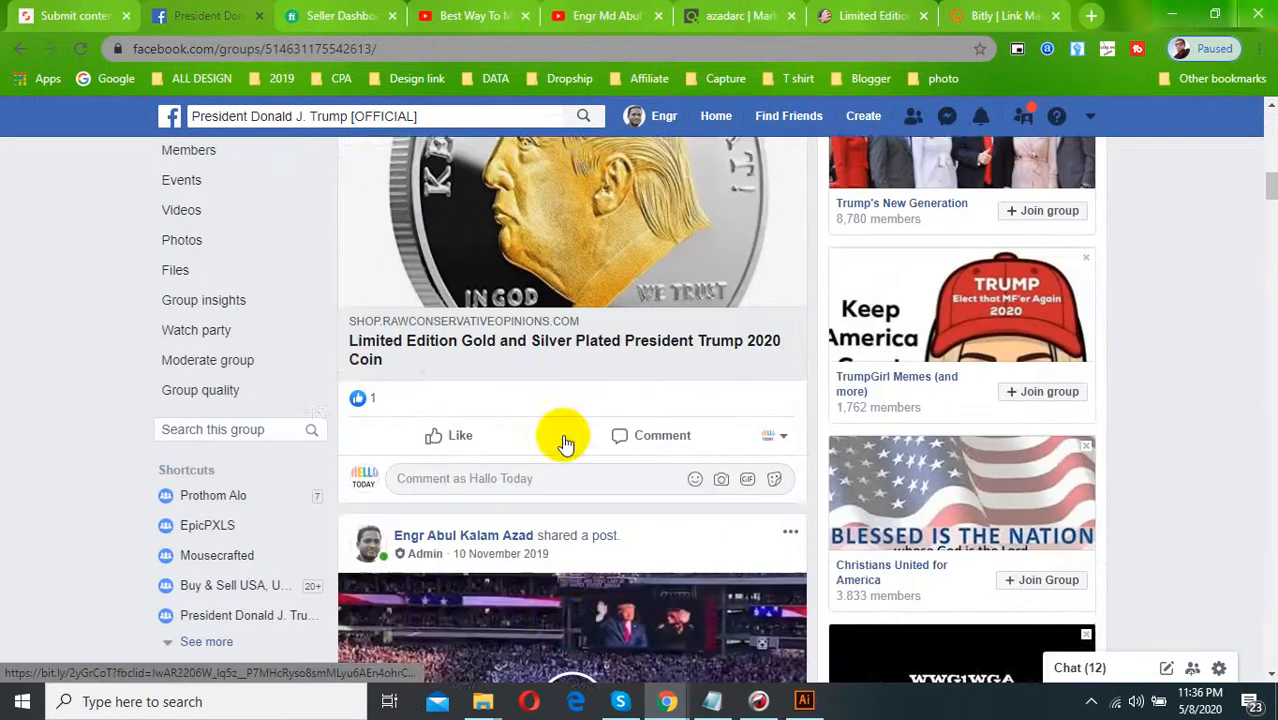
scroll(down, 3)
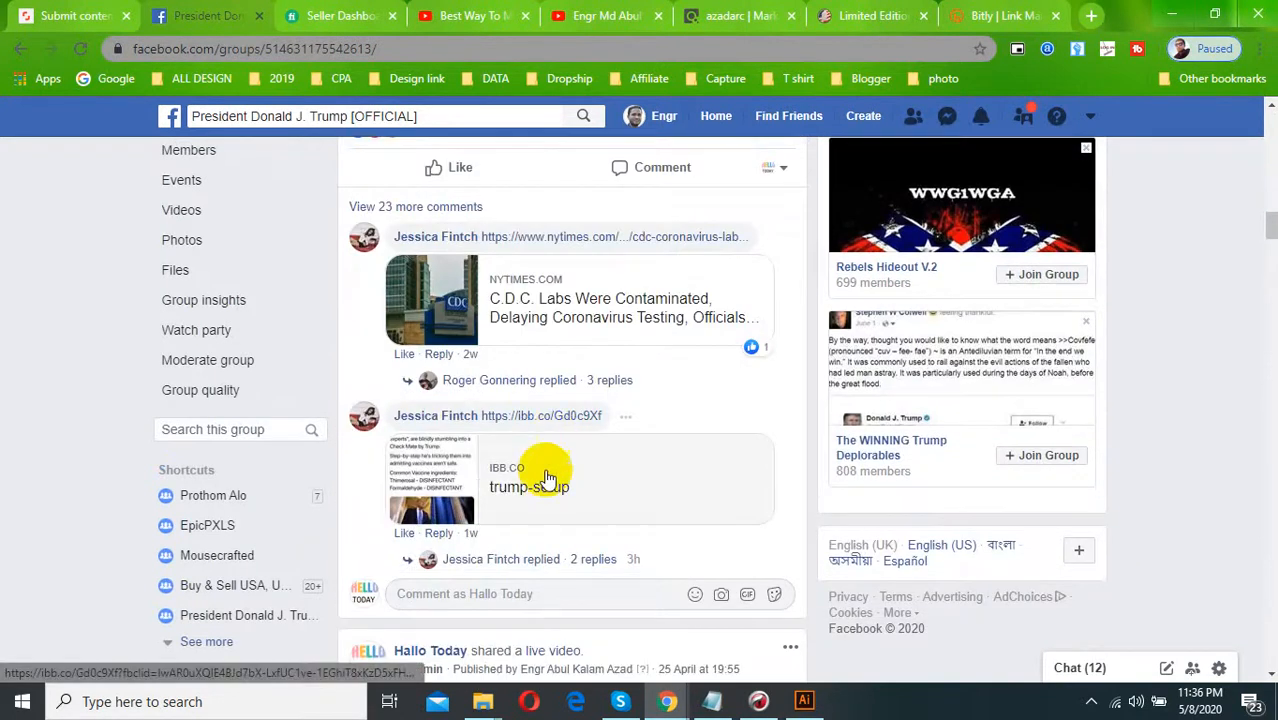
scroll(down, 3)
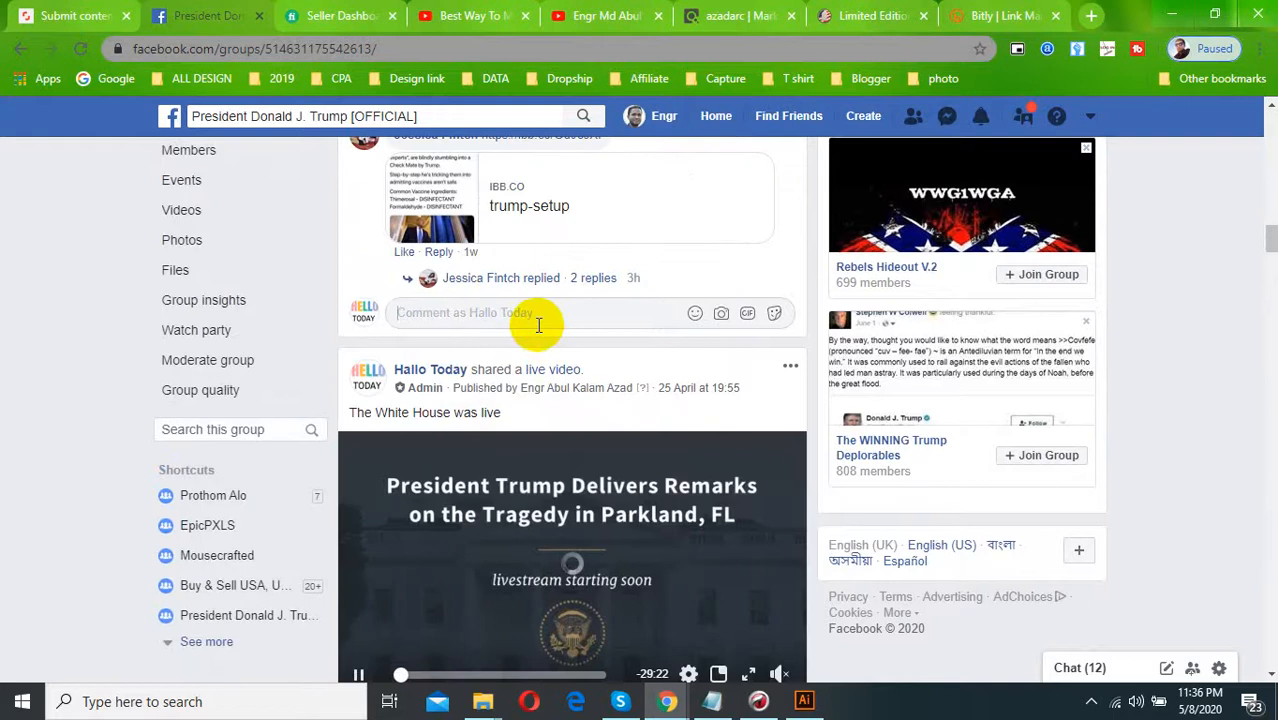
text(Trump 2020 Gold Plated Coin - Yuuuge Roi)
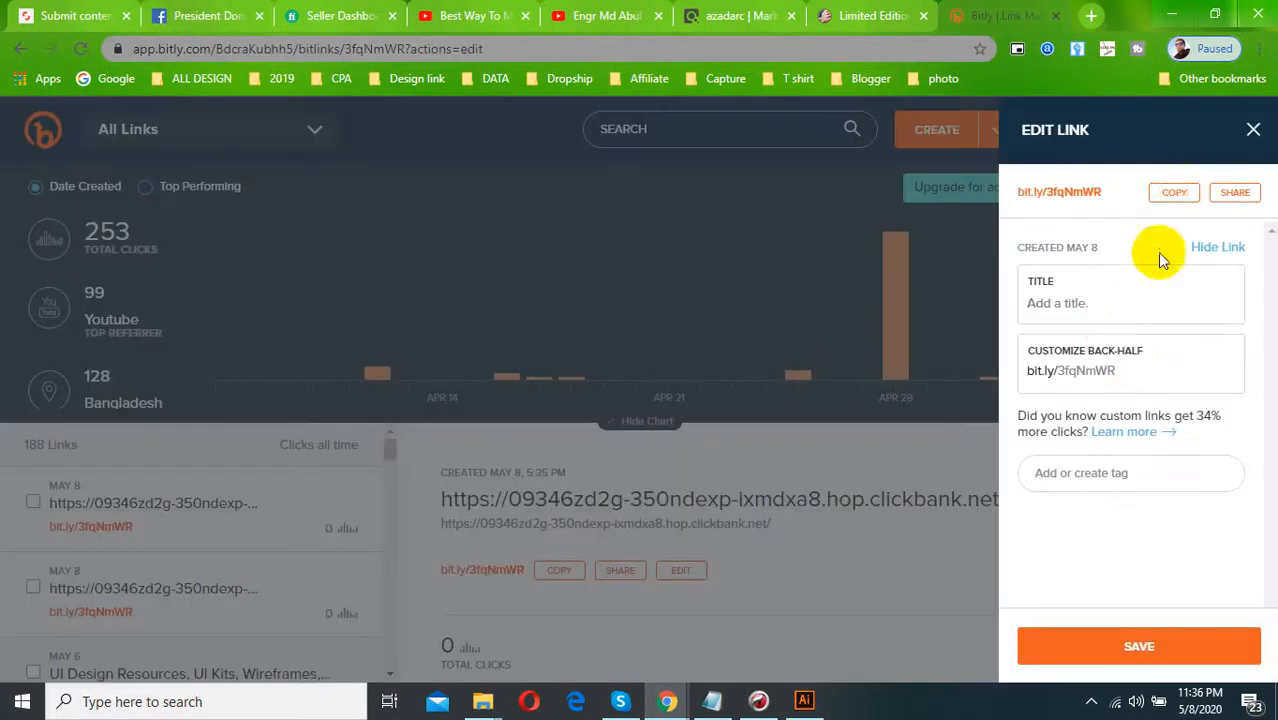
Add bit.ly/3fqNmWR to the comment, close the floating video, and return to ClickBank
click(207, 15)
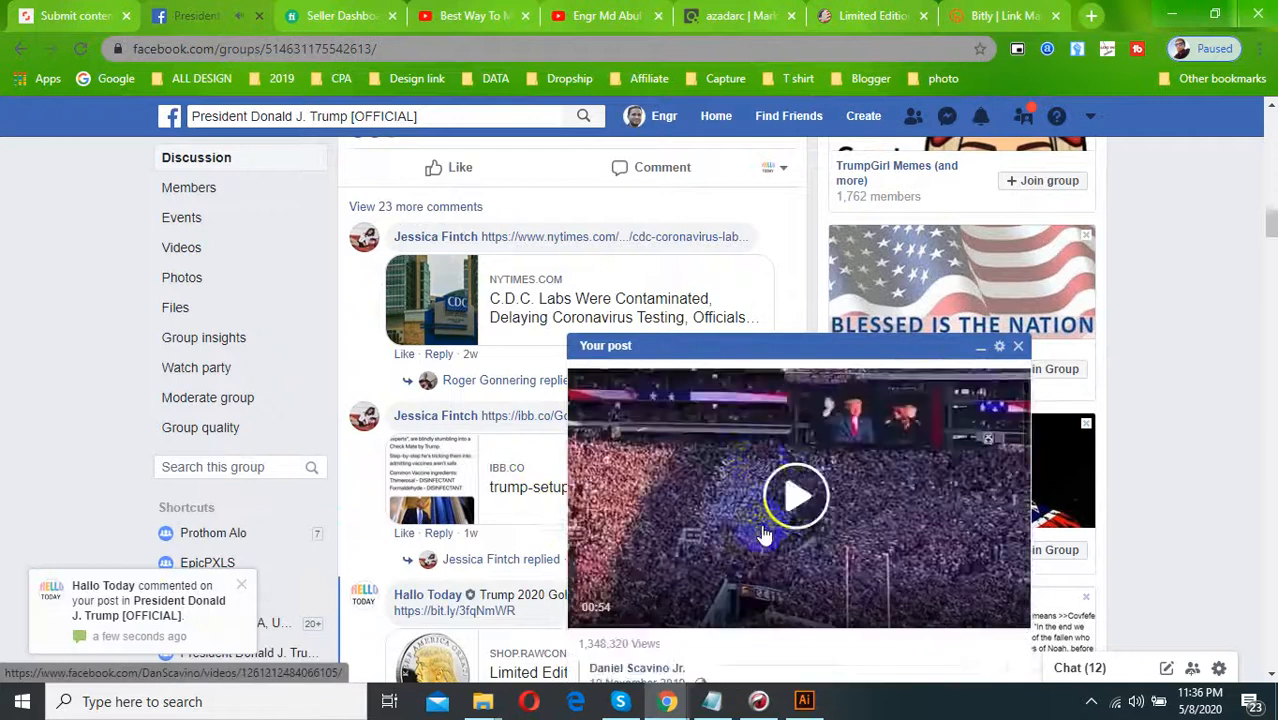
click(1018, 345)
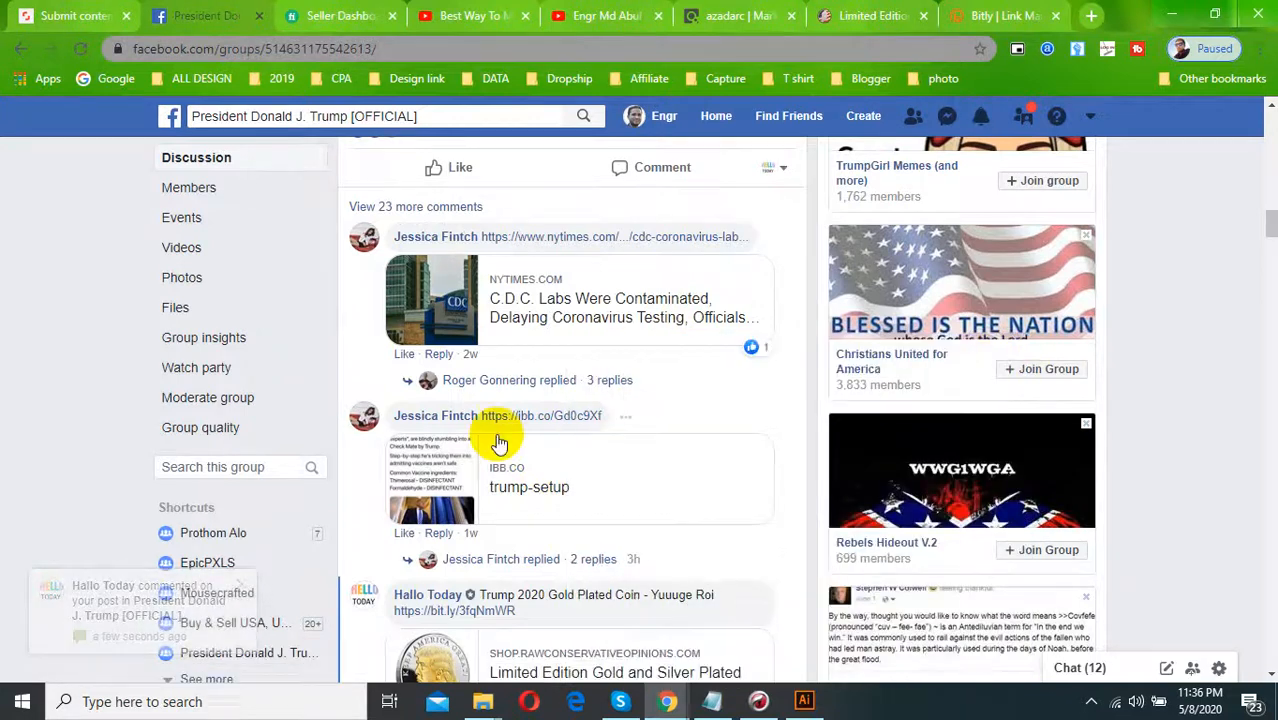
scroll(down, 3)
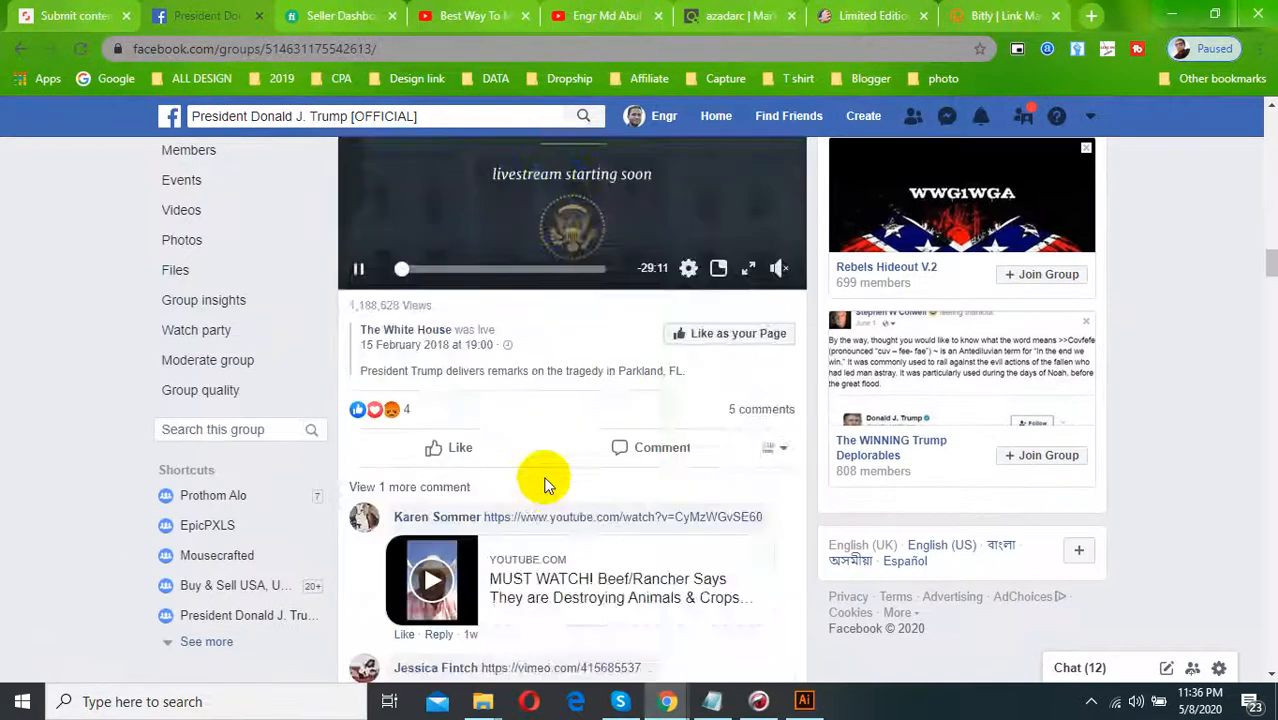
click(720, 16)
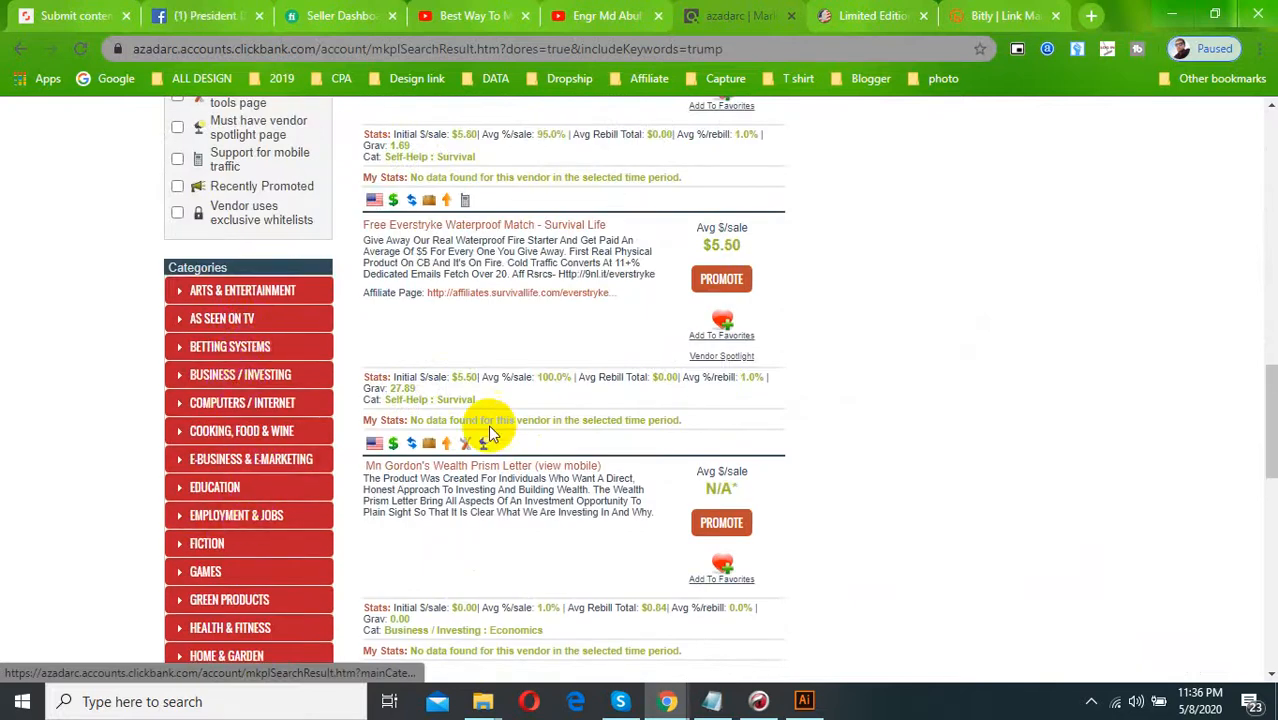
mouse_move(250, 487)
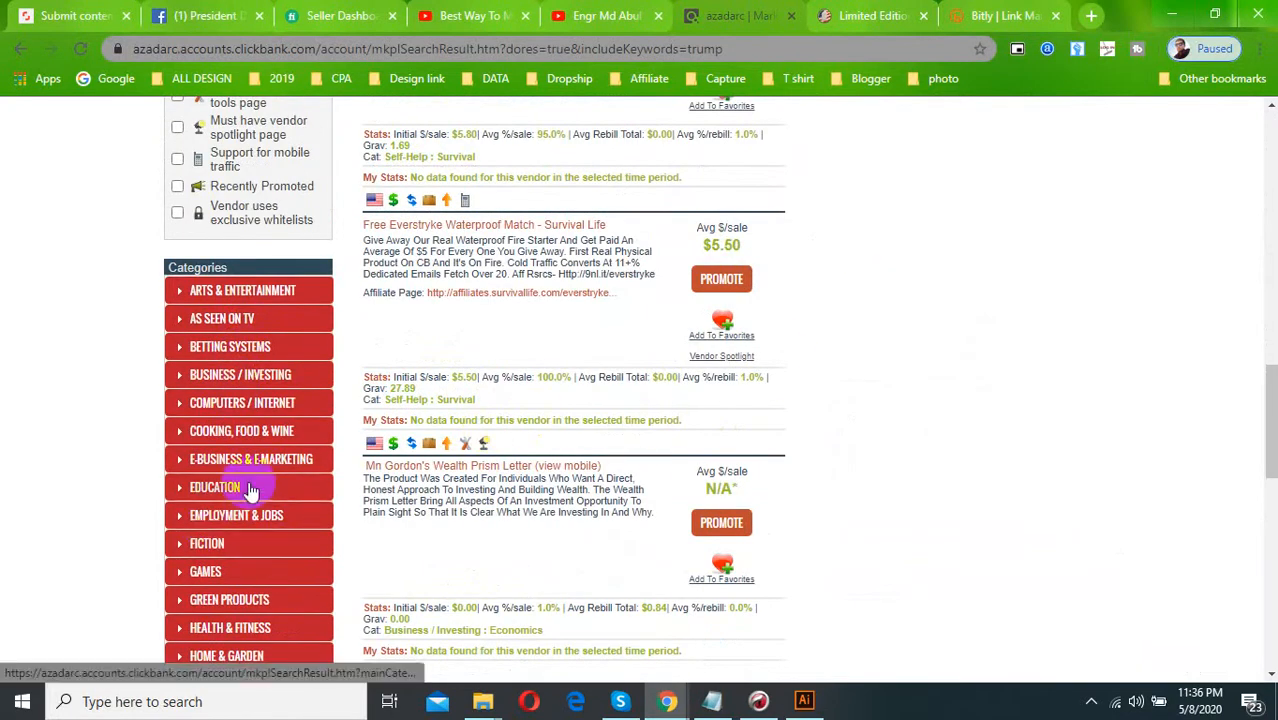
mouse_move(240, 560)
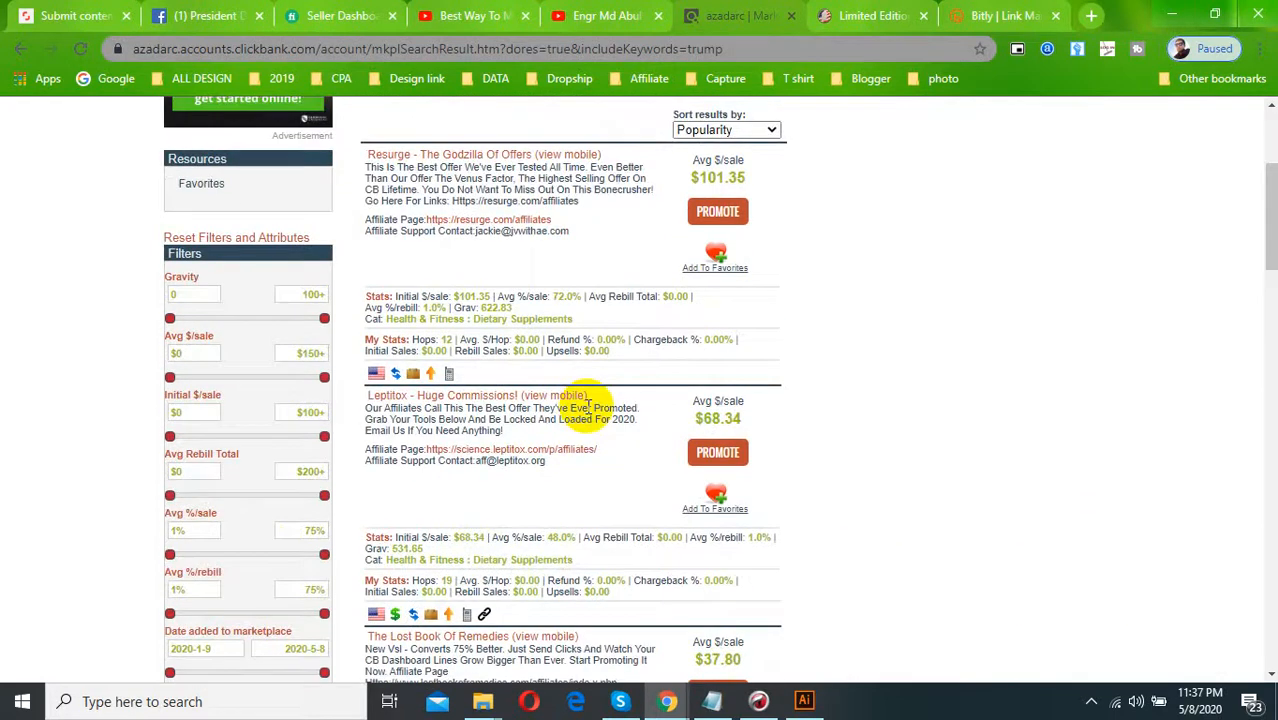
Open the Resurge offer ($101.35 average per sale) from the Health & Fitness listing
scroll(up, 3)
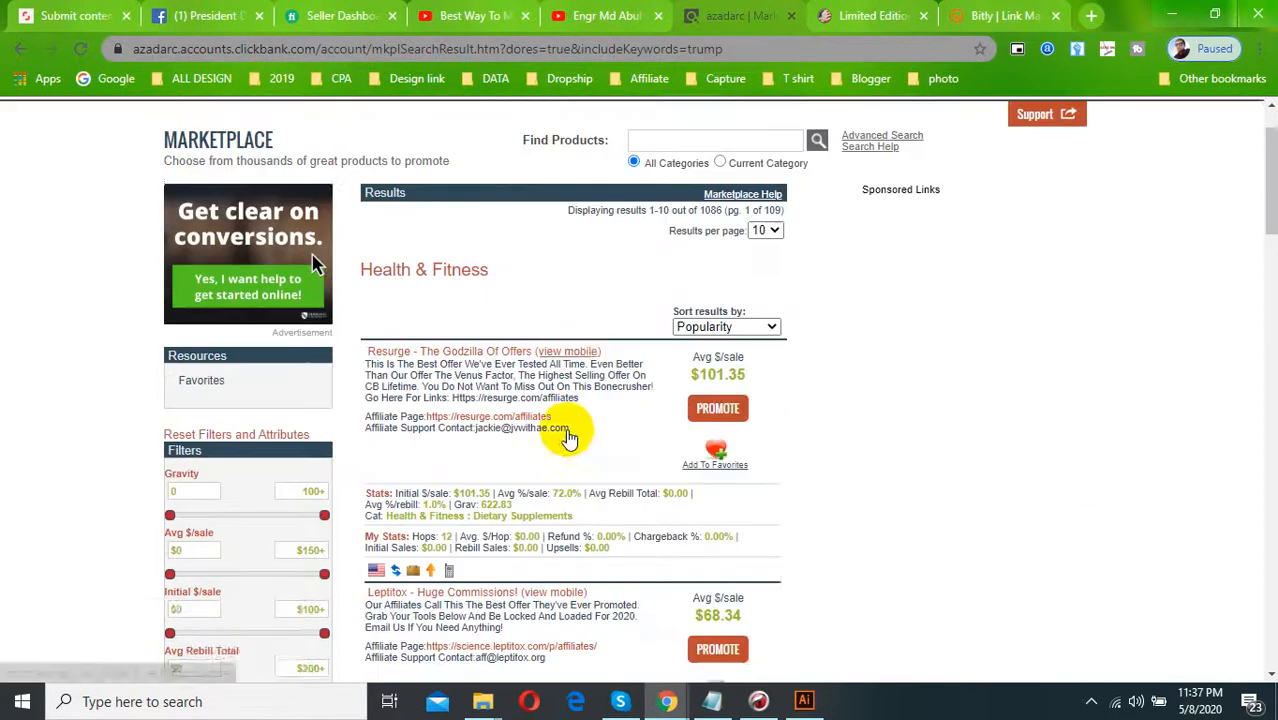
scroll(down, 3)
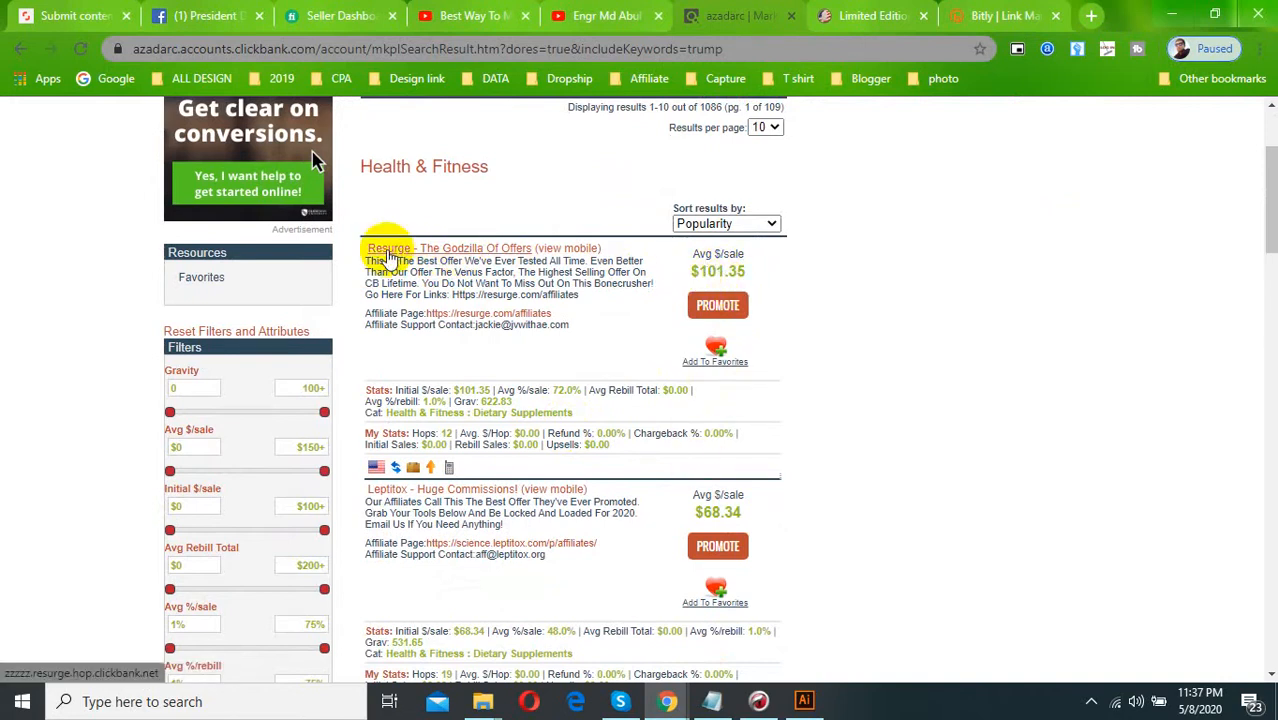
click(388, 247)
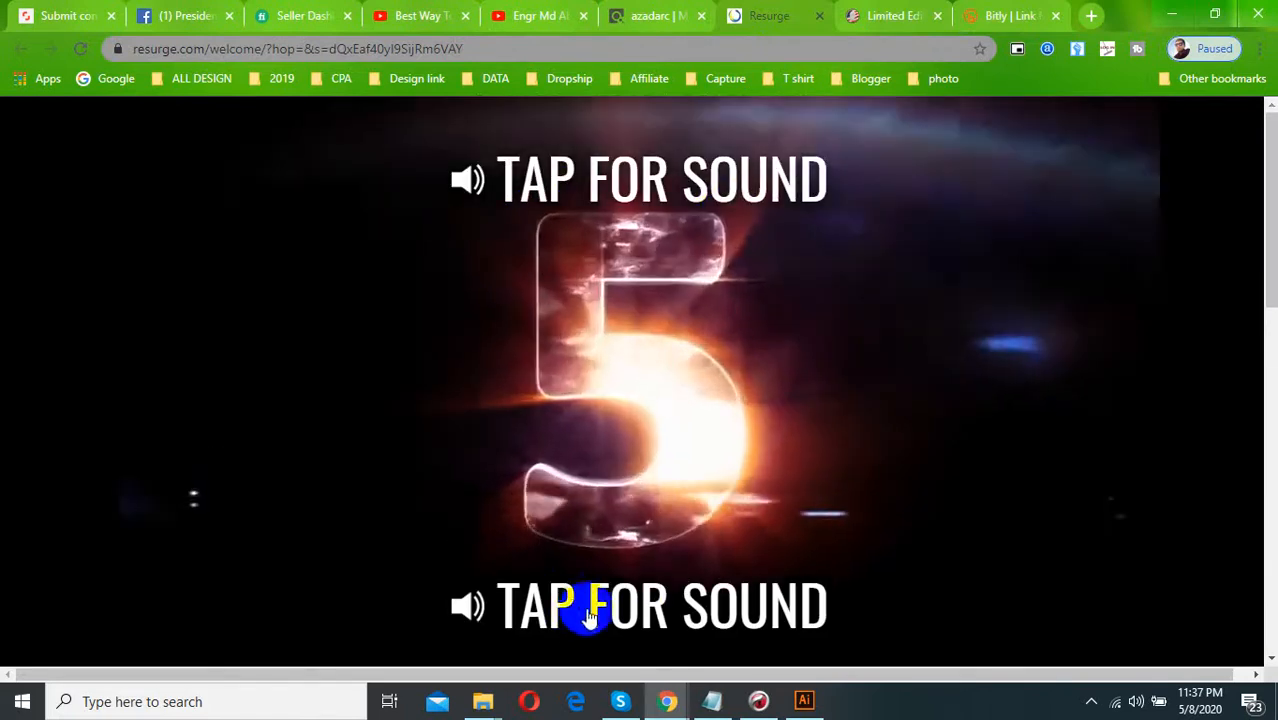
Scroll the Resurge sales page past its video to the FDA disclaimer and references
scroll(down, 3)
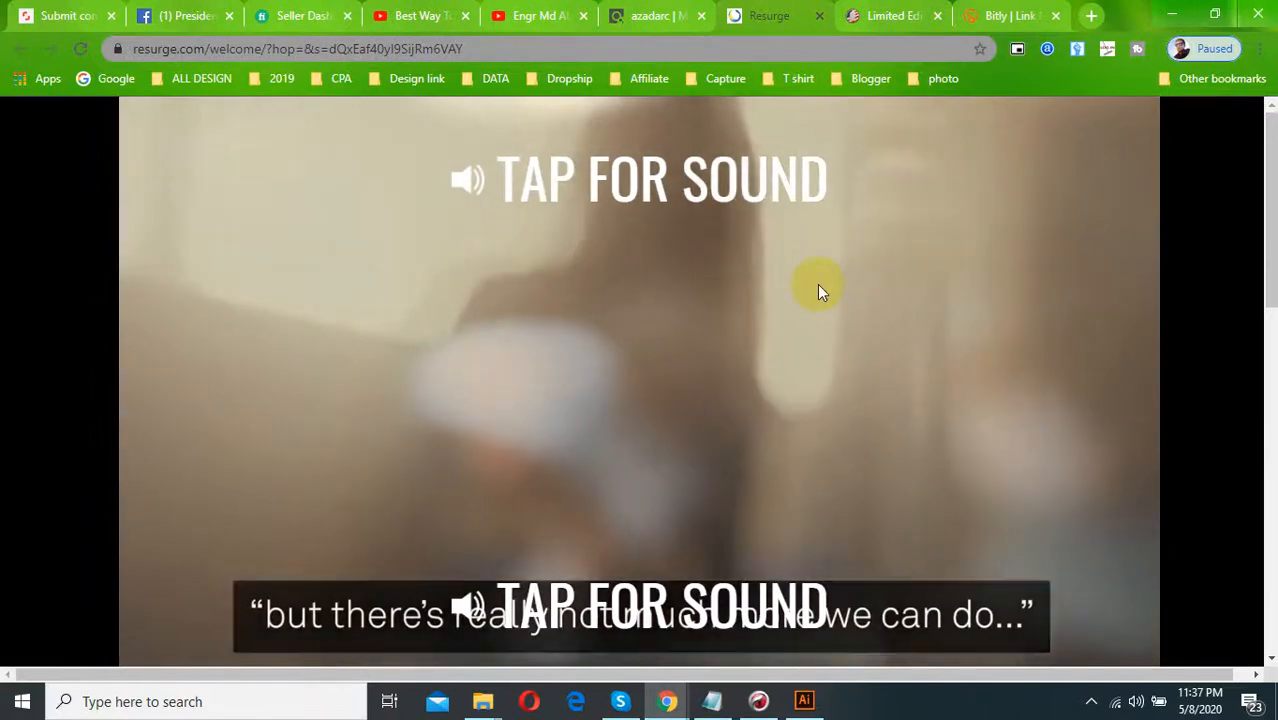
scroll(down, 3)
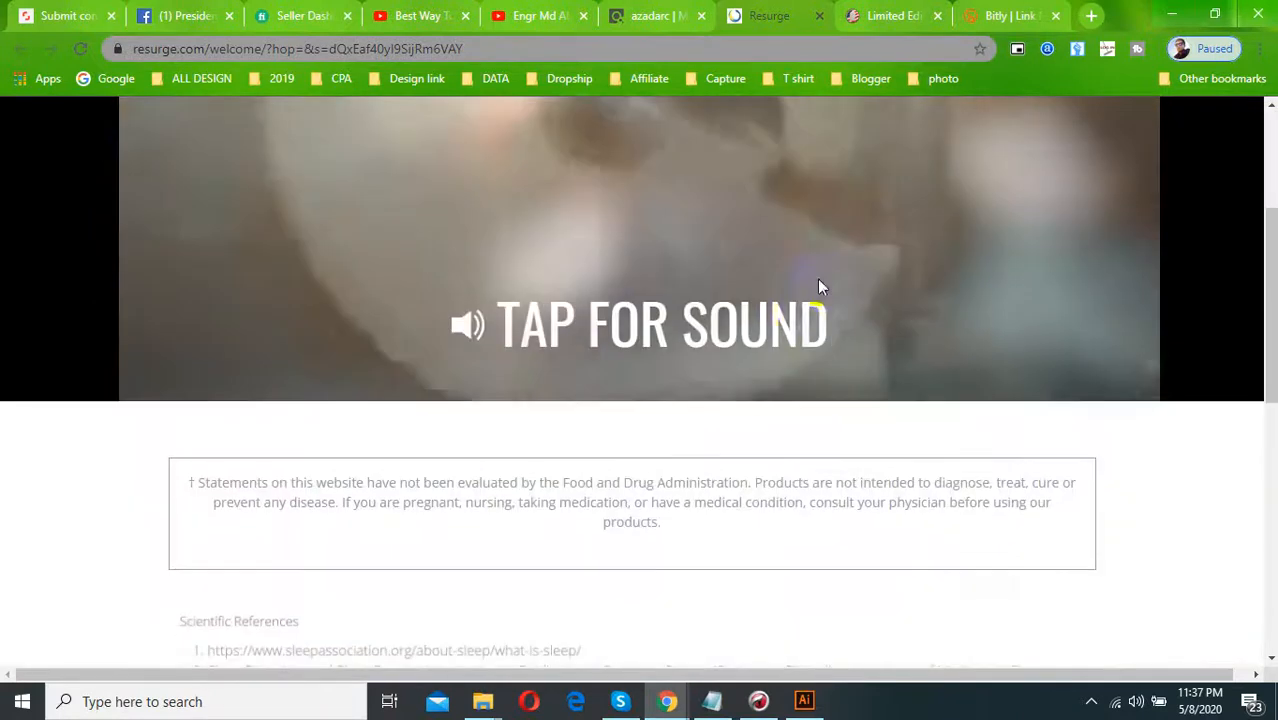